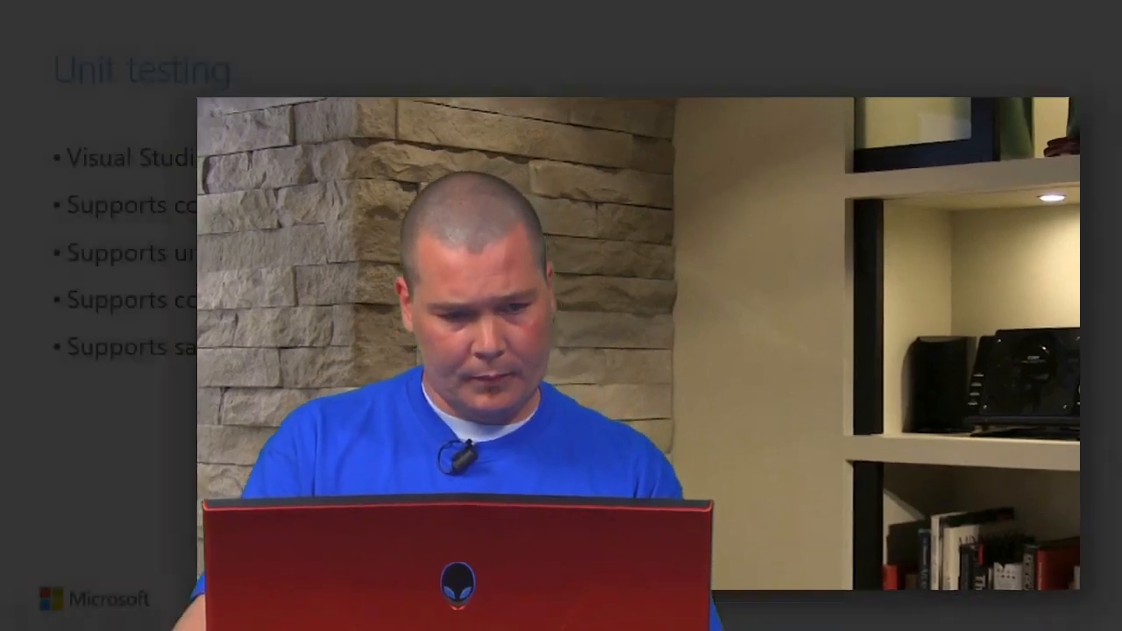
- Switch from the slides to Visual Studio showing the Unit Testing solution in Solution Explorer
key(alt+tab)
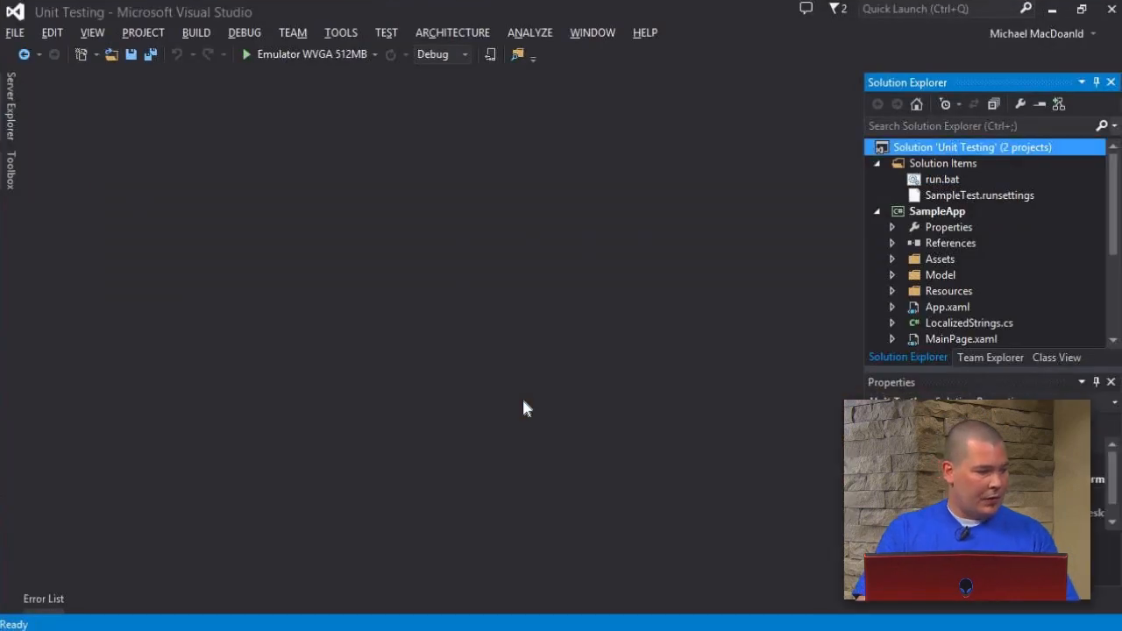
- Build and launch SampleApp on the Emulator WVGA 512MB
click(972, 147)
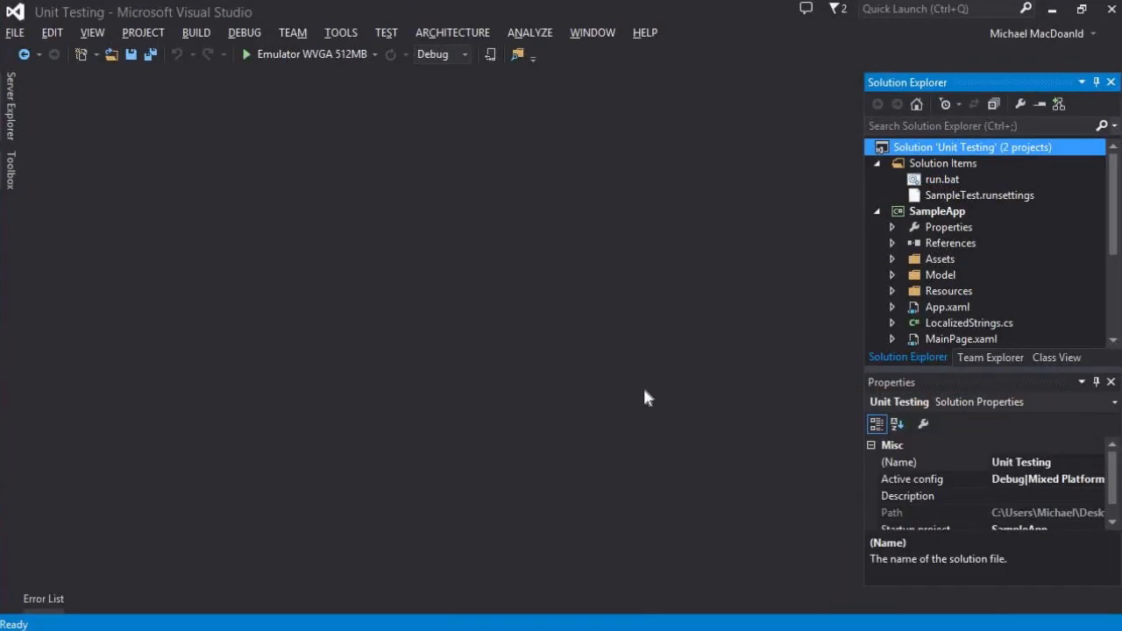
mouse_move(302, 54)
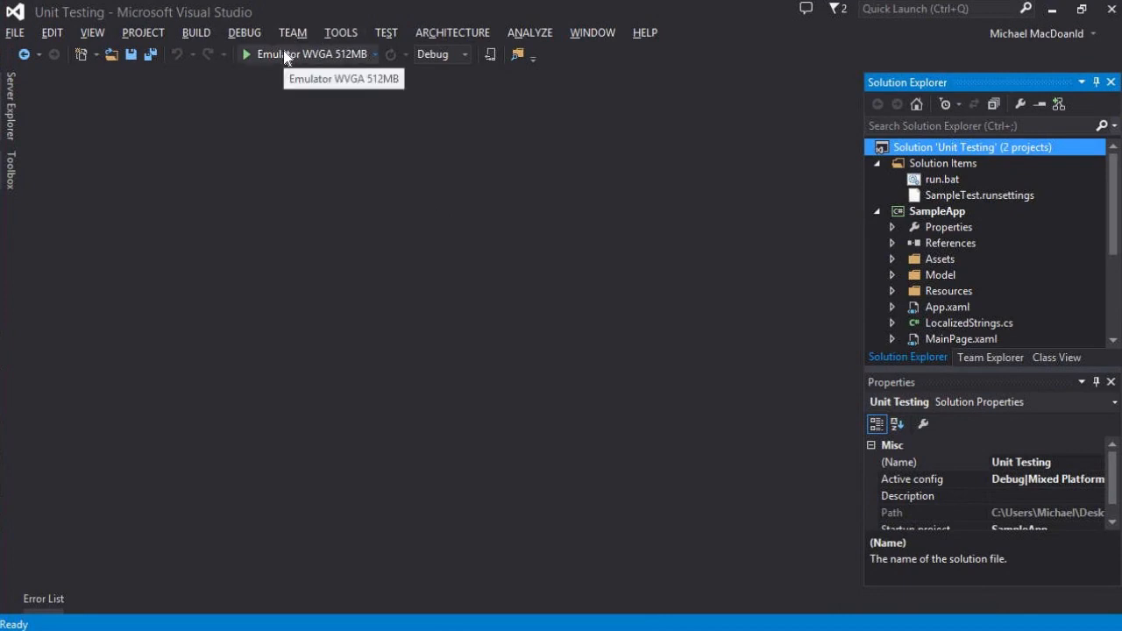
click(246, 54)
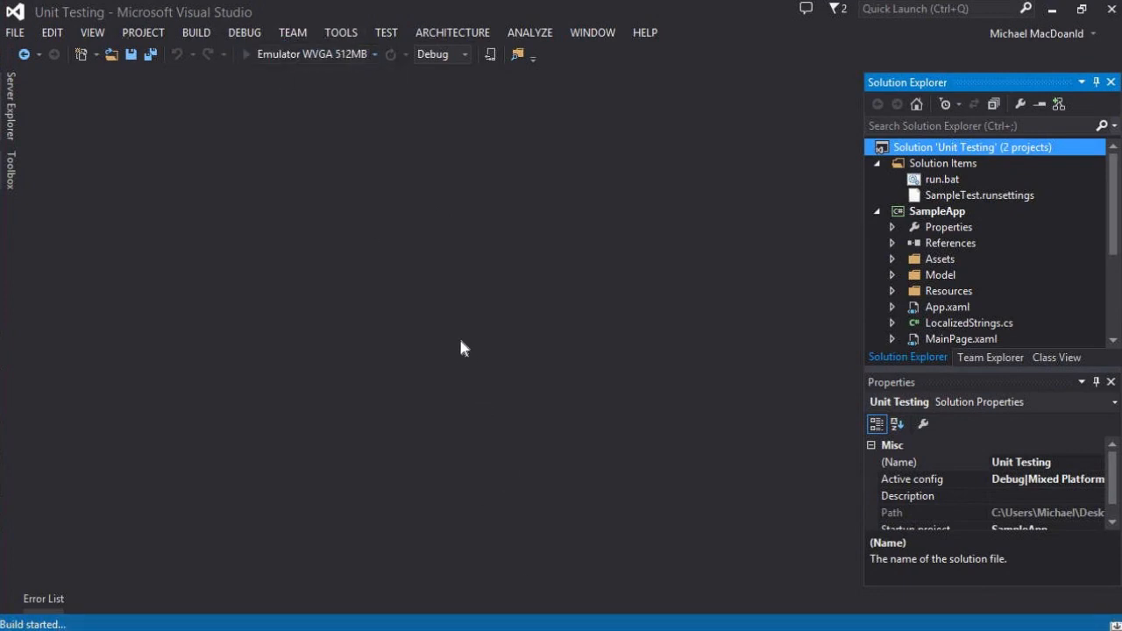
click(247, 54)
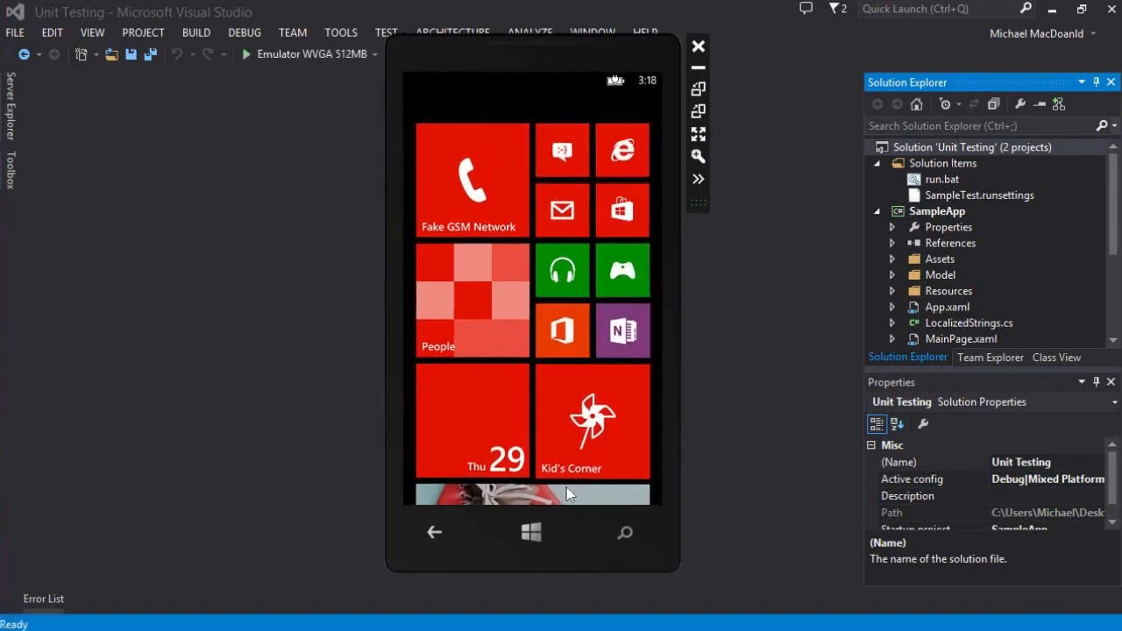
click(248, 54)
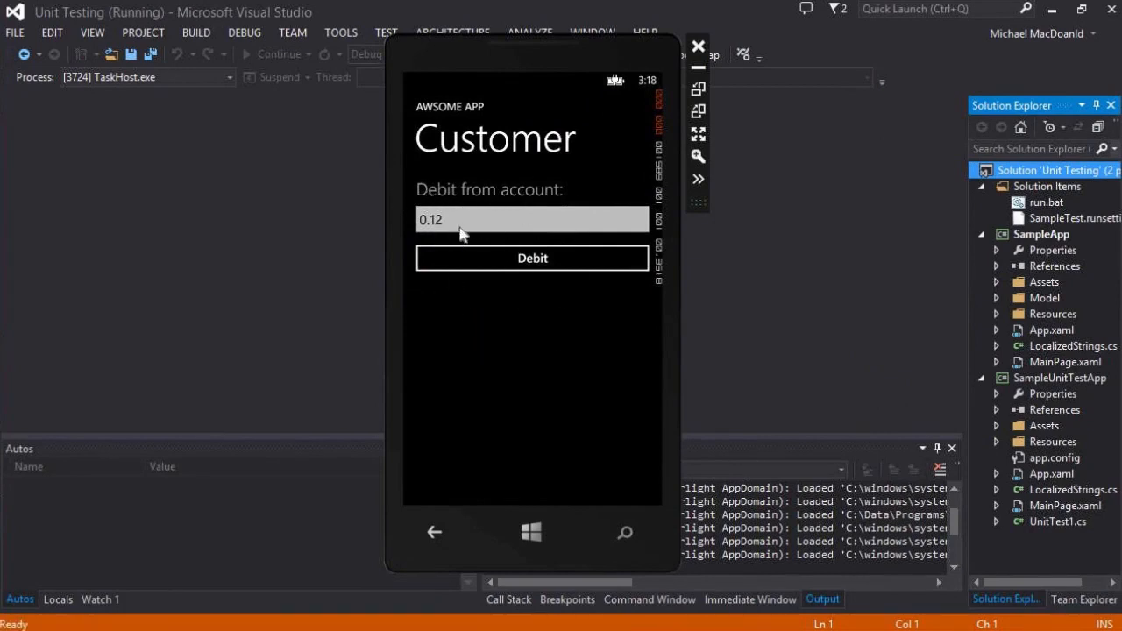
mouse_move(468, 238)
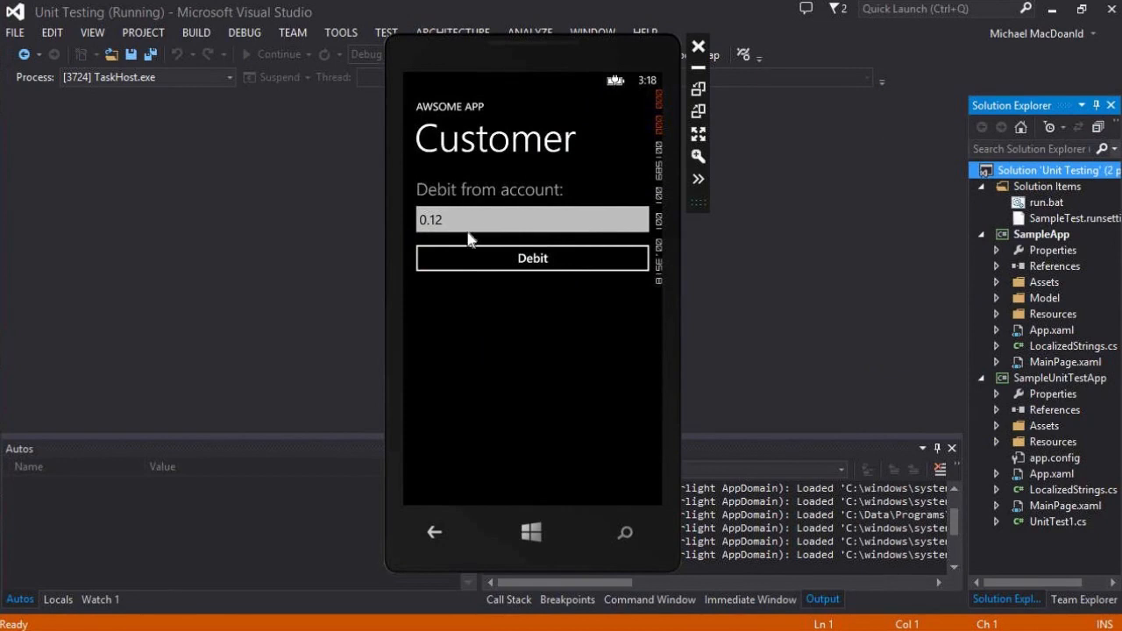
- Debit 0.12 twice to bring the balance to 123.36, then close the emulator
click(532, 257)
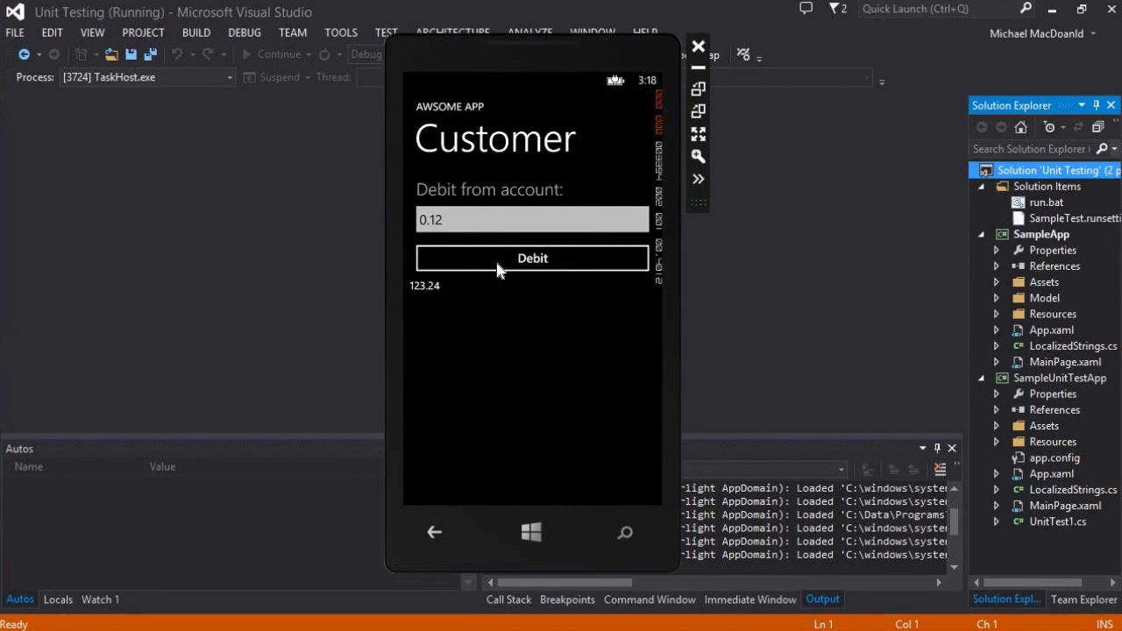
click(532, 258)
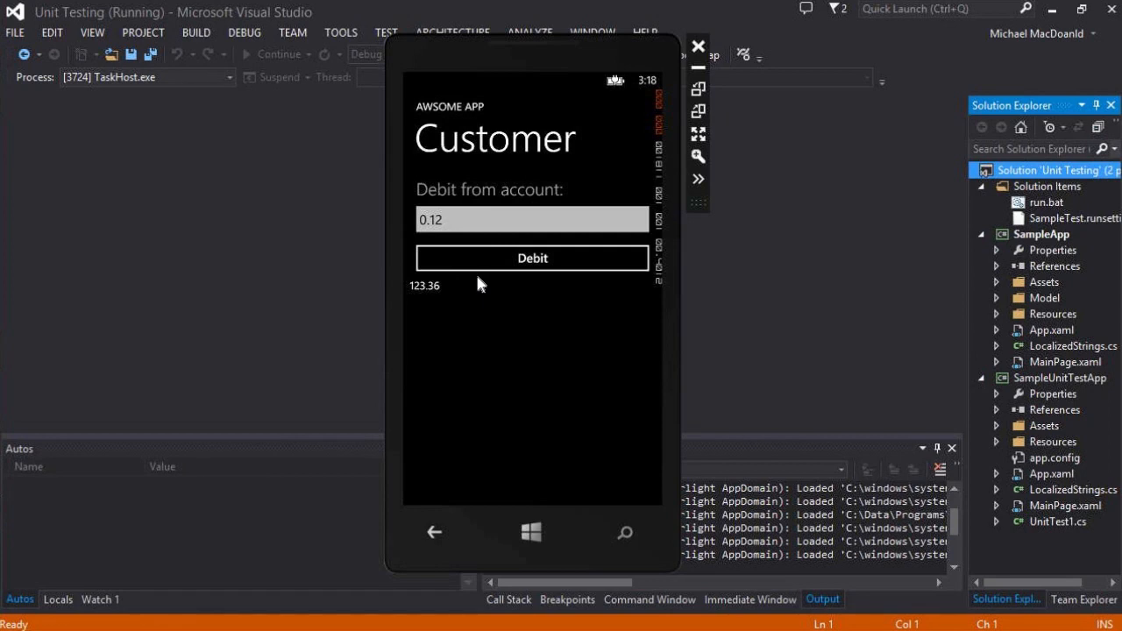
mouse_move(492, 307)
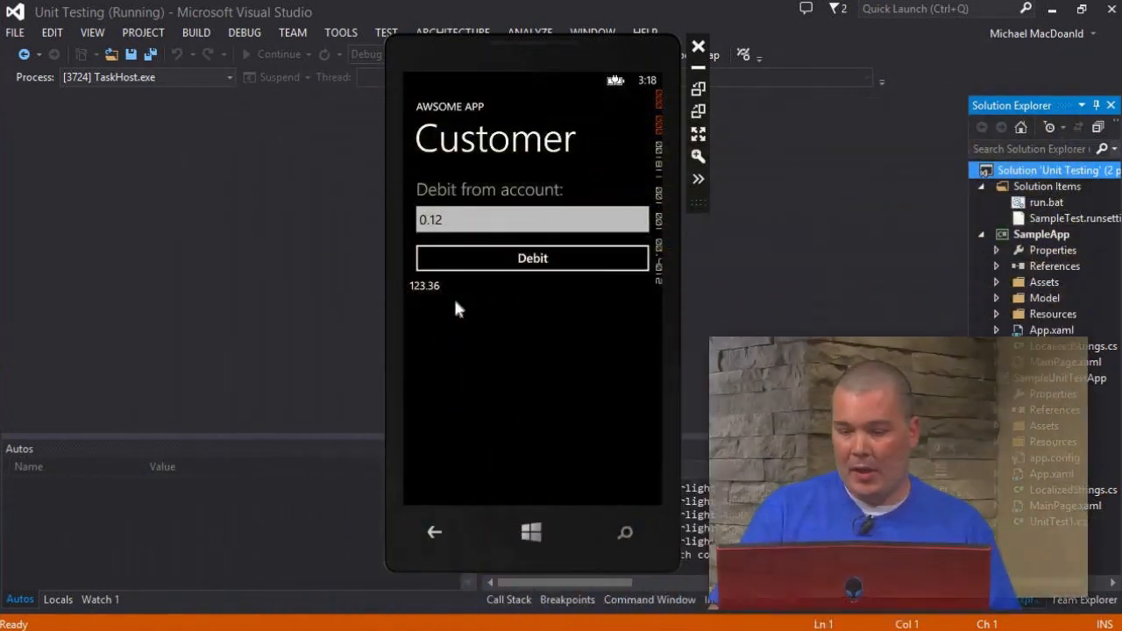
click(697, 45)
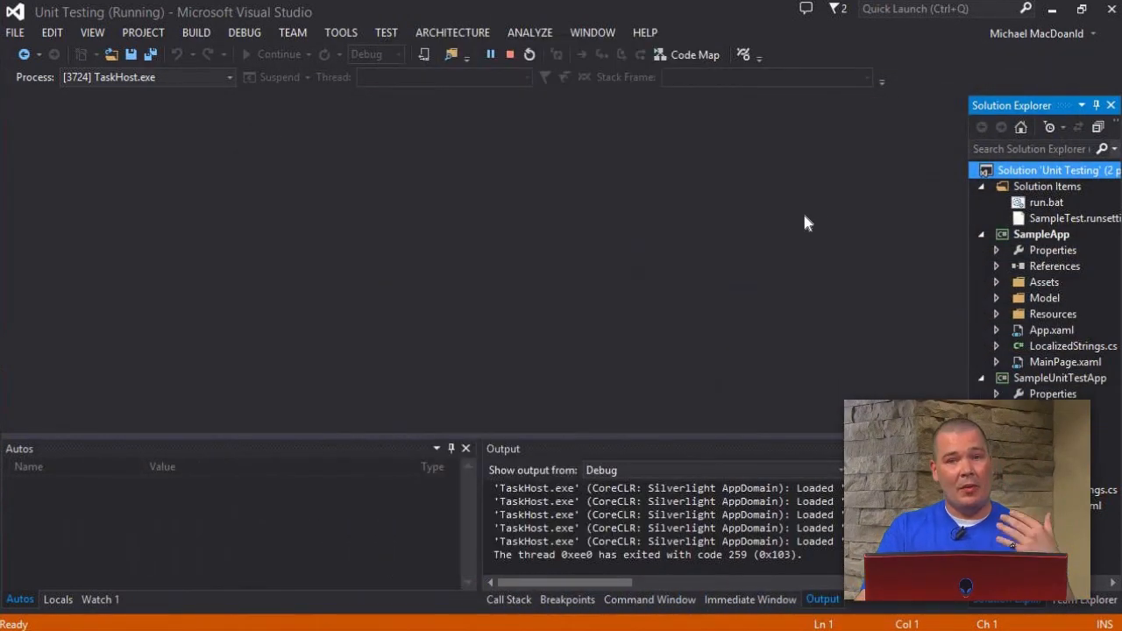
mouse_move(762, 279)
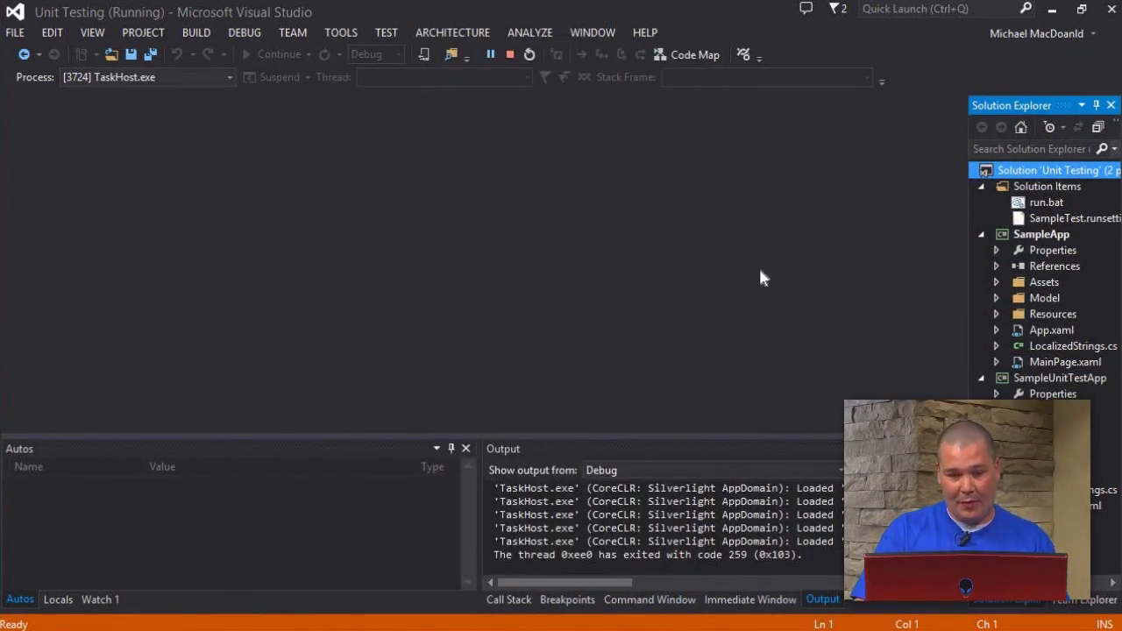
- Stop debugging and open SampleUnitTestApp's UnitTest1.cs to review the debit test methods
click(509, 55)
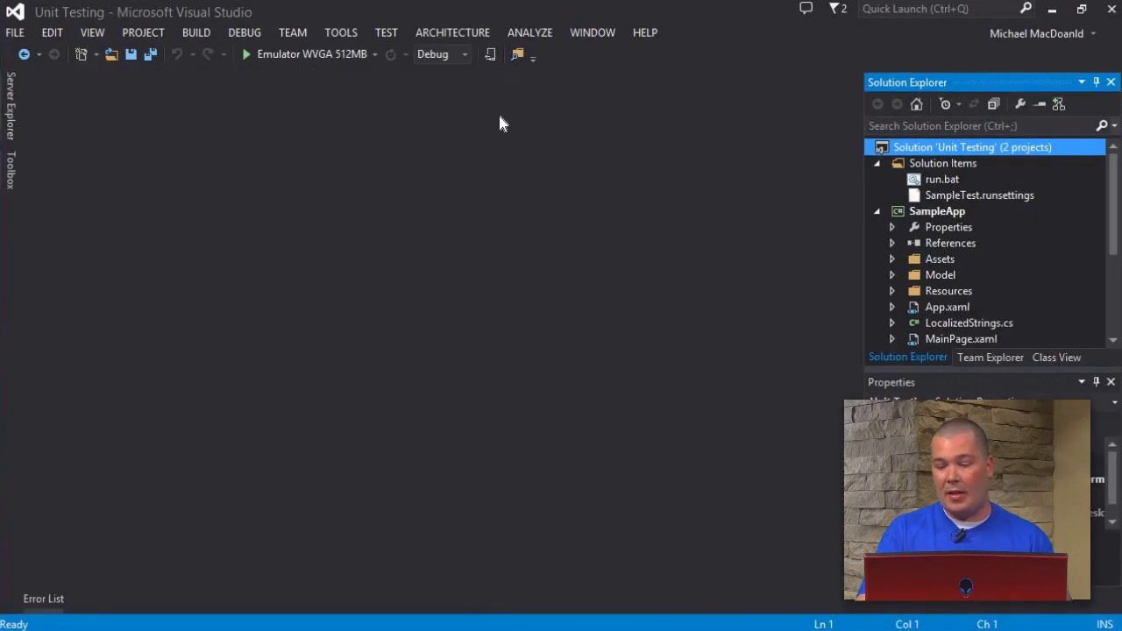
mouse_move(476, 349)
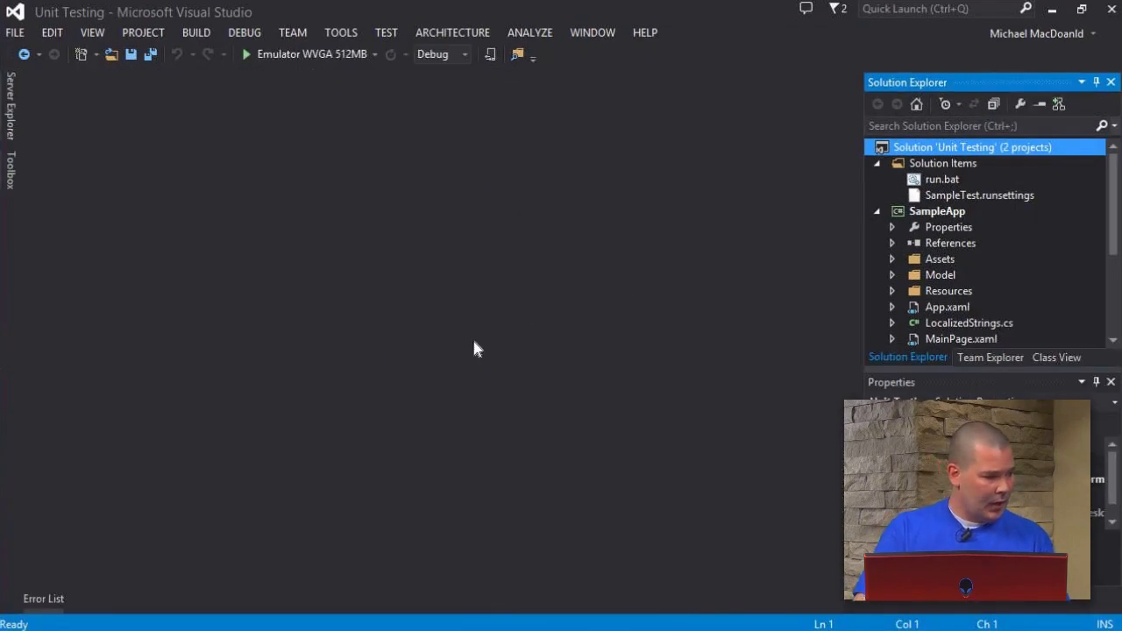
mouse_move(412, 388)
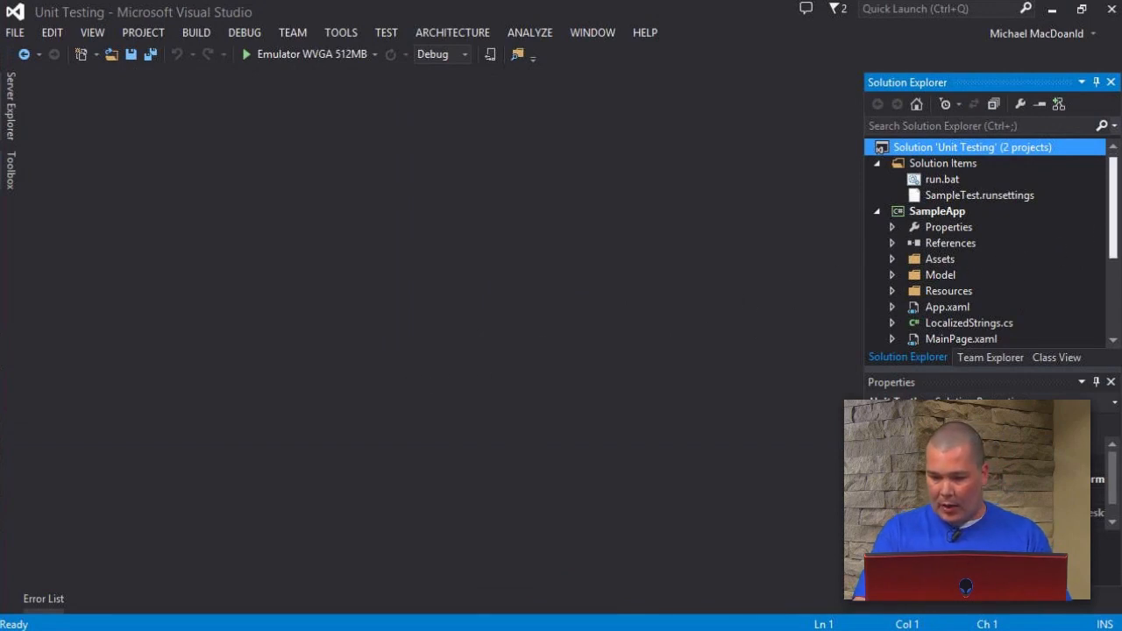
scroll(down, 3)
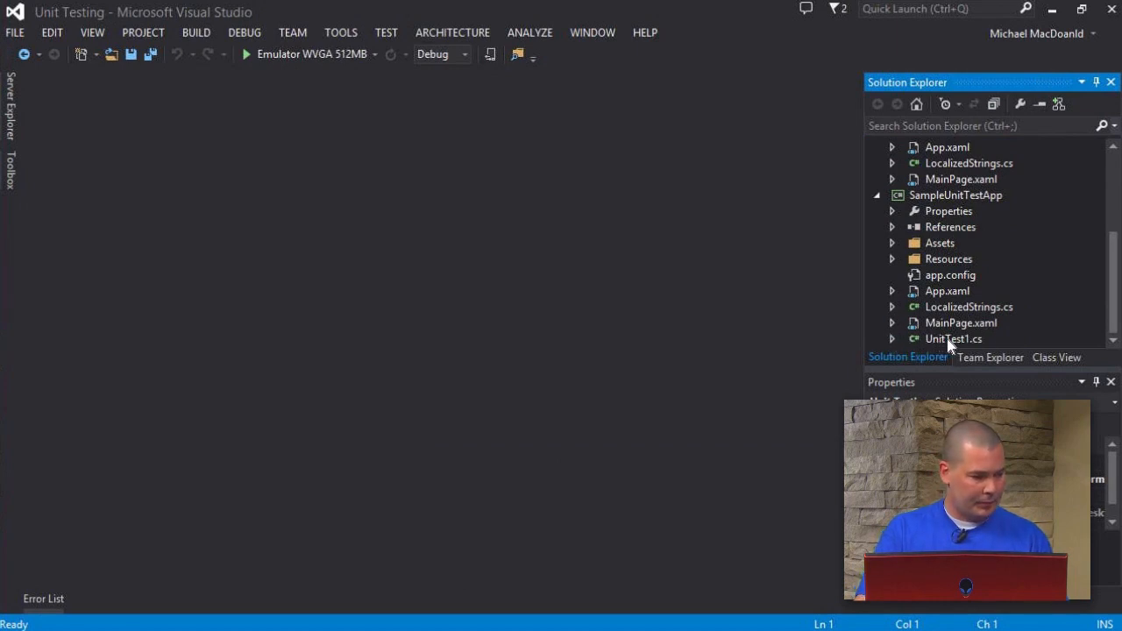
double_click(952, 340)
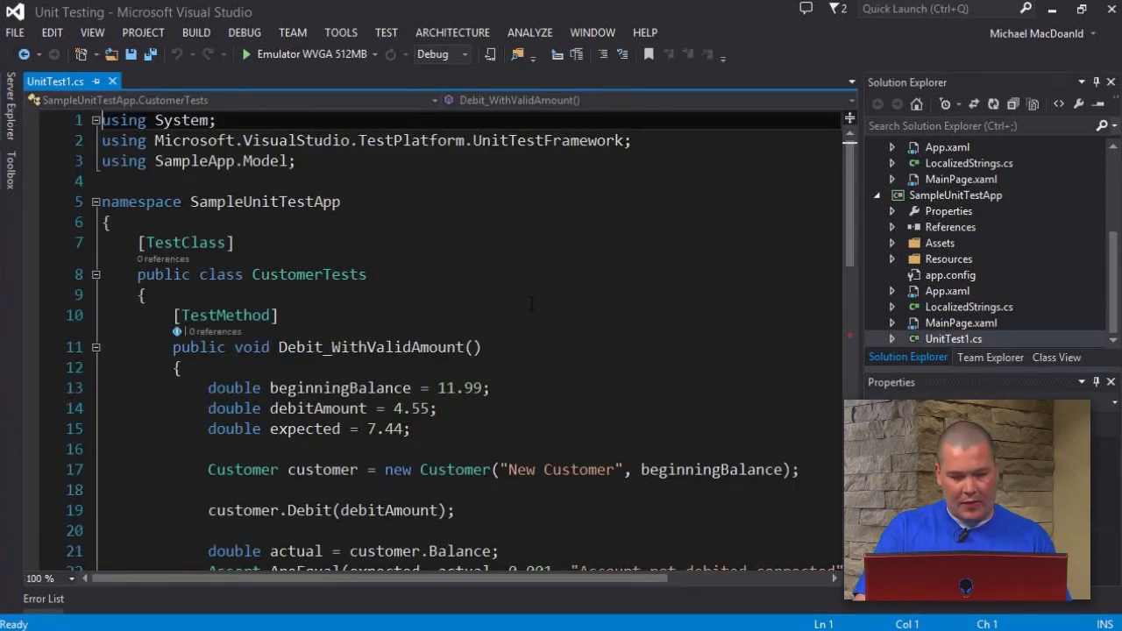
scroll(down, 3)
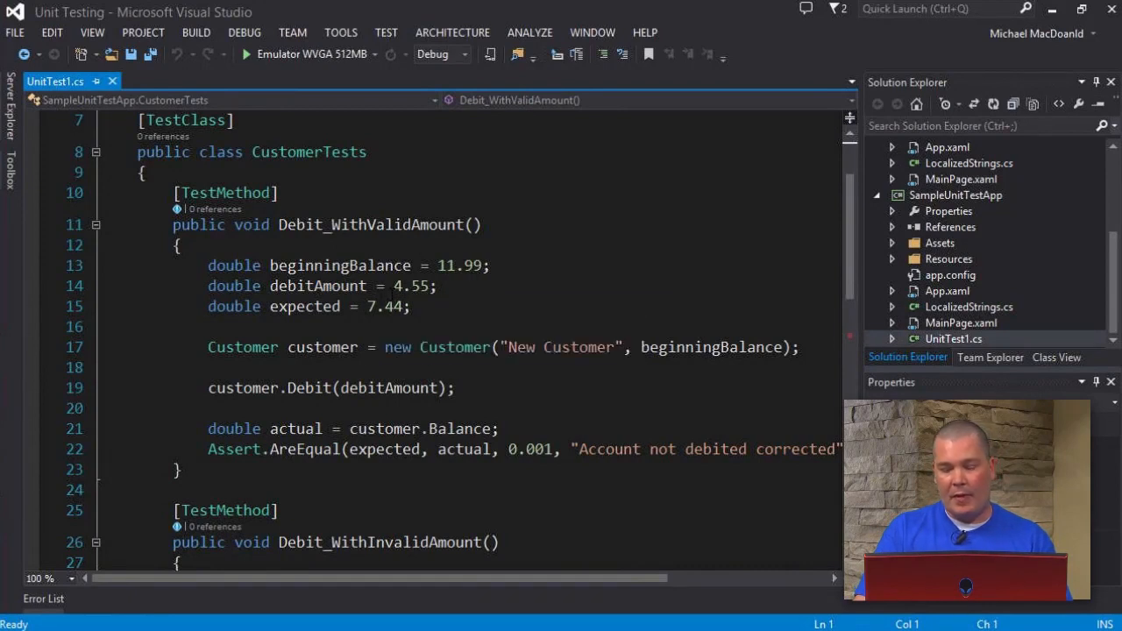
mouse_move(234, 305)
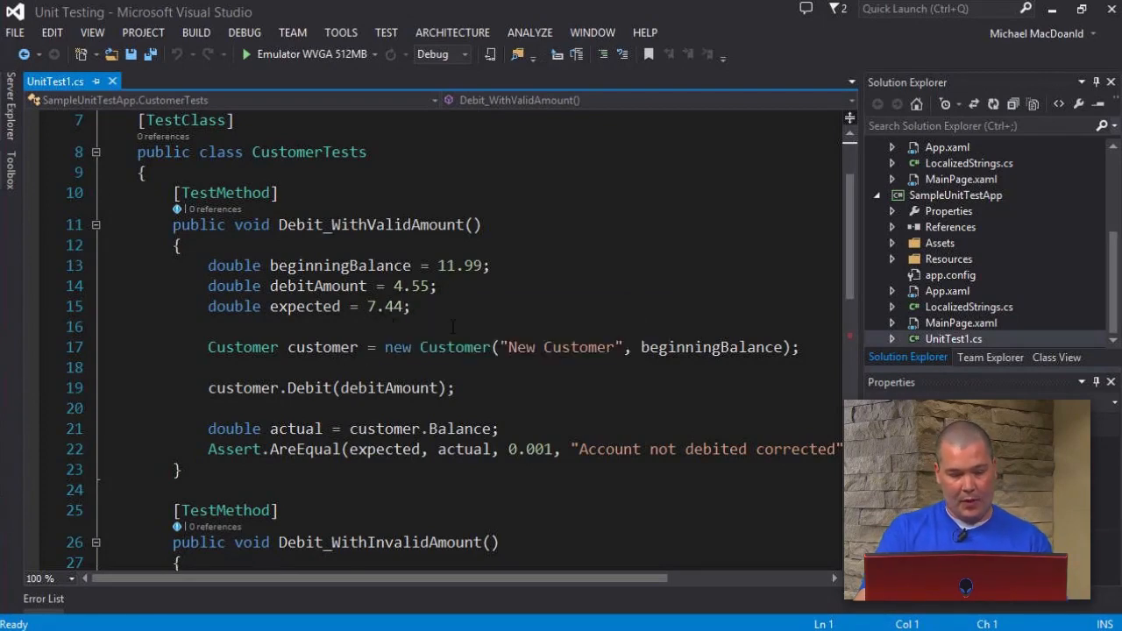
scroll(down, 3)
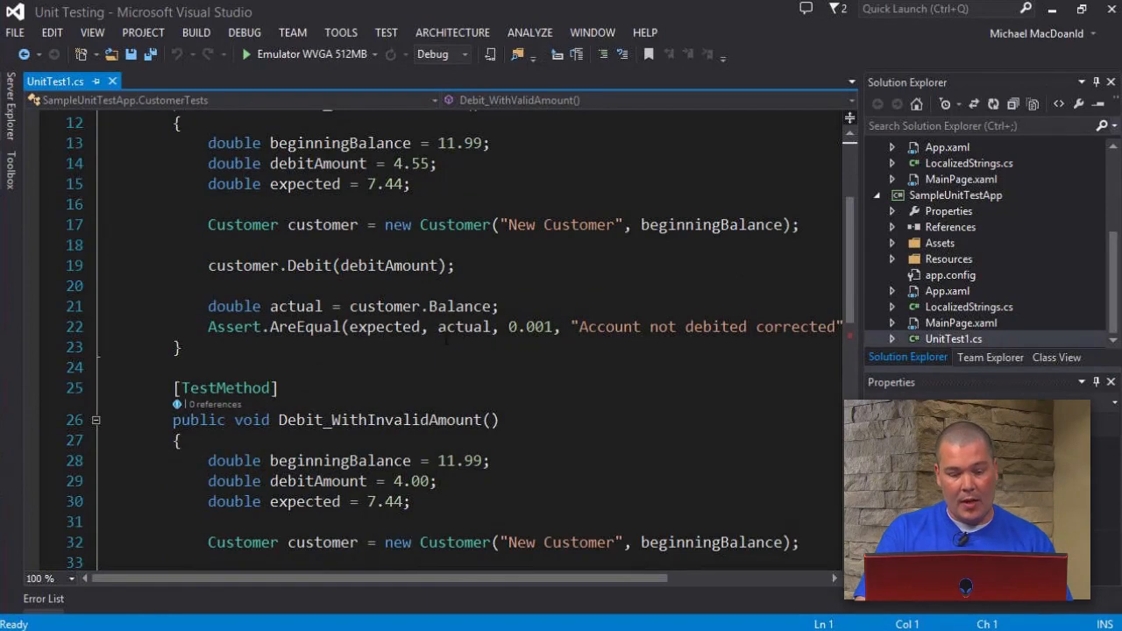
scroll(up, 3)
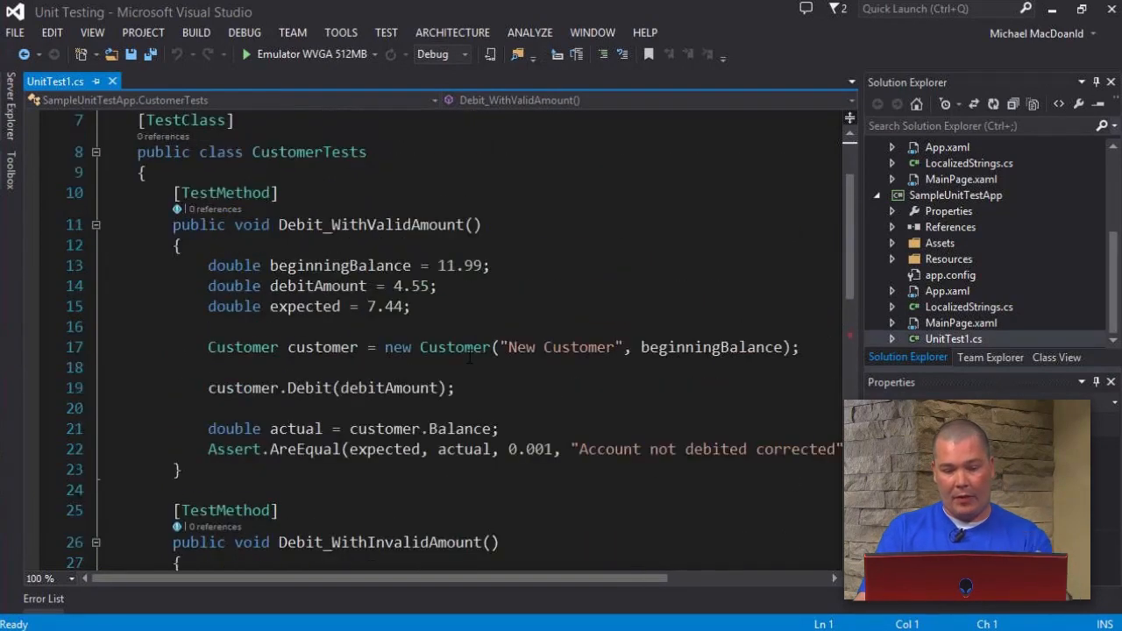
scroll(down, 3)
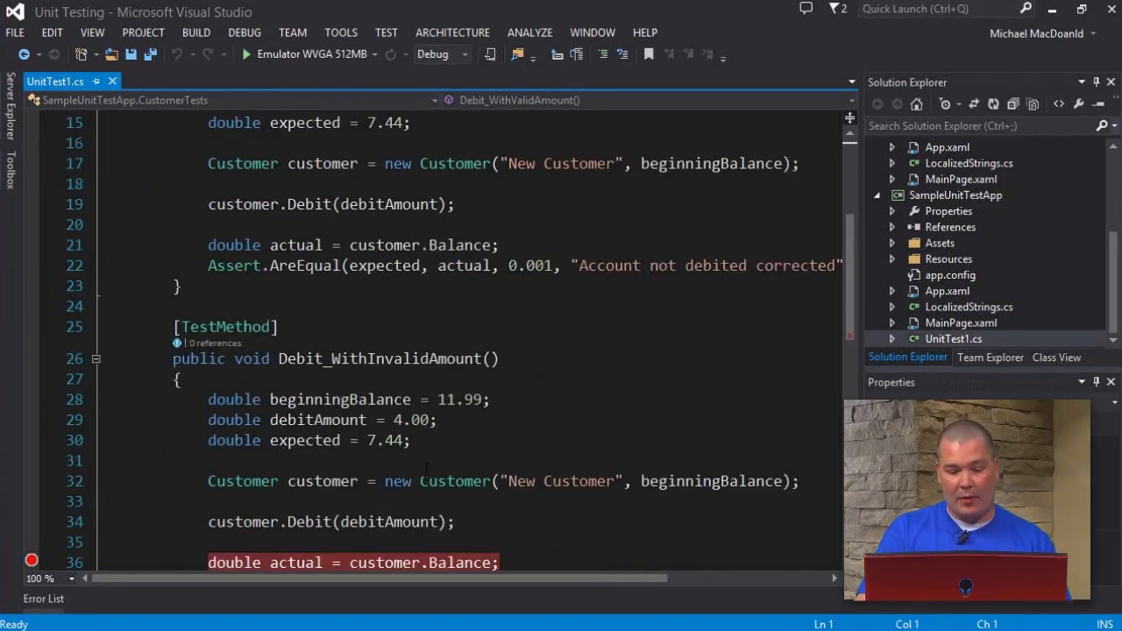
scroll(down, 3)
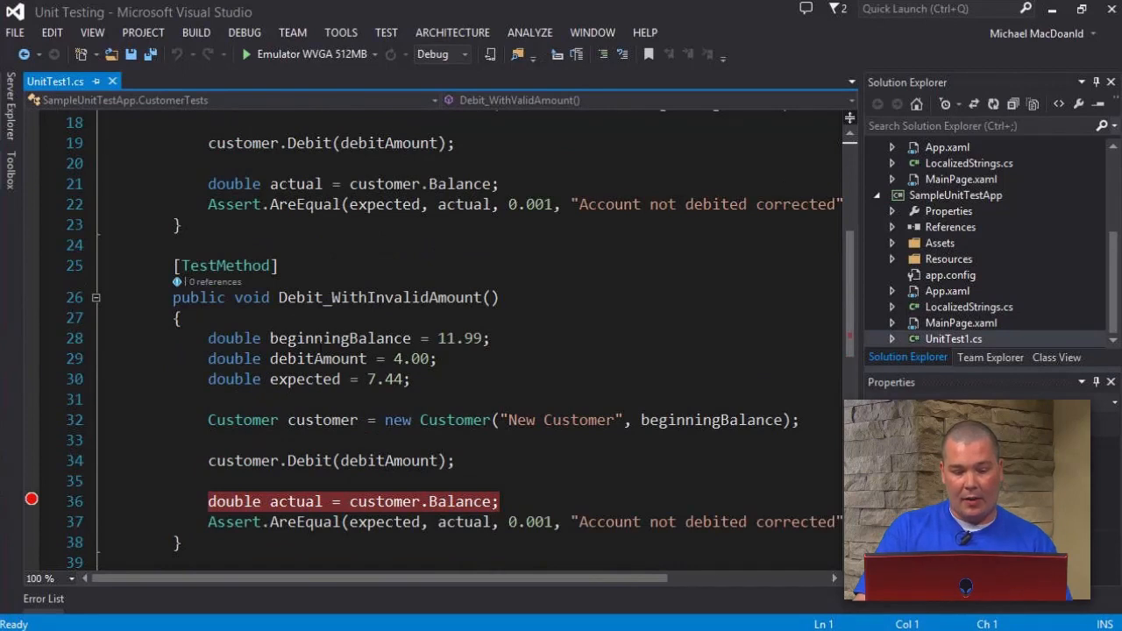
mouse_move(32, 501)
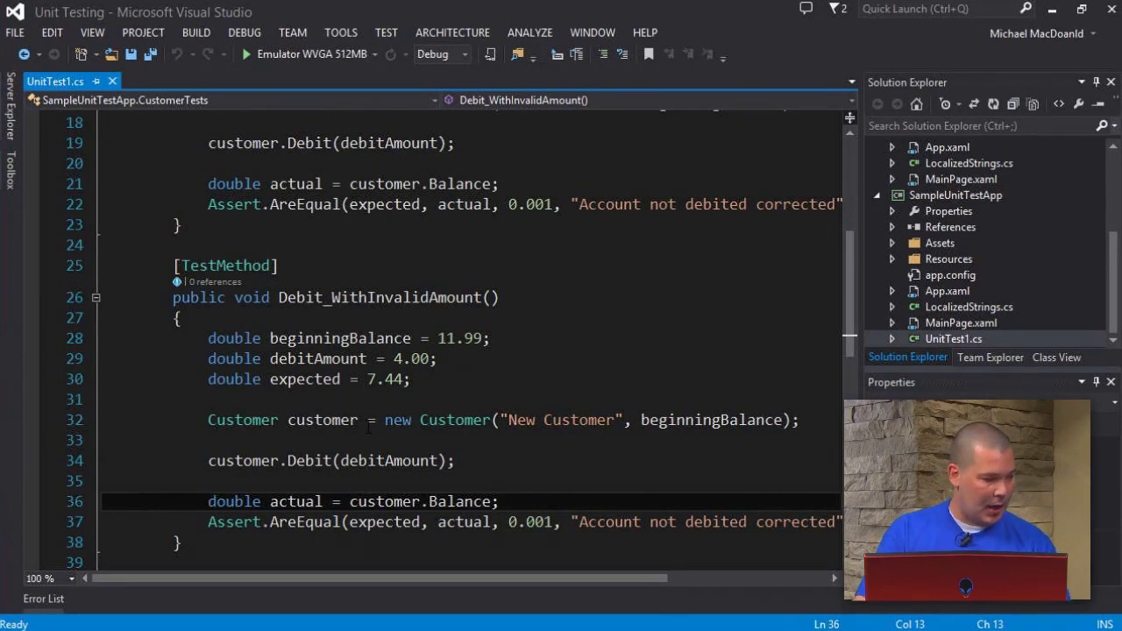
mouse_move(292, 32)
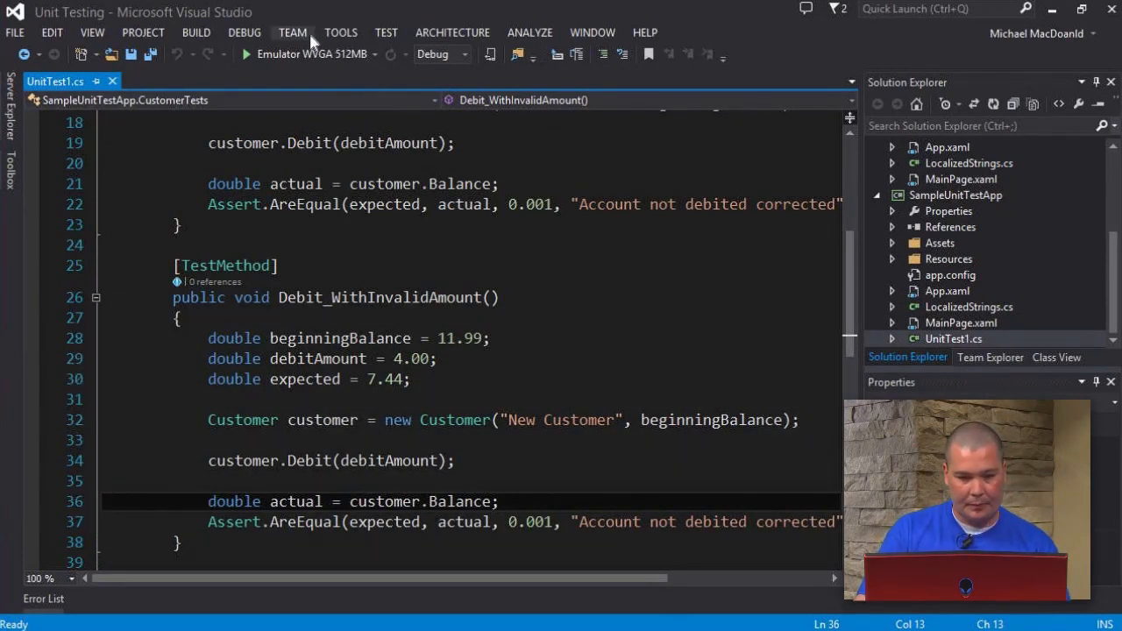
- Run all tests, widen Test Explorer, and view the failed Debit_WithValidAmount details
click(386, 33)
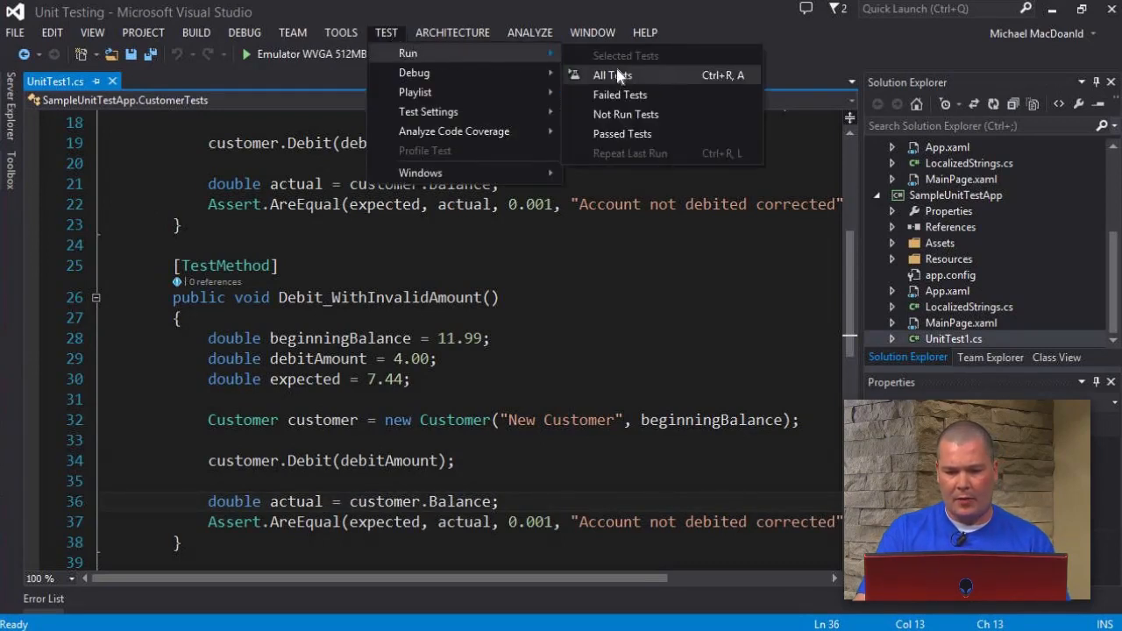
click(612, 75)
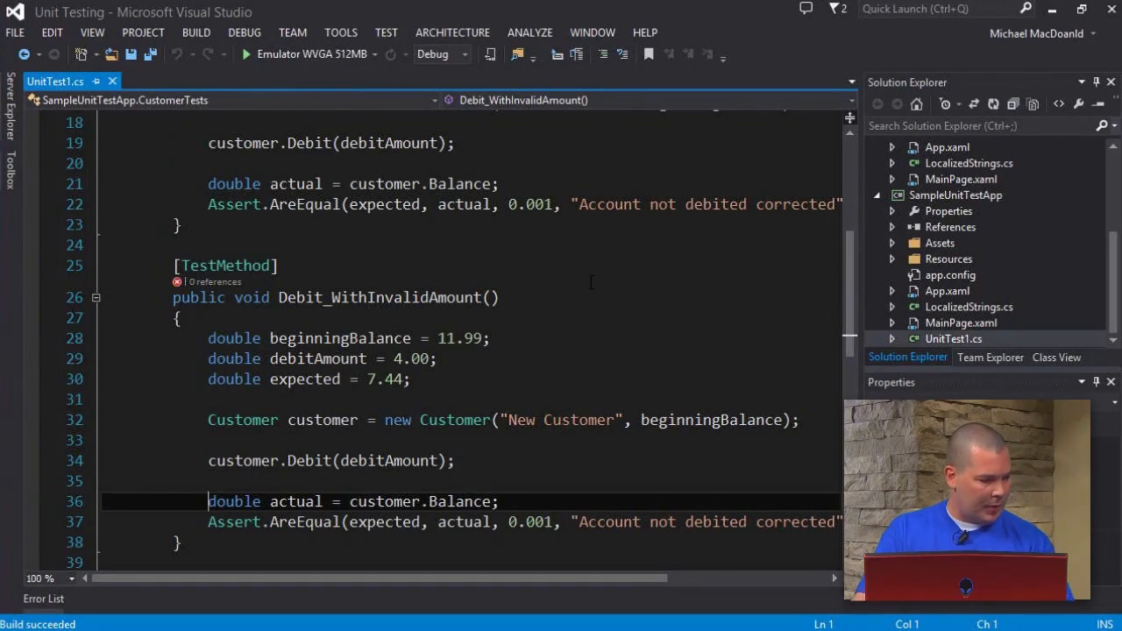
mouse_move(397, 70)
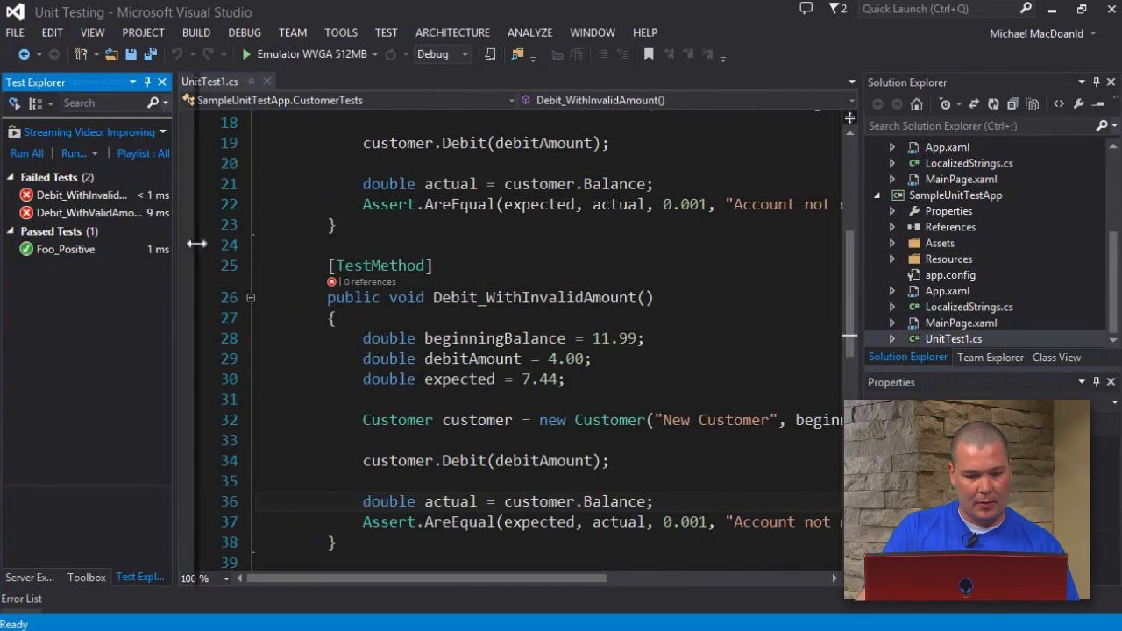
drag(188, 245, 294, 245)
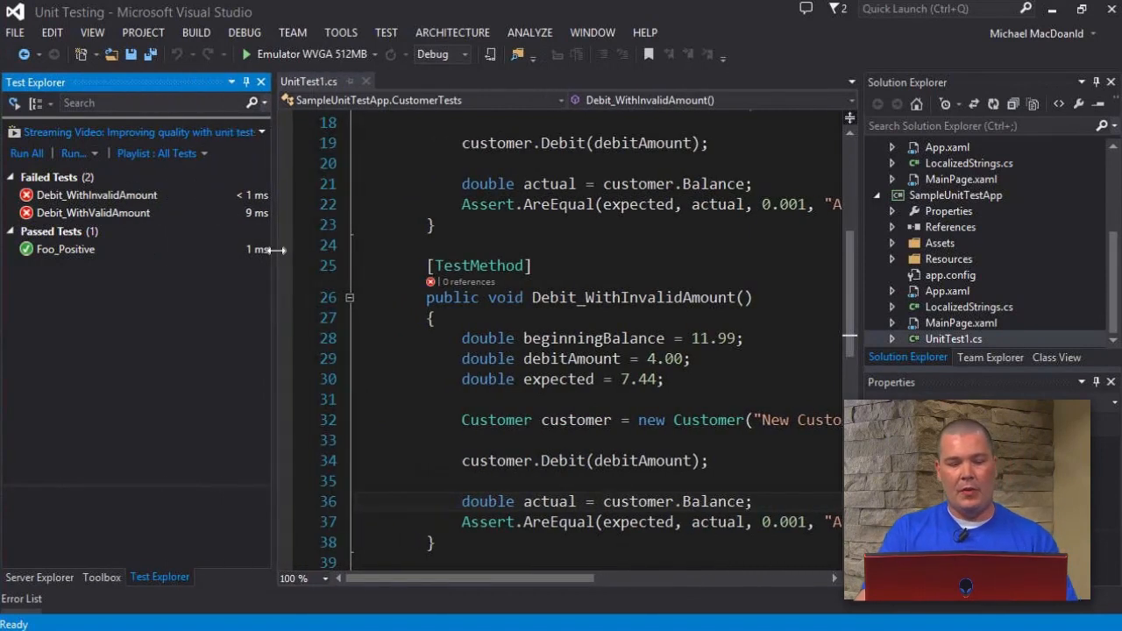
click(96, 195)
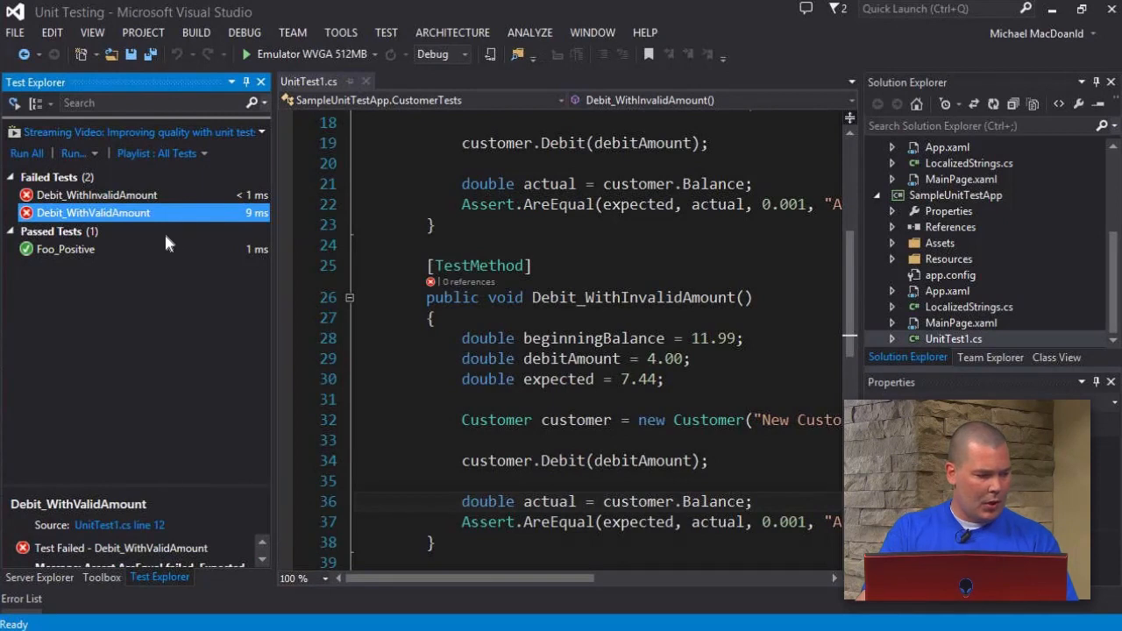
mouse_move(374, 261)
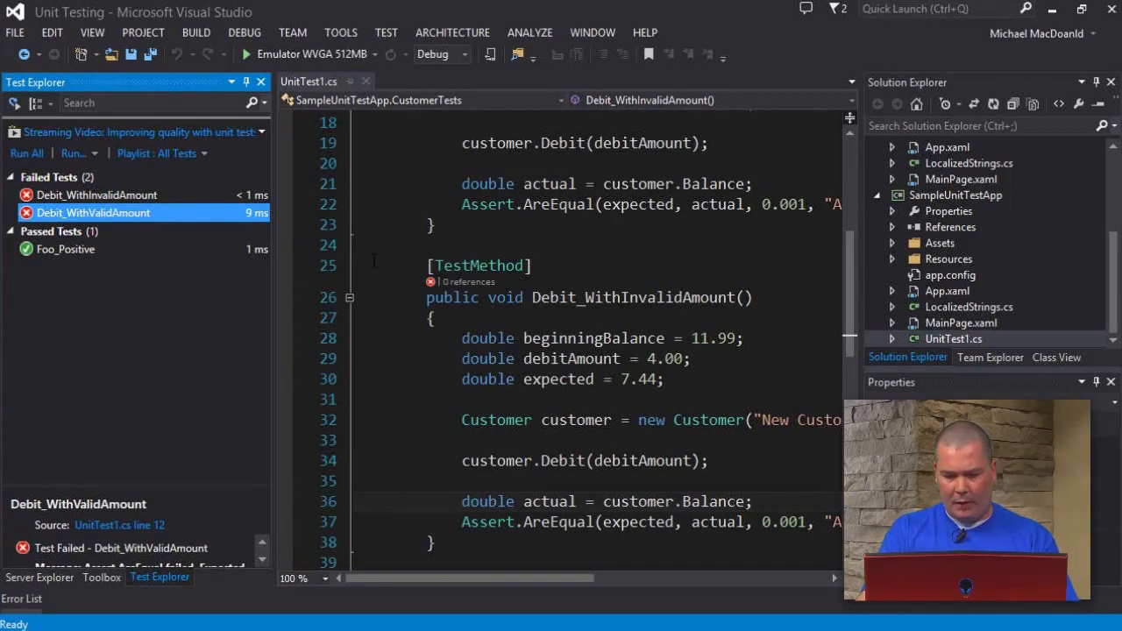
mouse_move(788, 371)
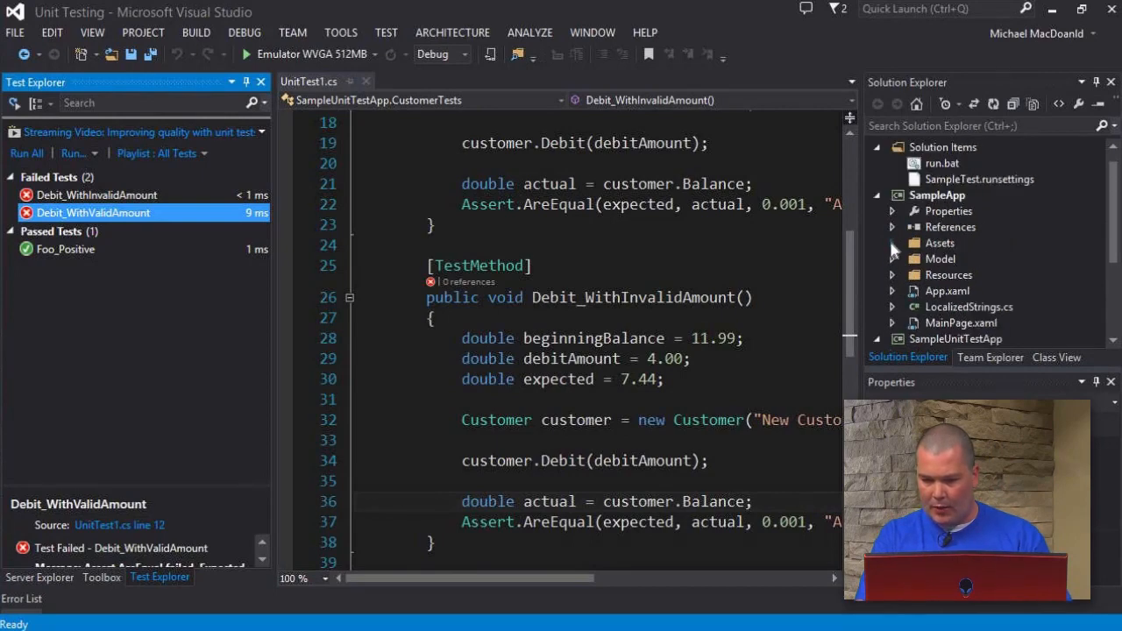
- In Customer.cs, change line 36 from 'Balance += amount' to 'Balance -= amount' and save
click(893, 259)
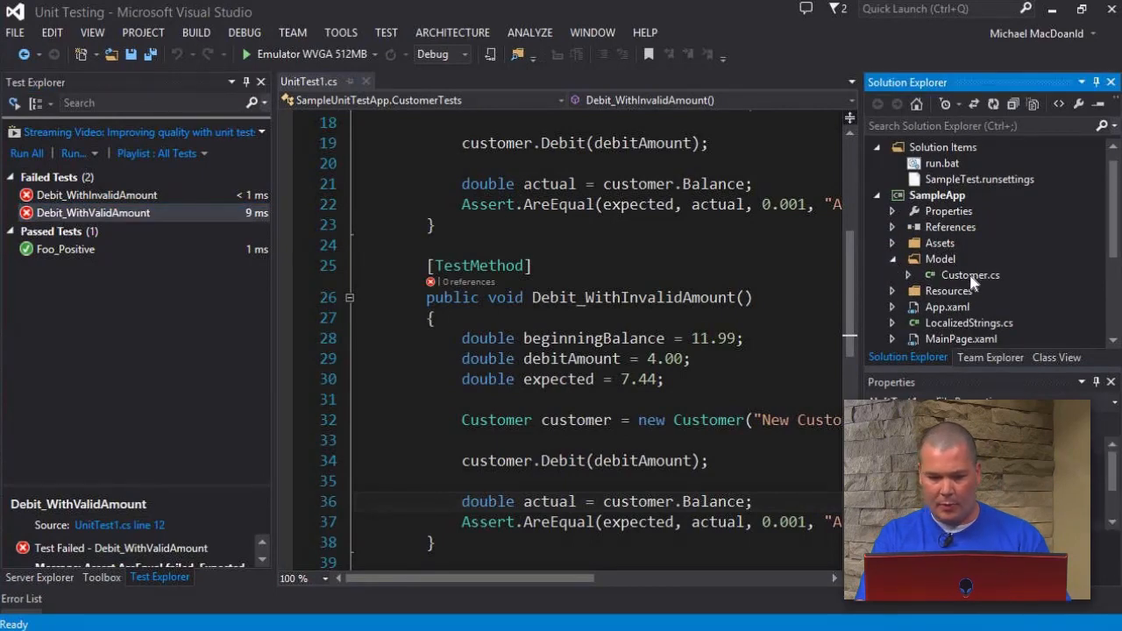
double_click(969, 275)
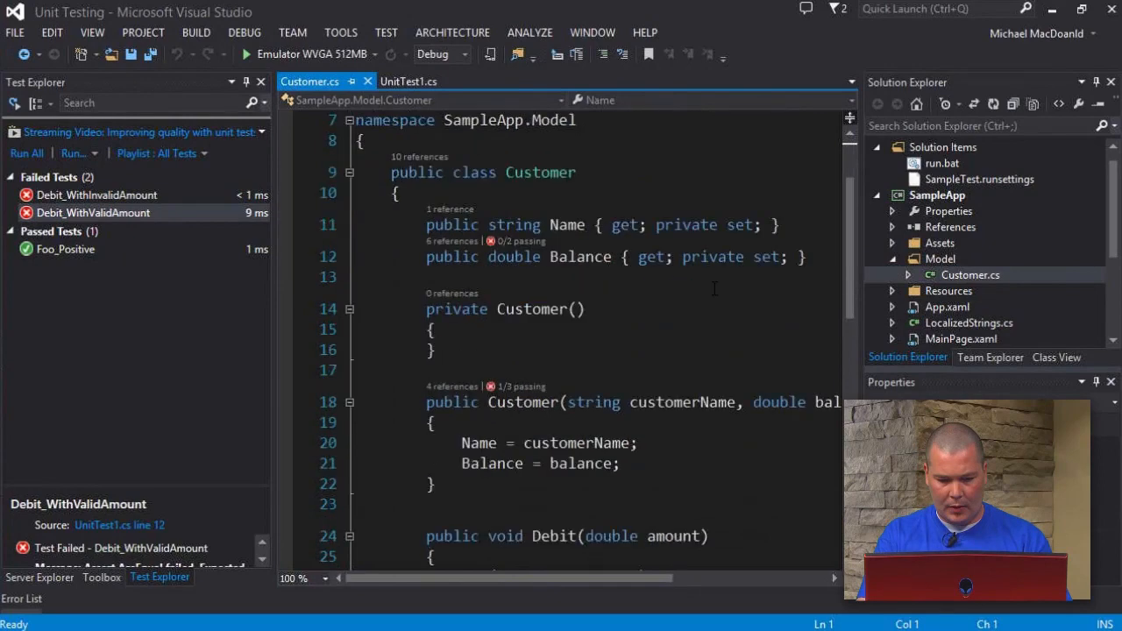
scroll(down, 3)
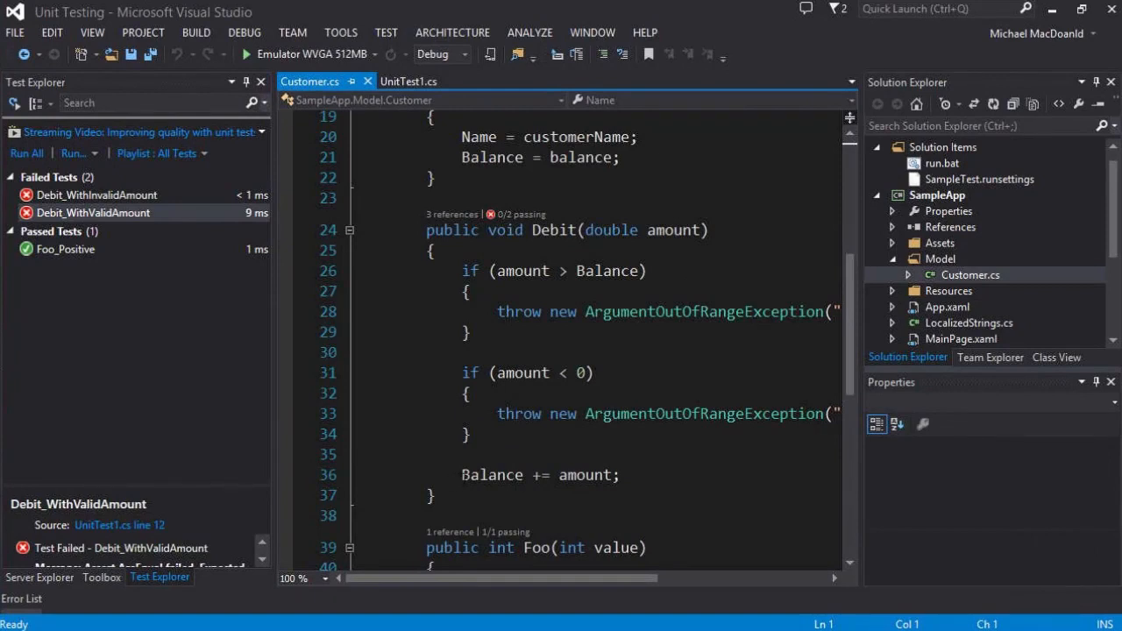
mouse_move(581, 474)
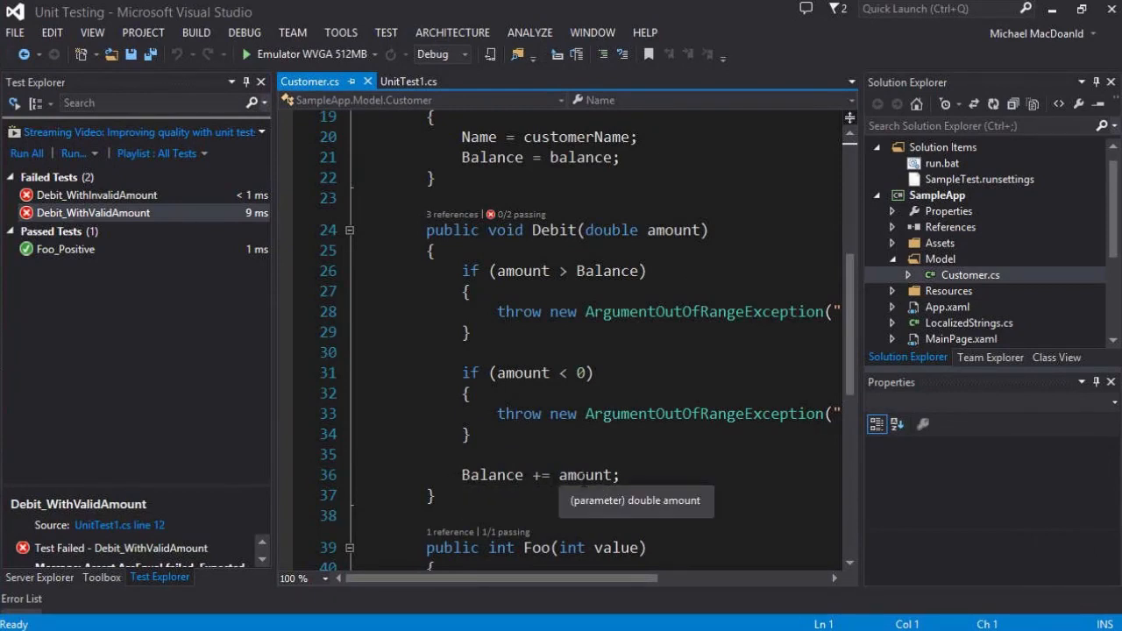
mouse_move(545, 474)
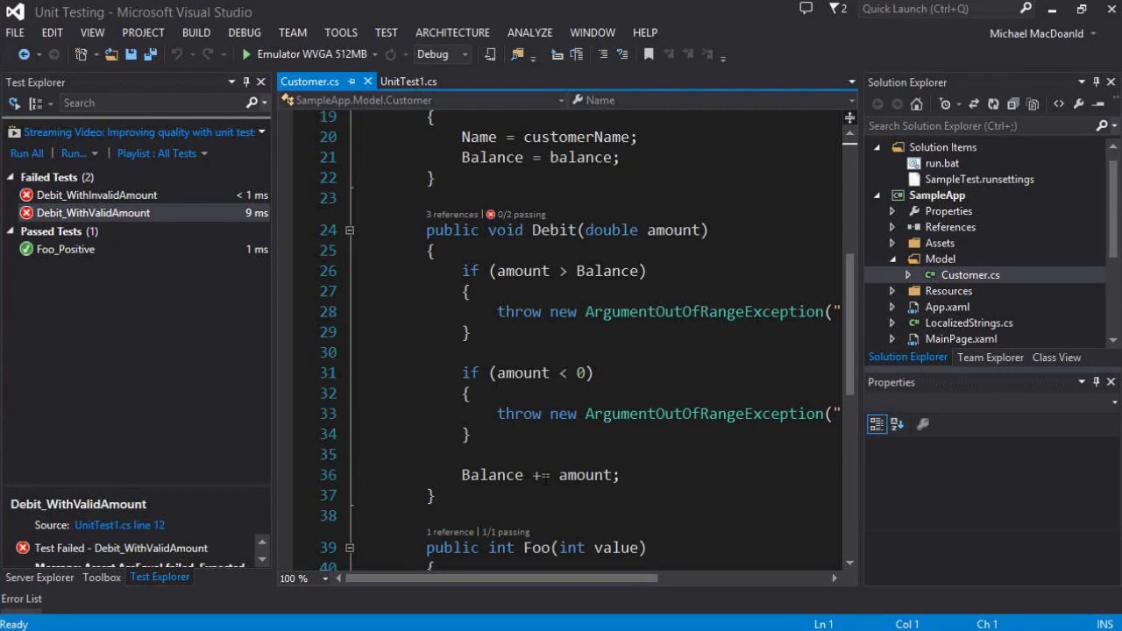
click(538, 474)
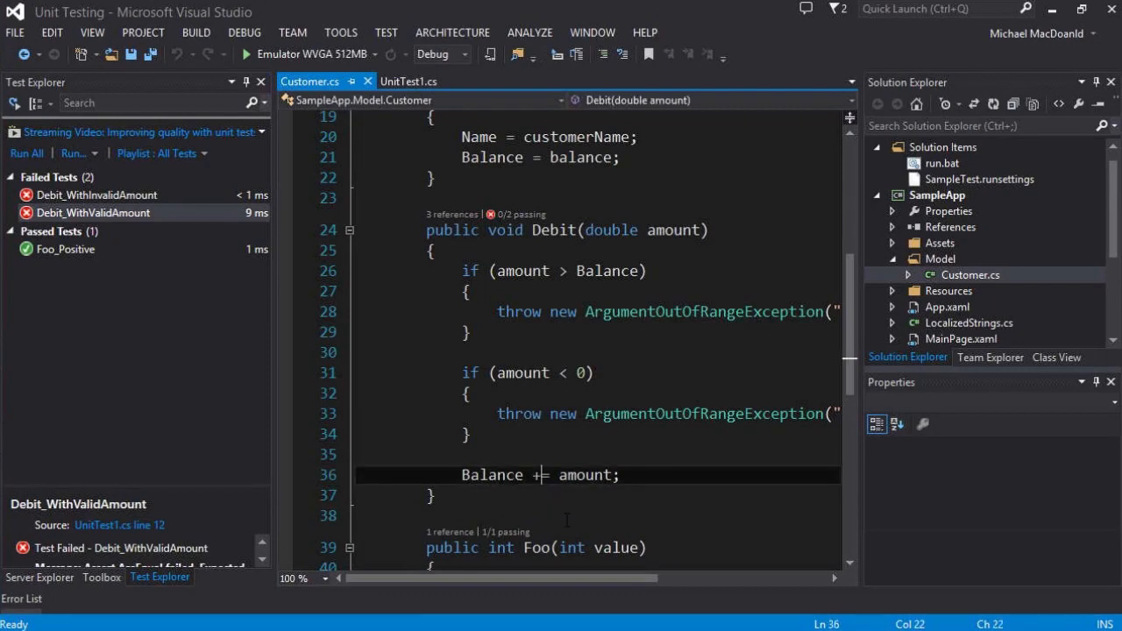
text(-)
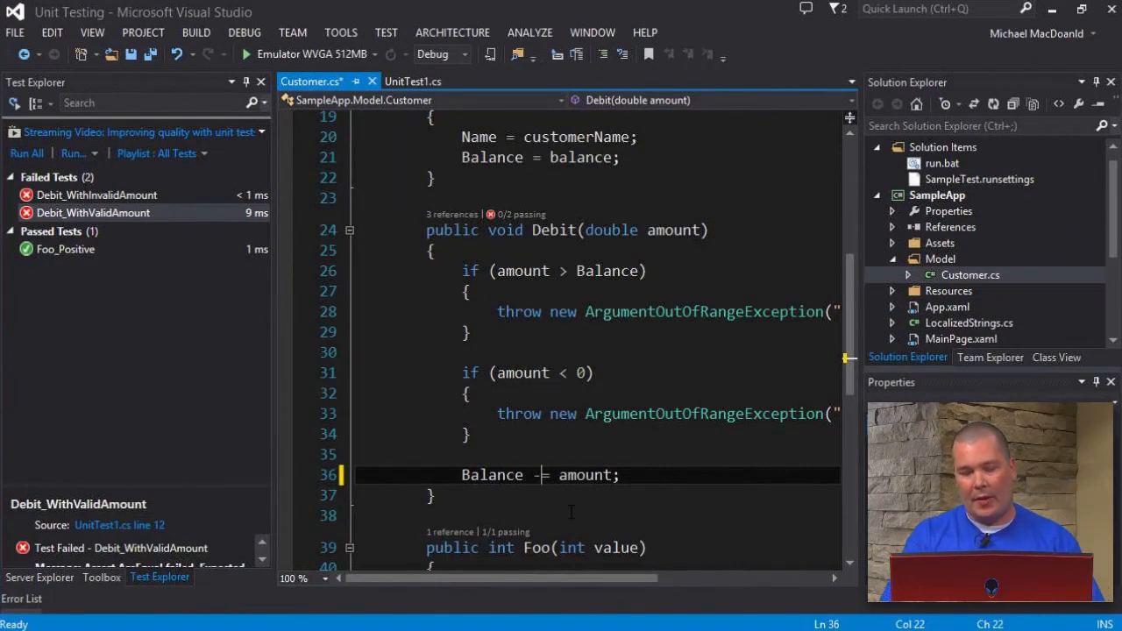
text(-)
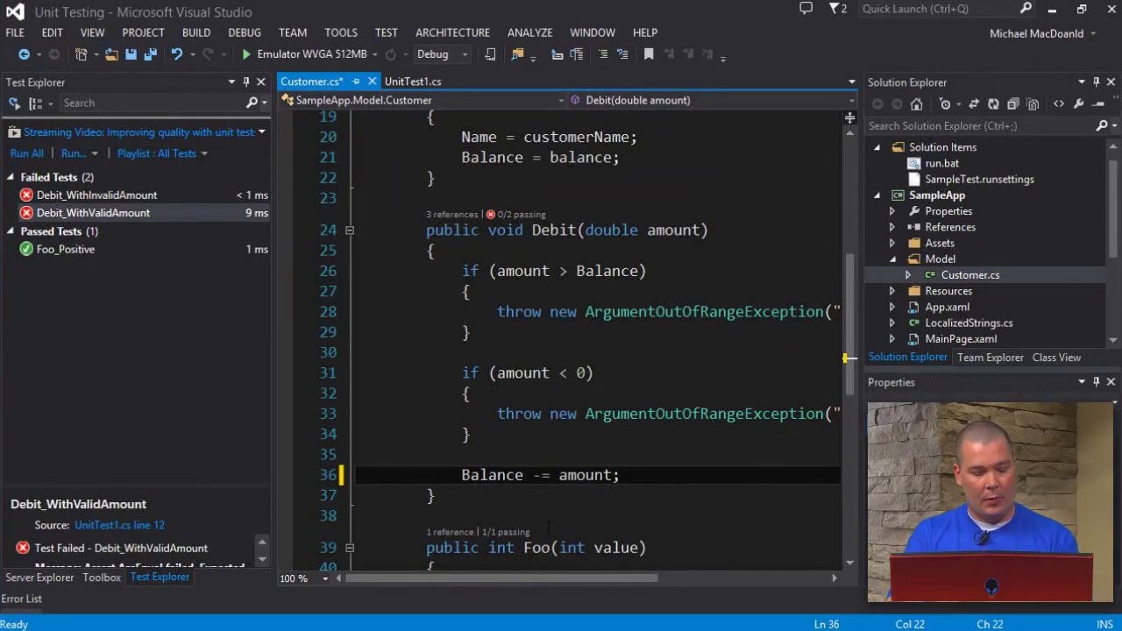
key(ctrl+s)
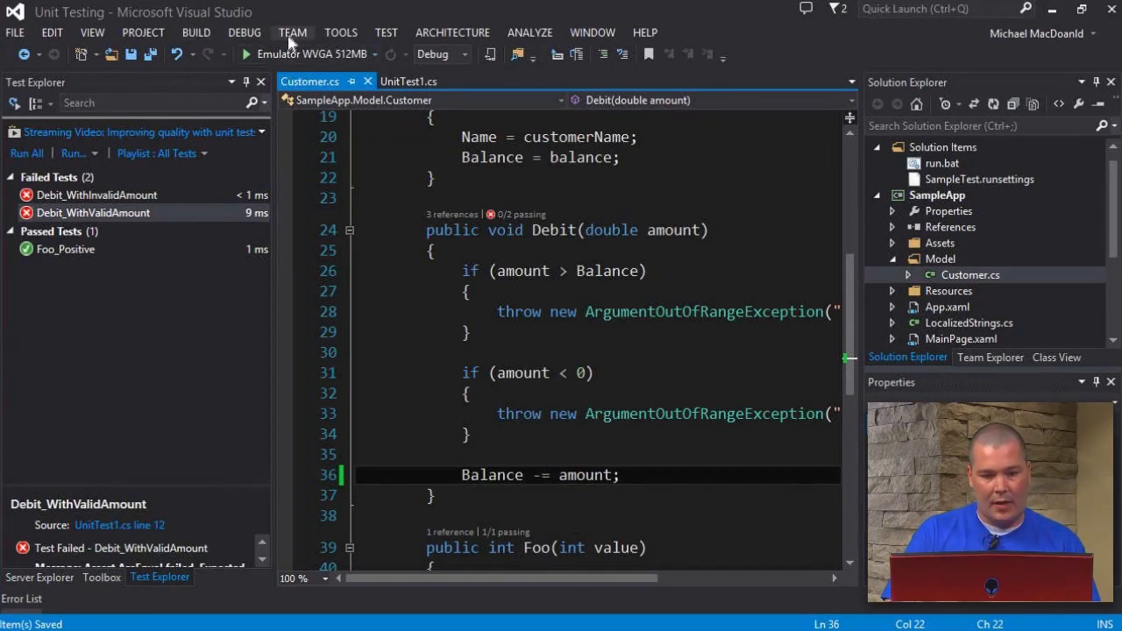
click(385, 32)
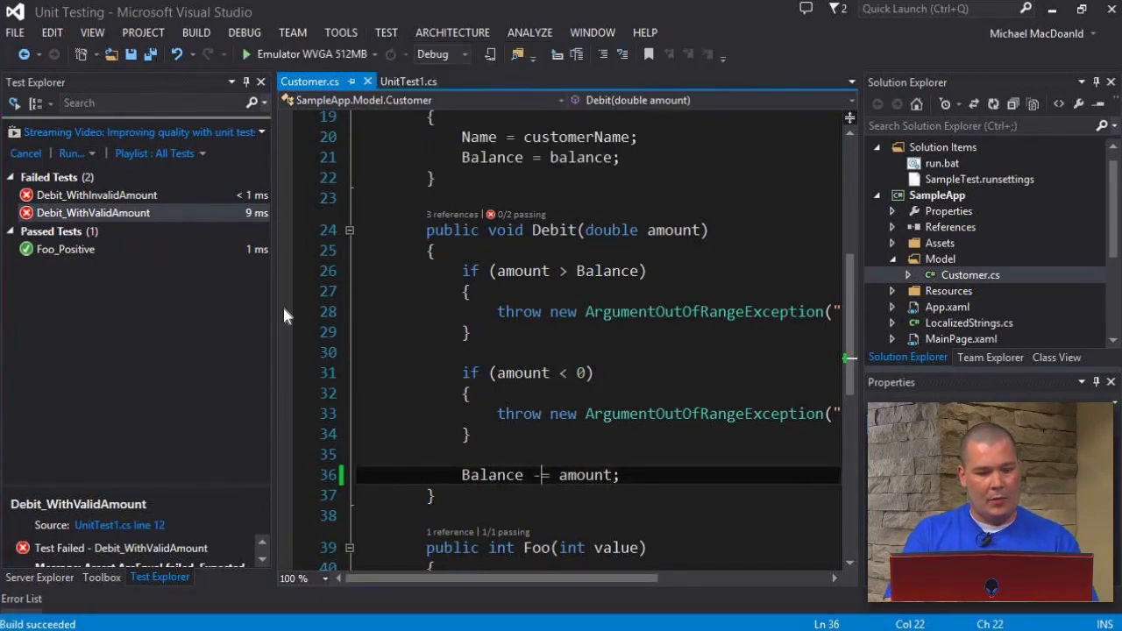
- Rerun all tests: Debit_WithValidAmount now passes, Debit_WithInvalidAmount still fails
text(-)
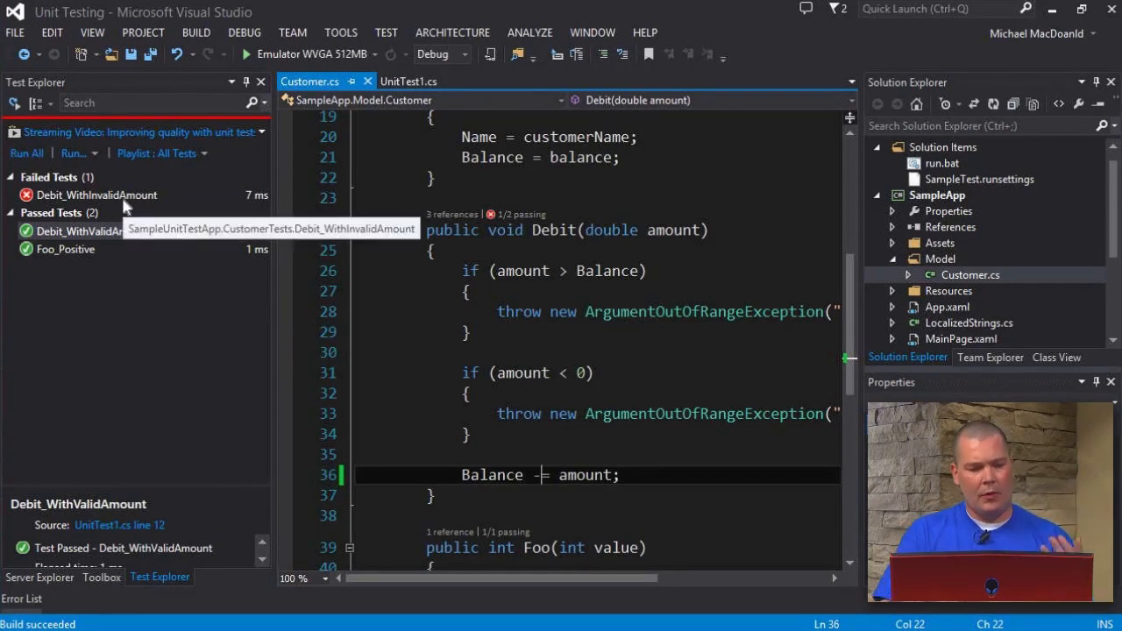
mouse_move(123, 231)
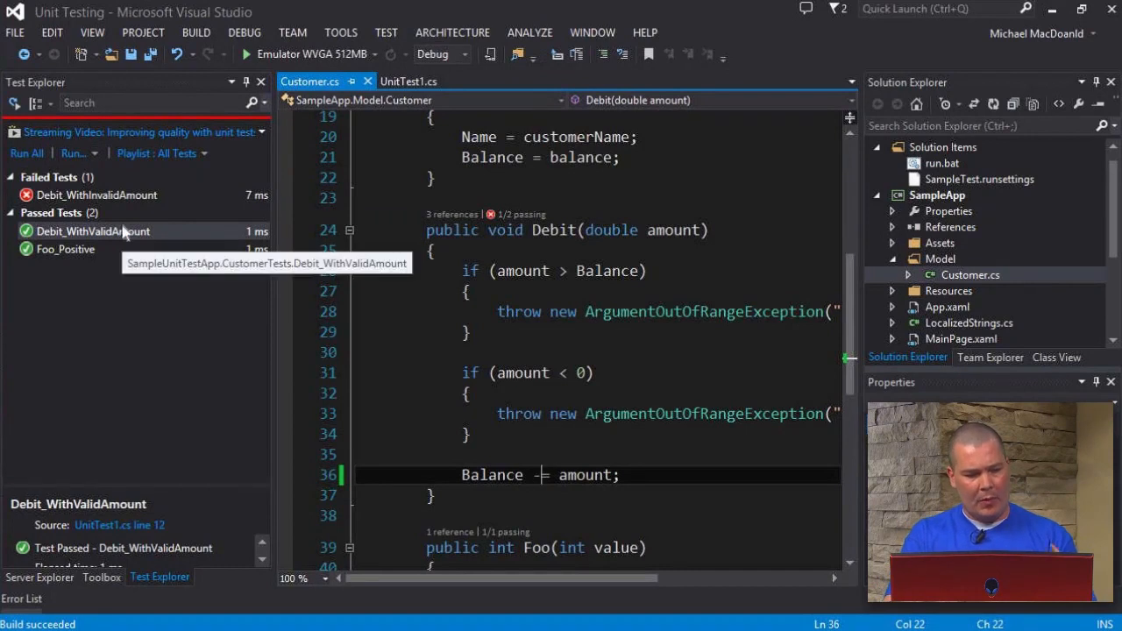
mouse_move(138, 204)
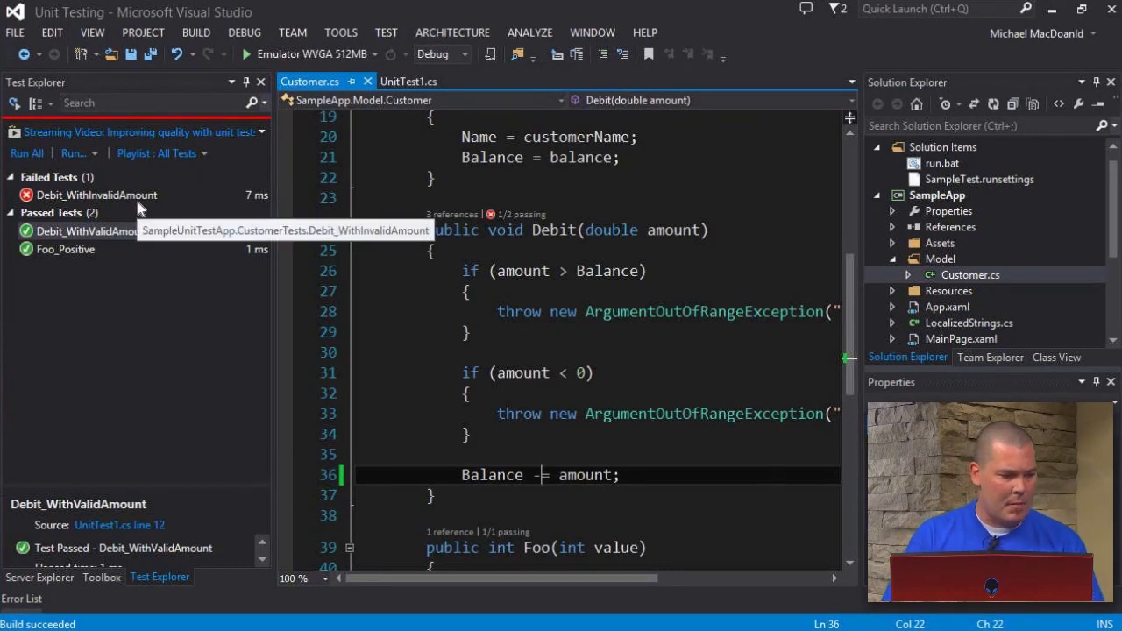
text(-)
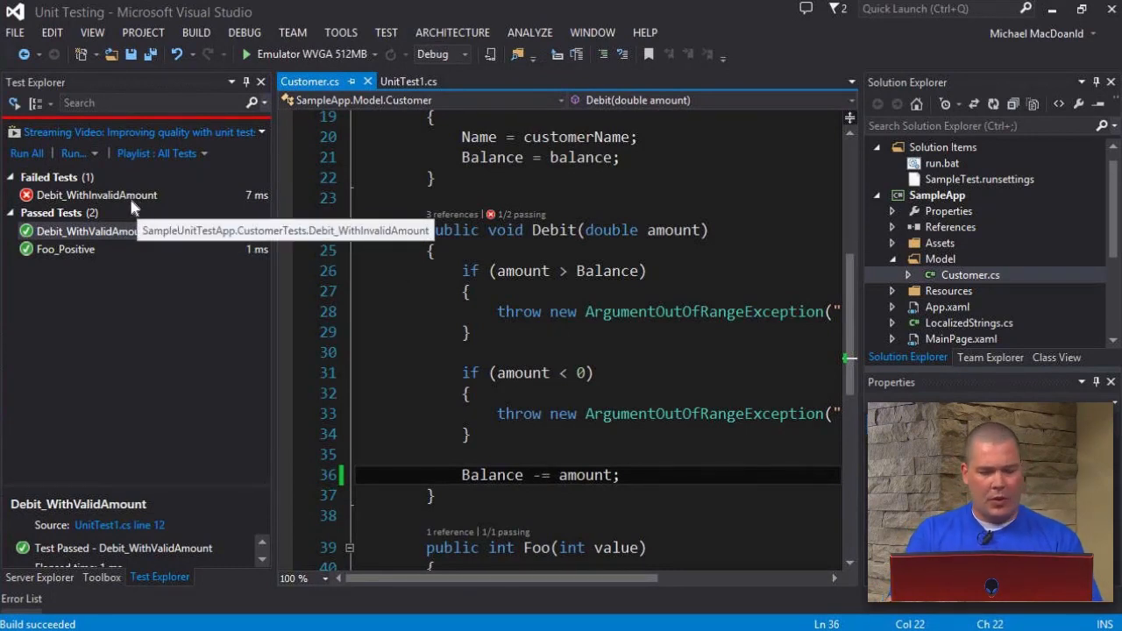
mouse_move(1026, 327)
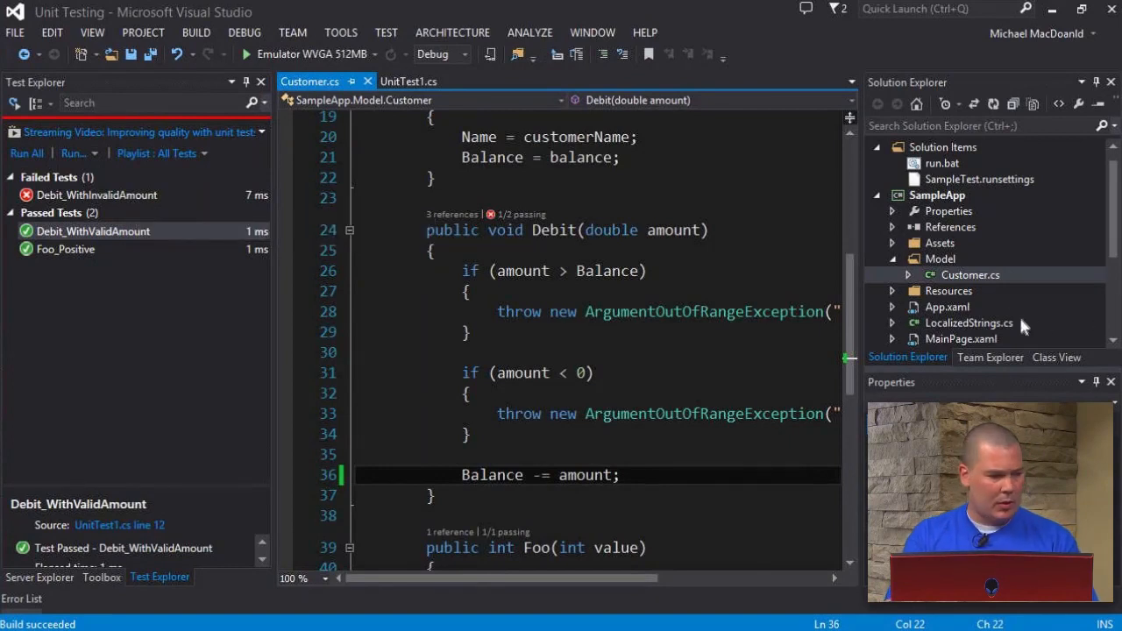
mouse_move(968, 298)
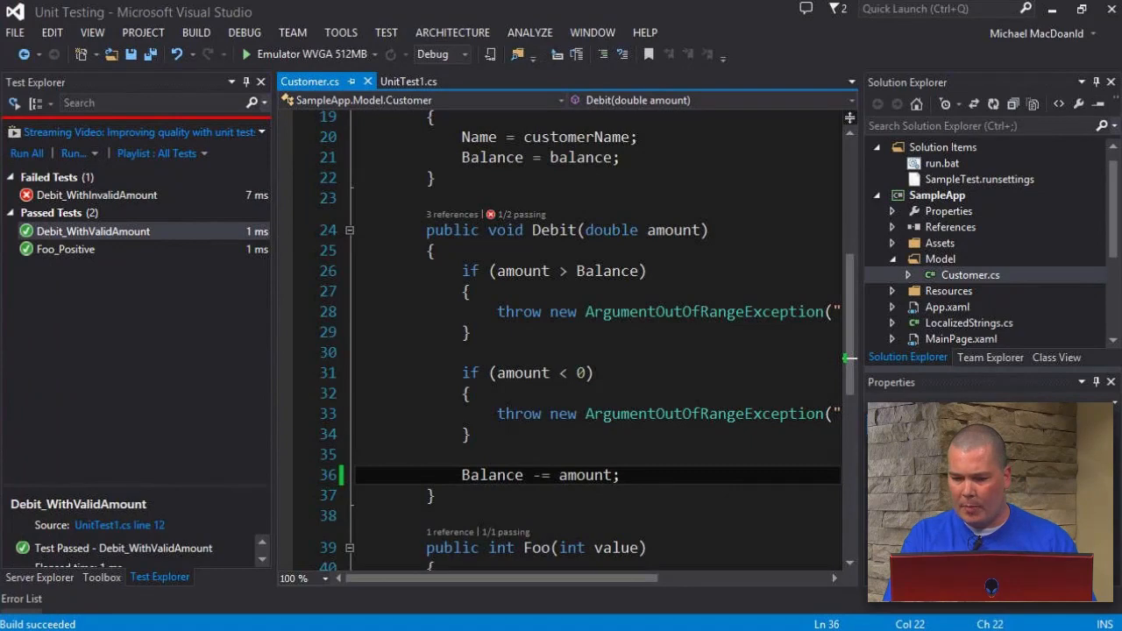
- Return to UnitTest1.cs and set a breakpoint on line 36 of Debit_WithInvalidAmount
click(409, 81)
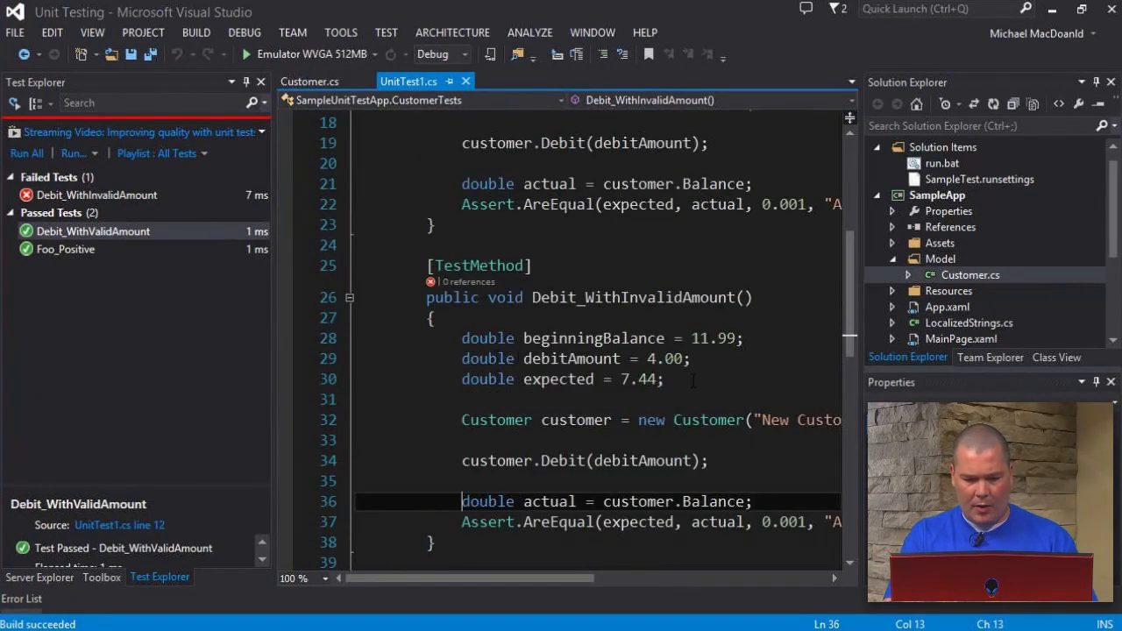
scroll(down, 3)
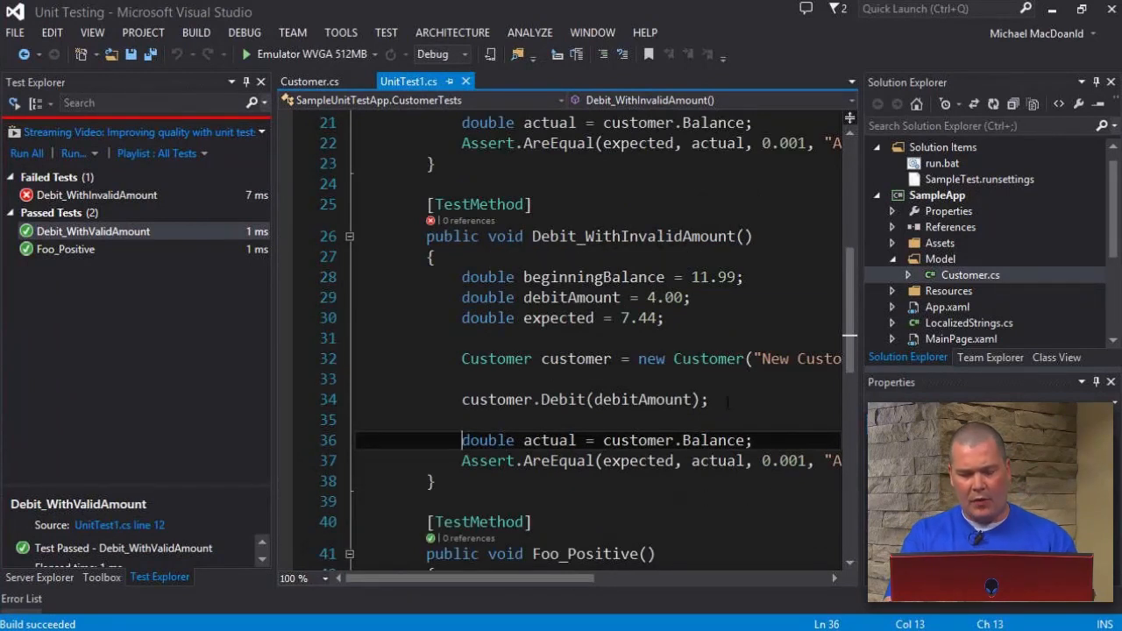
mouse_move(329, 535)
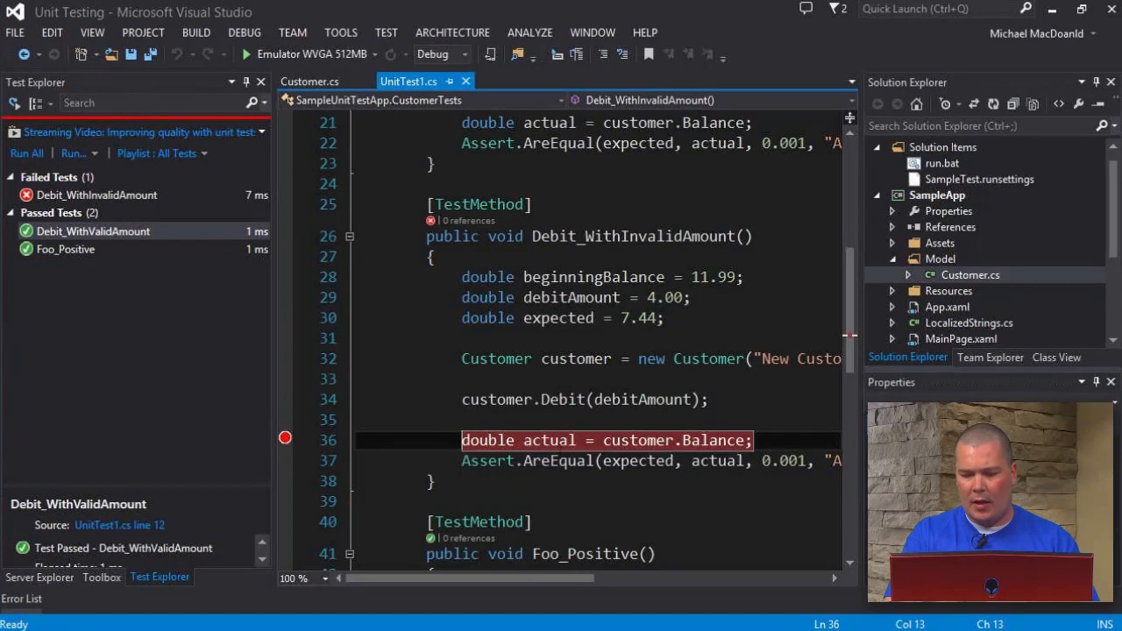
mouse_move(648, 440)
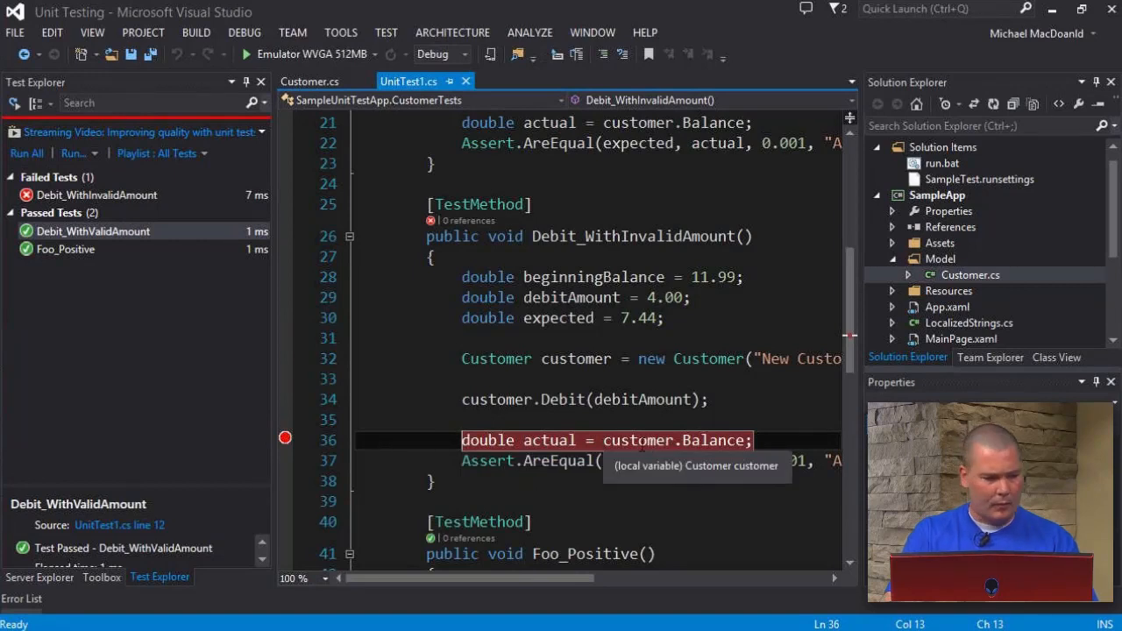
mouse_move(258, 438)
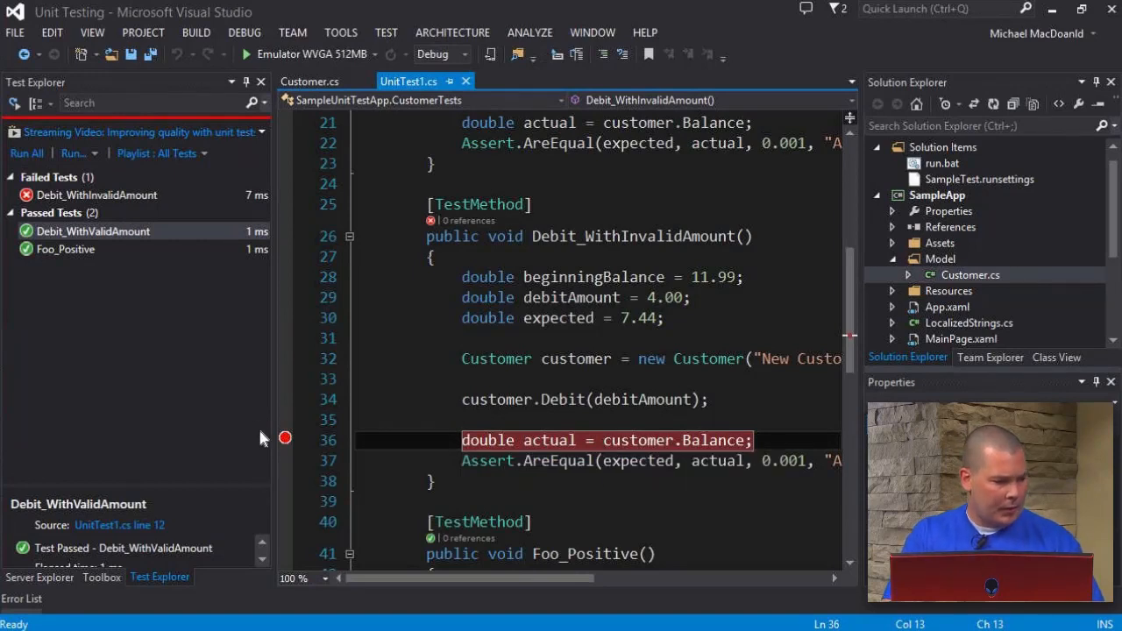
mouse_move(241, 293)
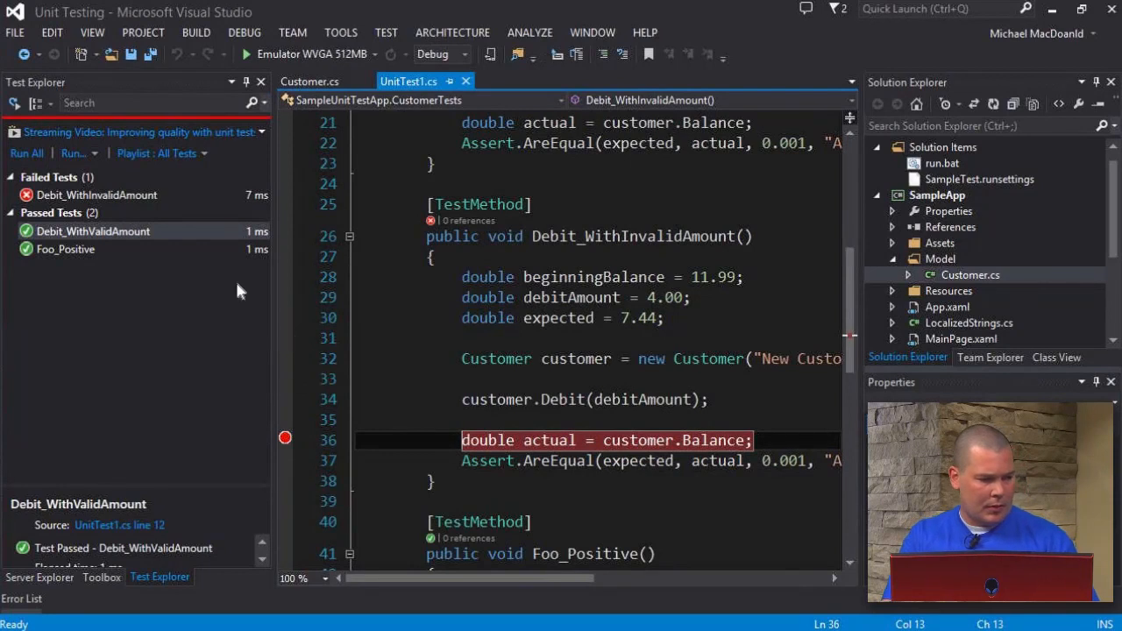
mouse_move(477, 222)
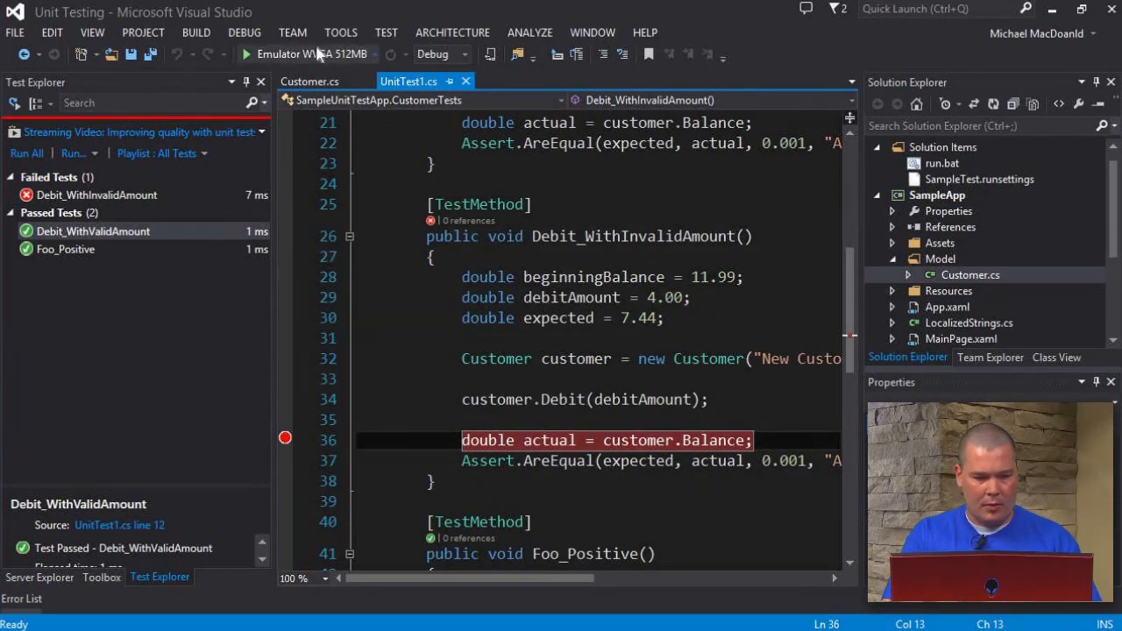
click(248, 53)
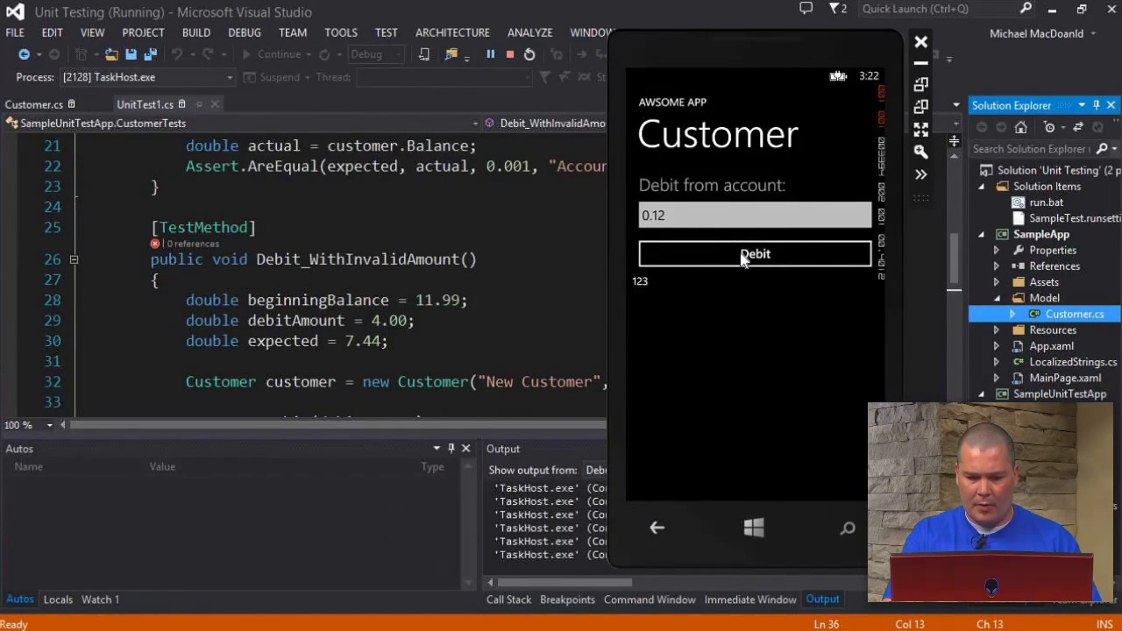
click(754, 254)
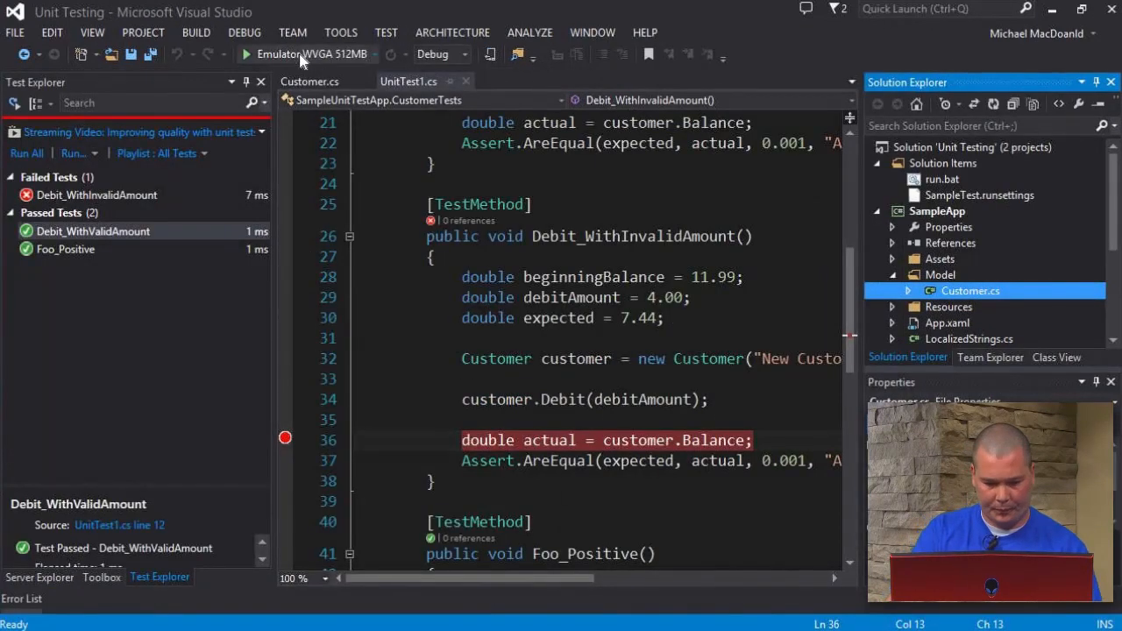
mouse_move(487, 440)
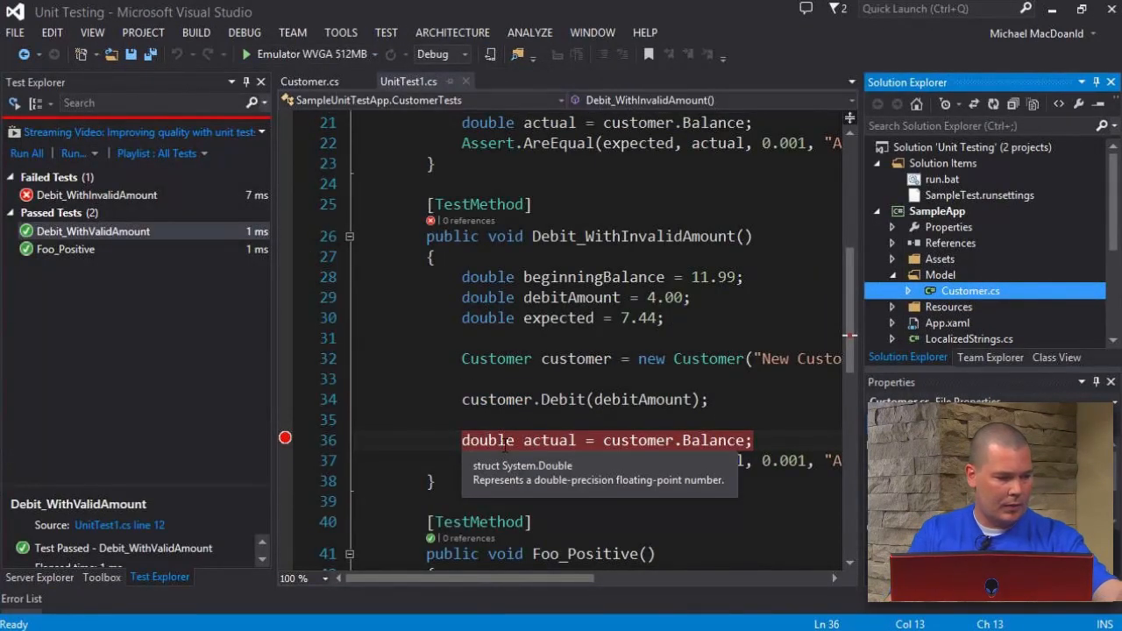
mouse_move(175, 402)
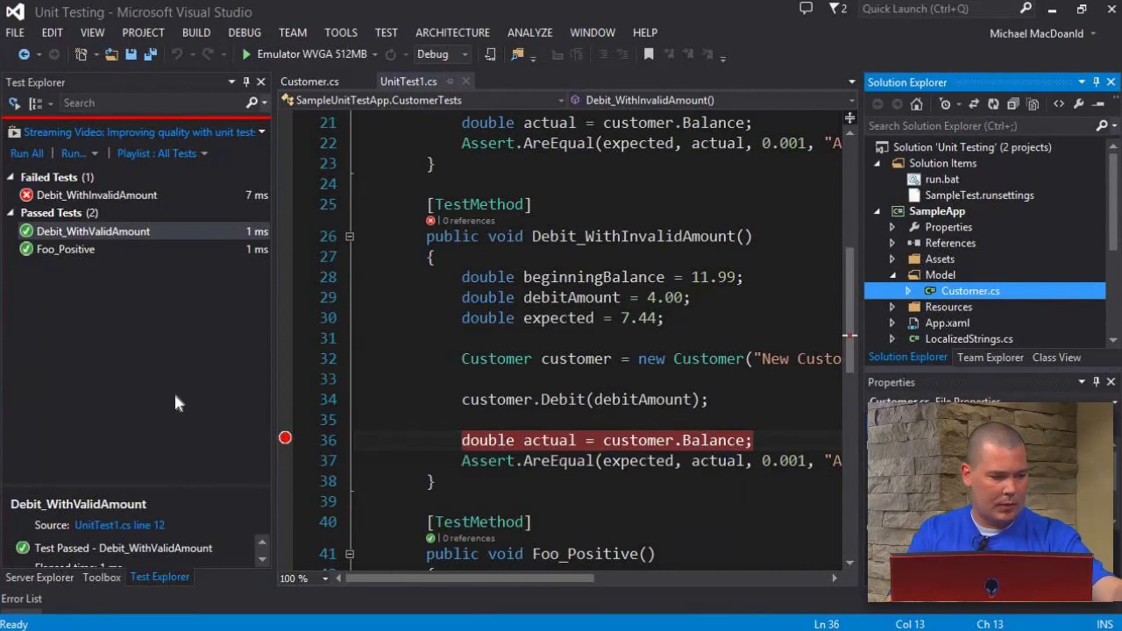
mouse_move(127, 215)
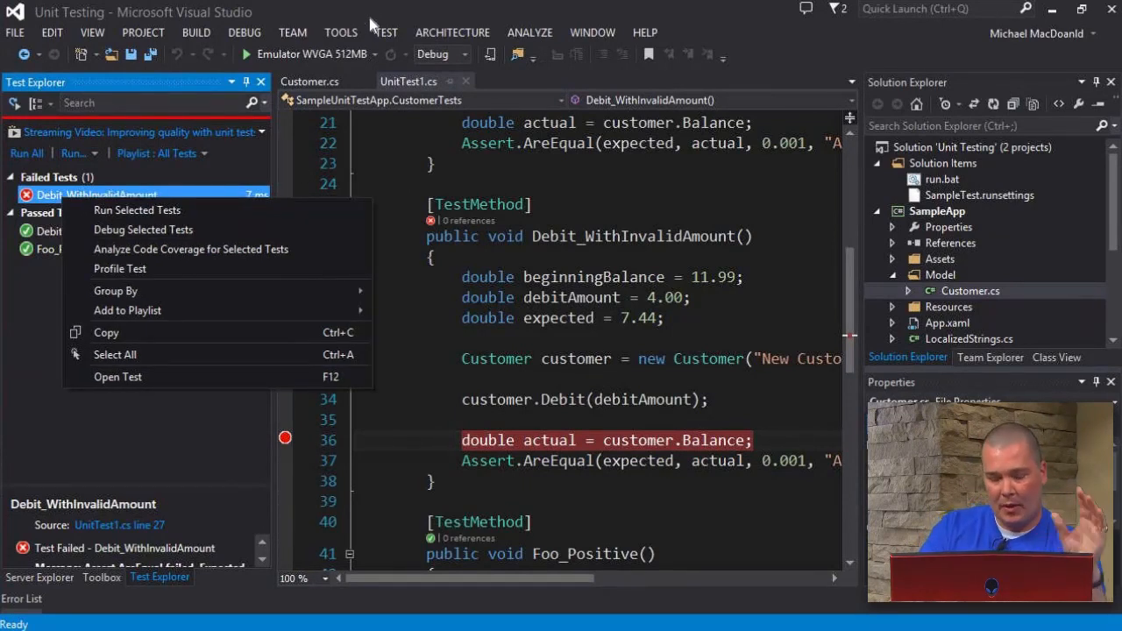
mouse_move(143, 229)
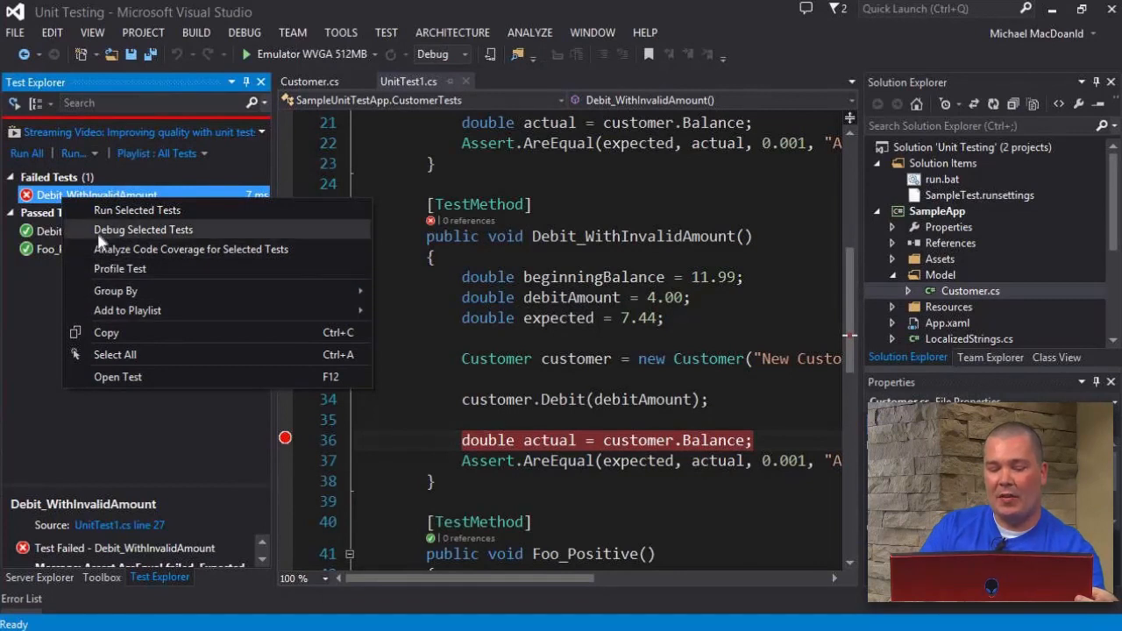
mouse_move(38, 204)
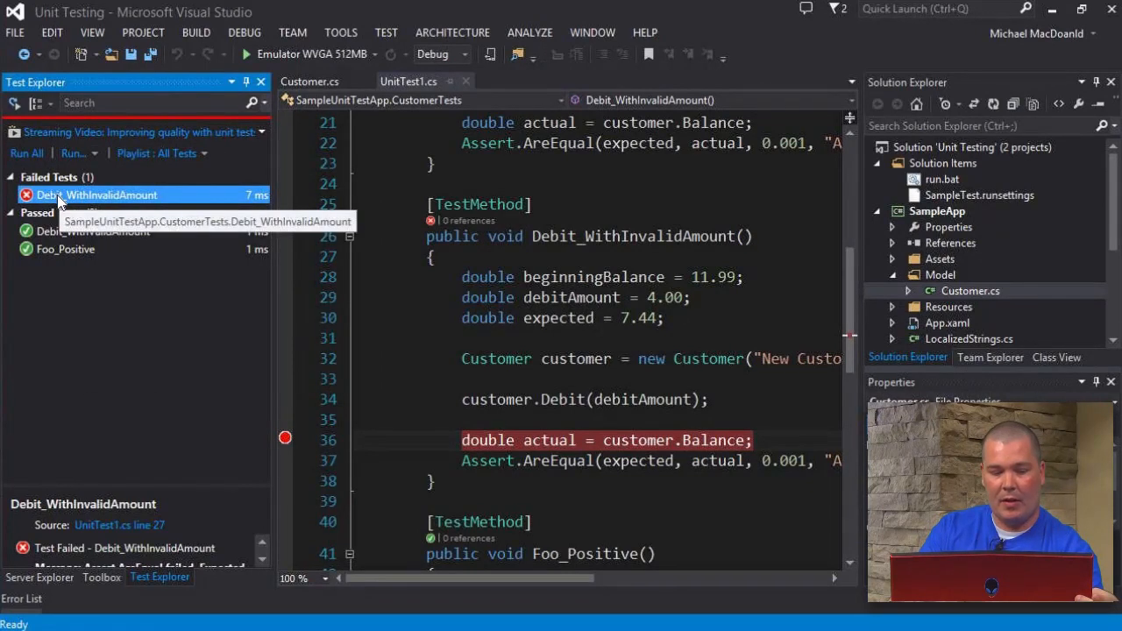
- Debug Debit_WithInvalidAmount, pausing at line 36 with customer.Balance showing 7.99
right_click(97, 195)
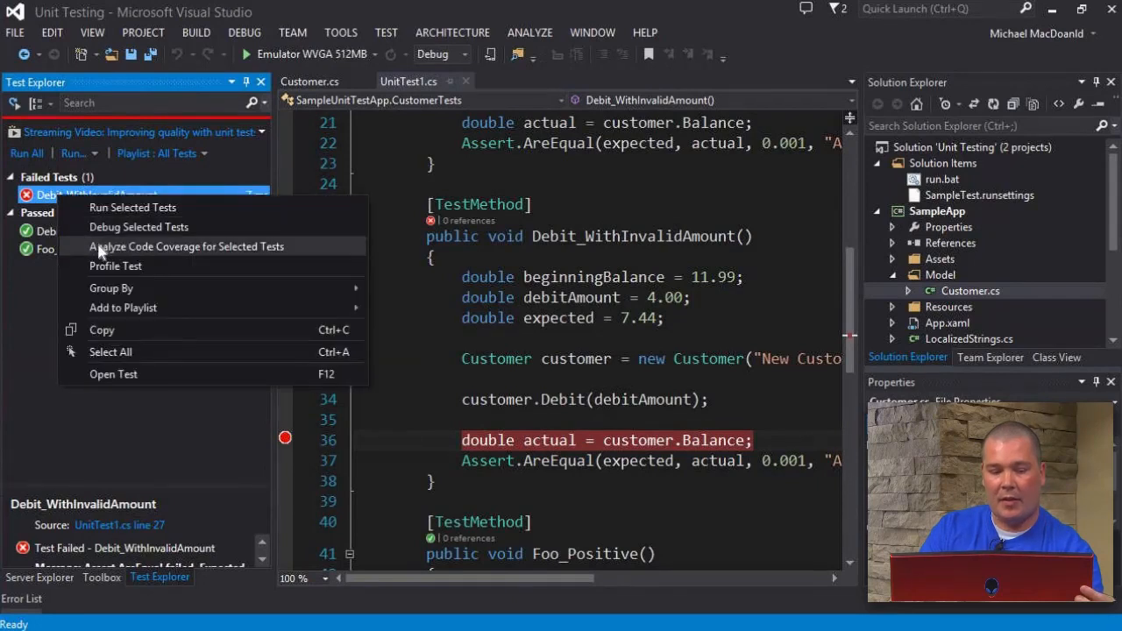
mouse_move(138, 227)
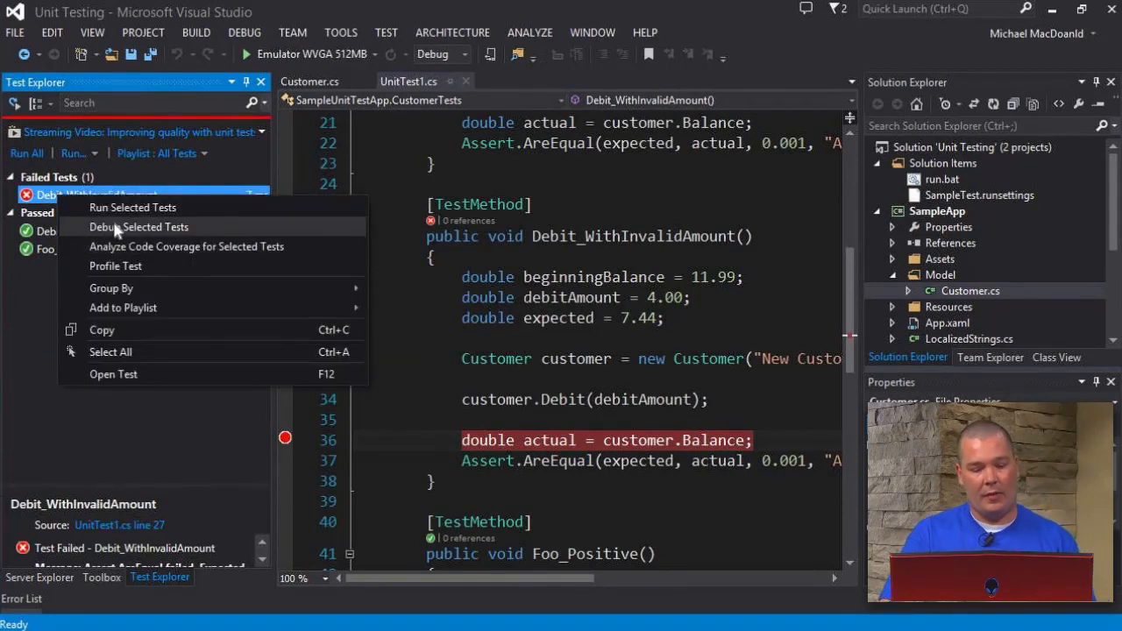
click(132, 207)
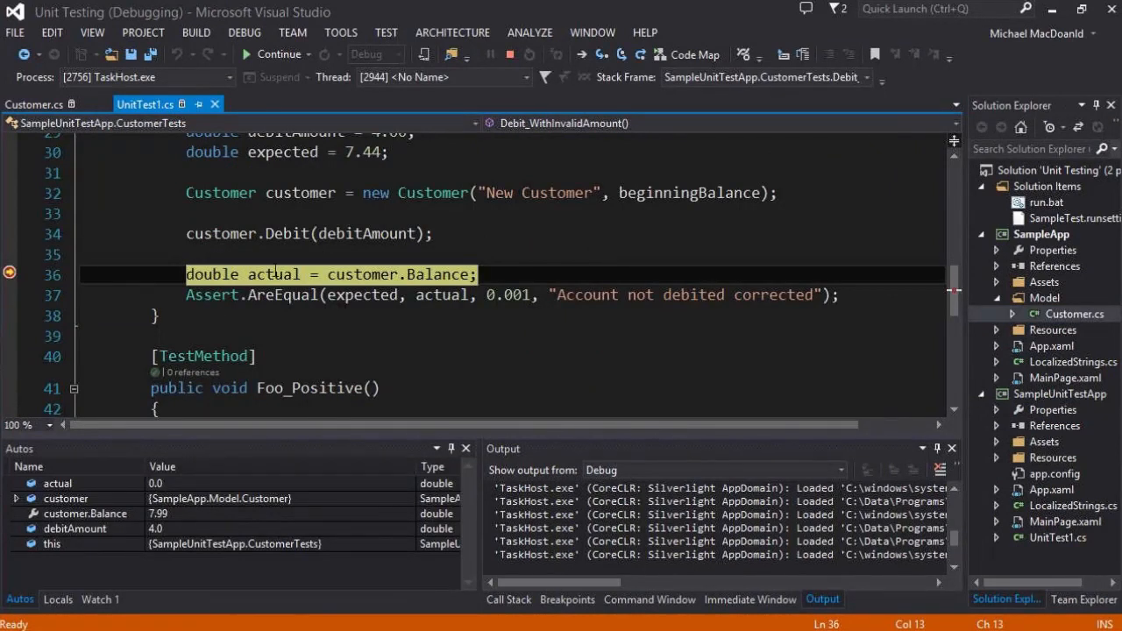
mouse_move(425, 274)
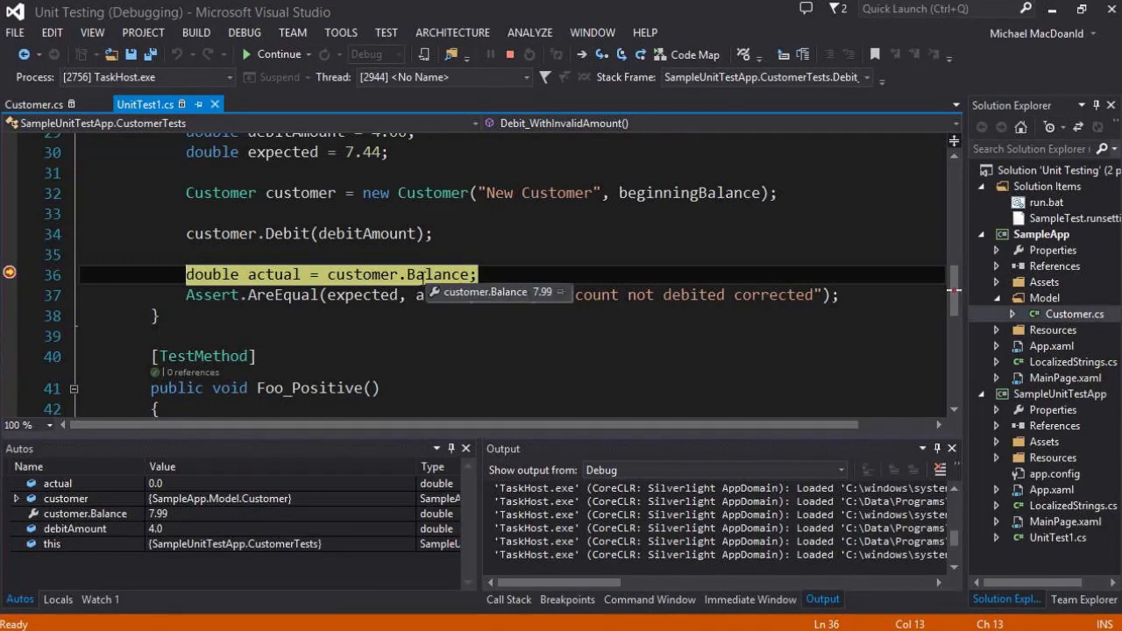
mouse_move(401, 355)
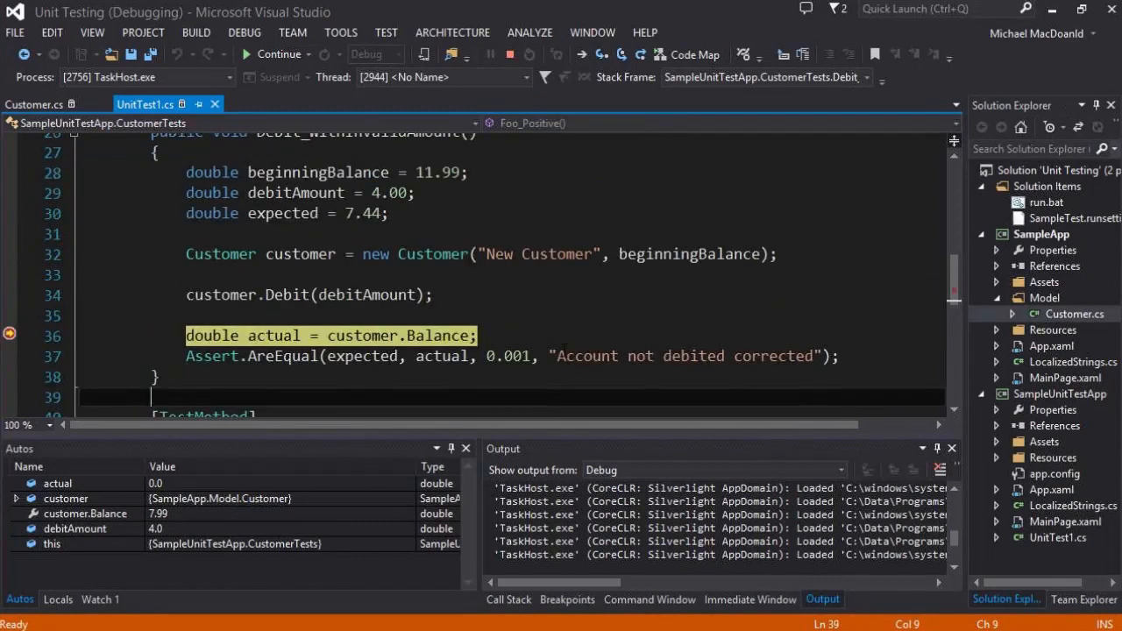
scroll(up, 3)
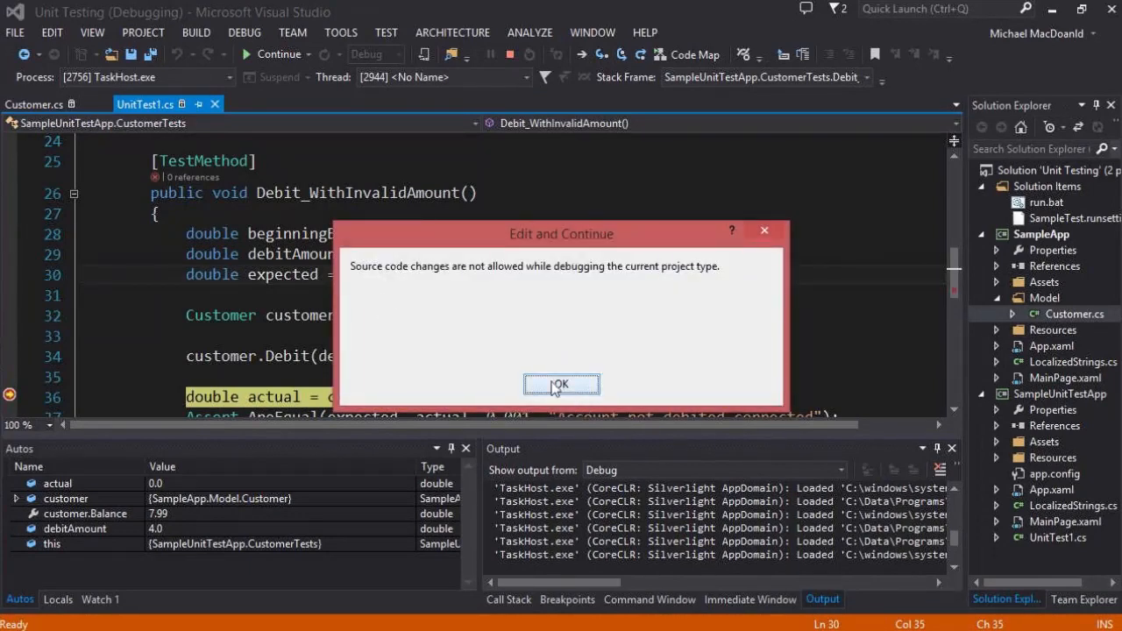
- Dismiss the Edit and Continue warning and change the expected balance from 7.44 to 7.99
click(561, 386)
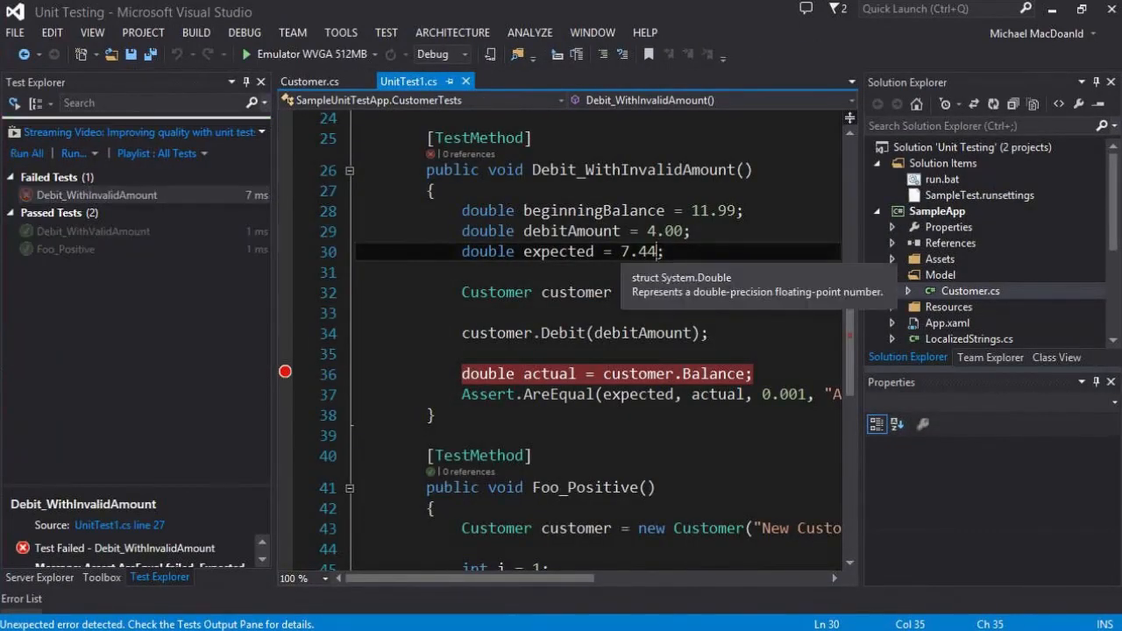
key(BackSpace)
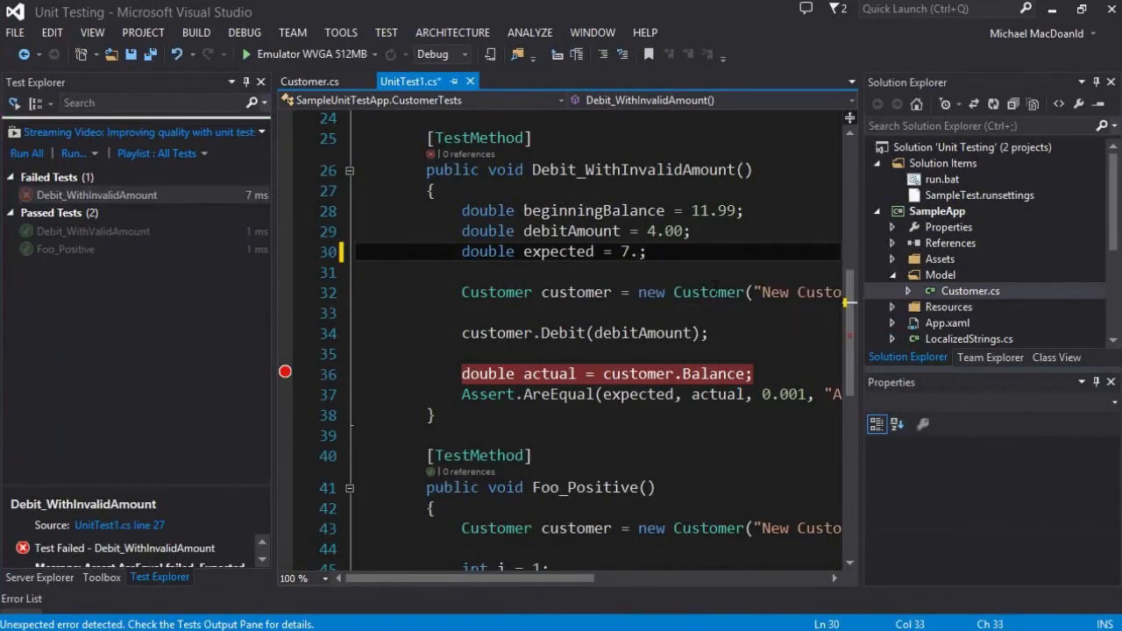
text(99)
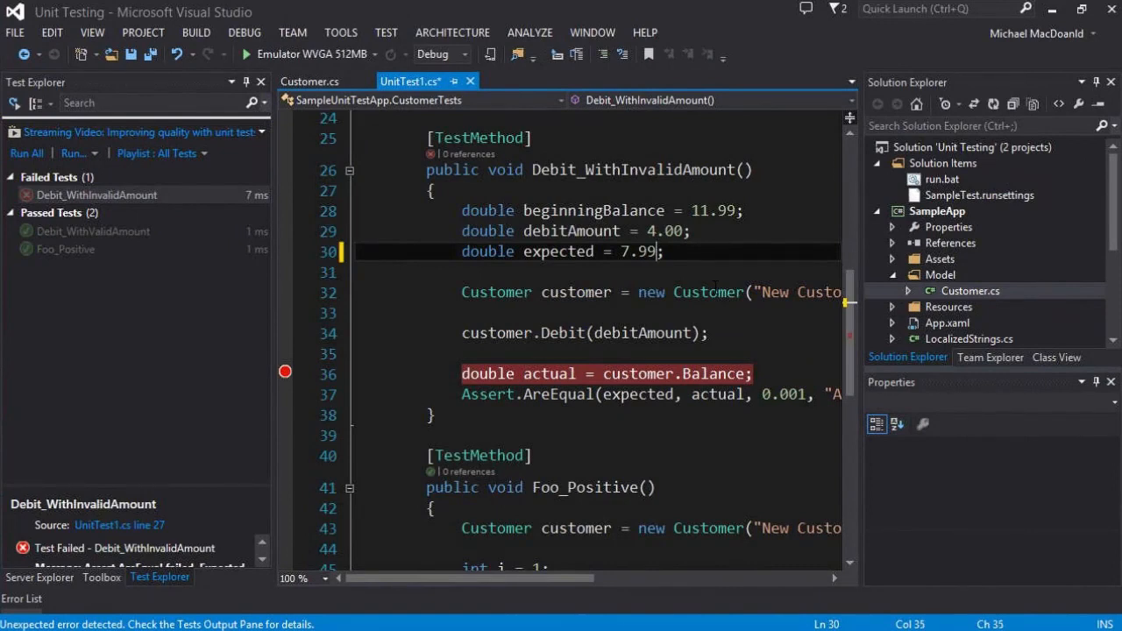
mouse_move(217, 228)
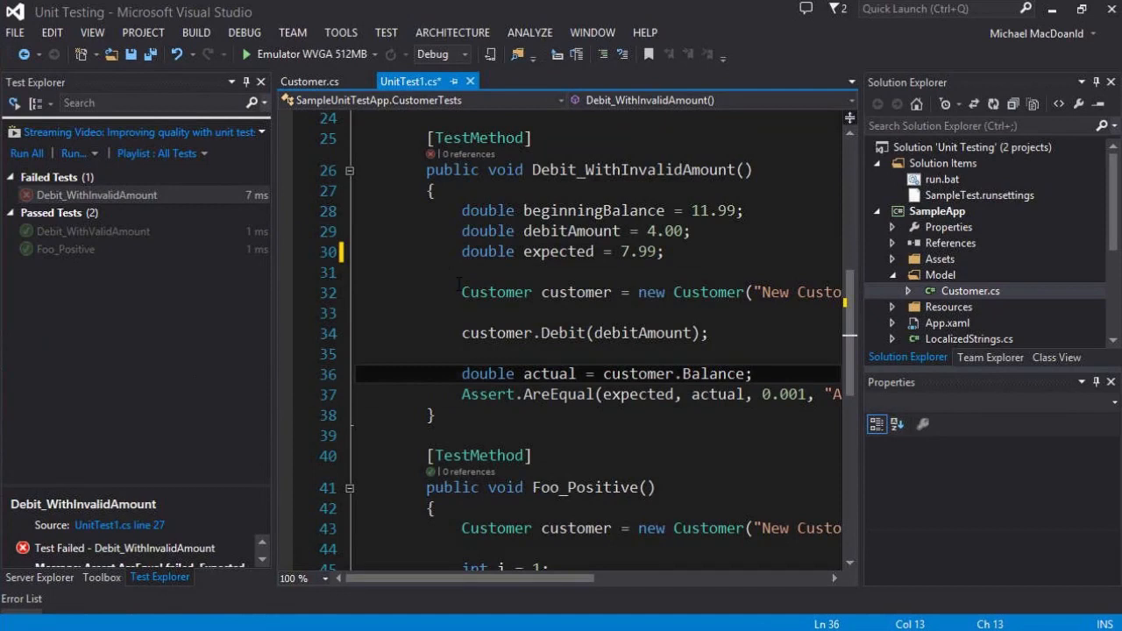
mouse_move(453, 32)
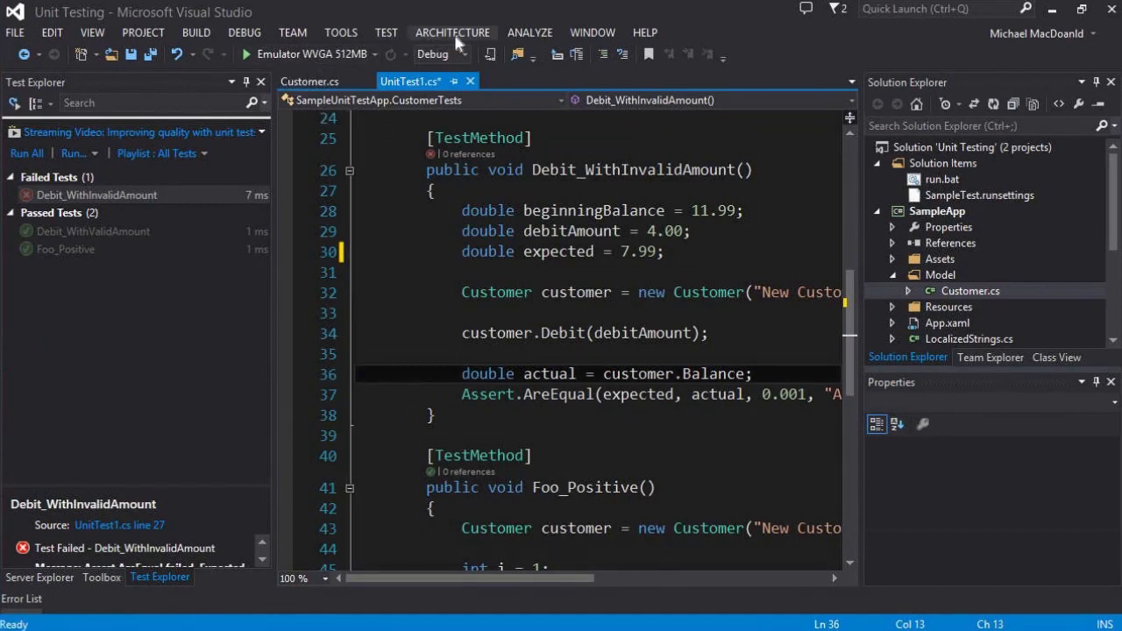
- Rerun all tests so all three pass, including Debit_WithInvalidAmount
click(385, 32)
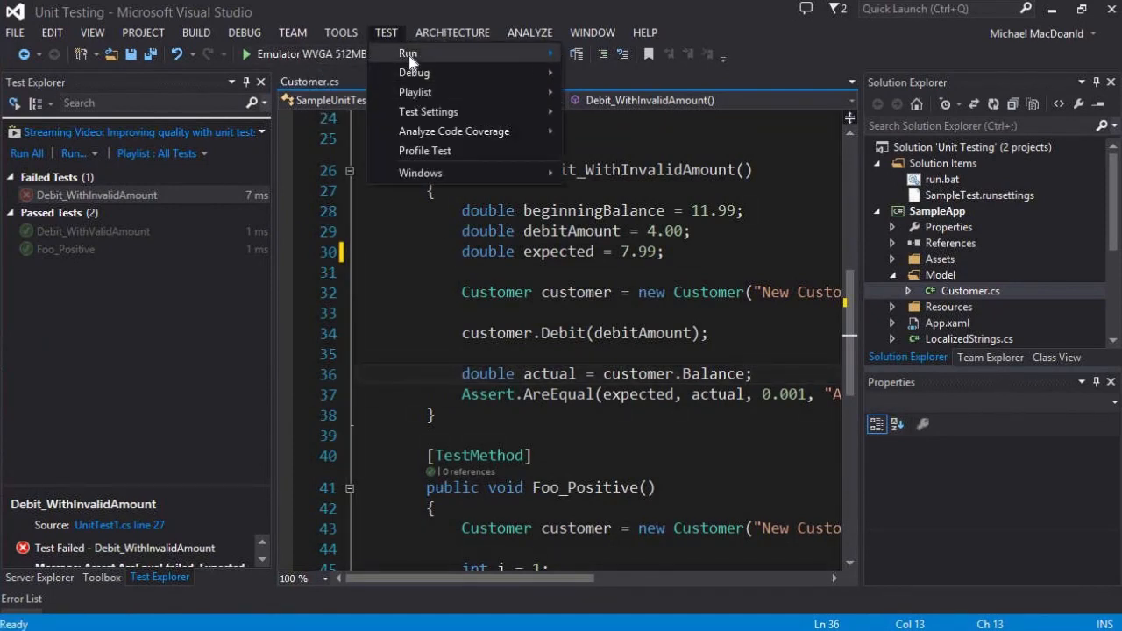
right_click(96, 195)
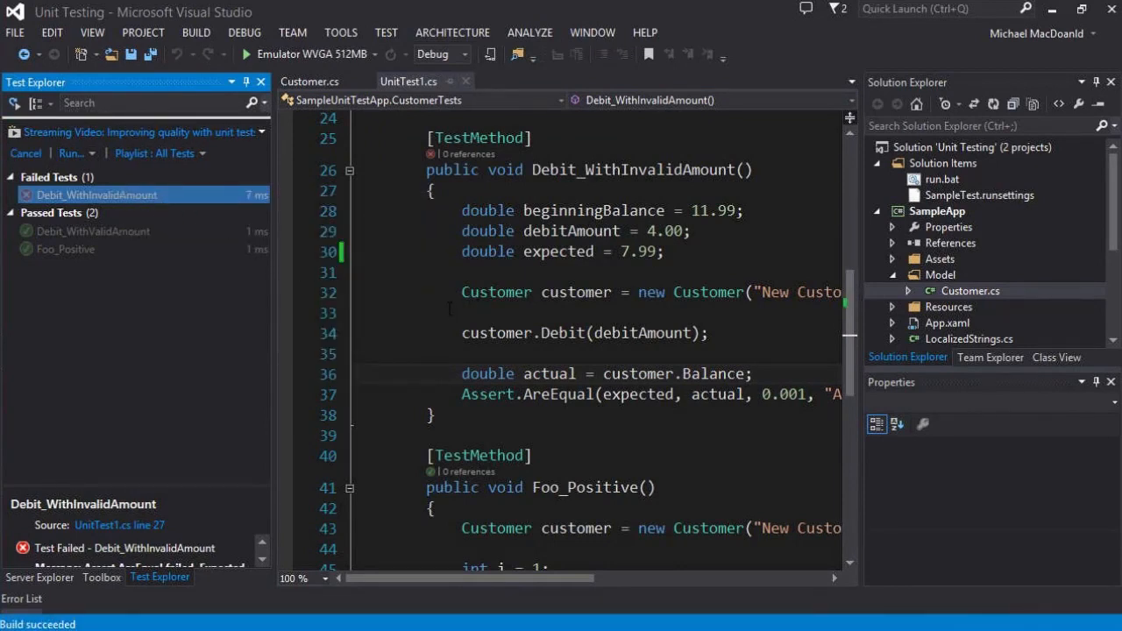
click(73, 152)
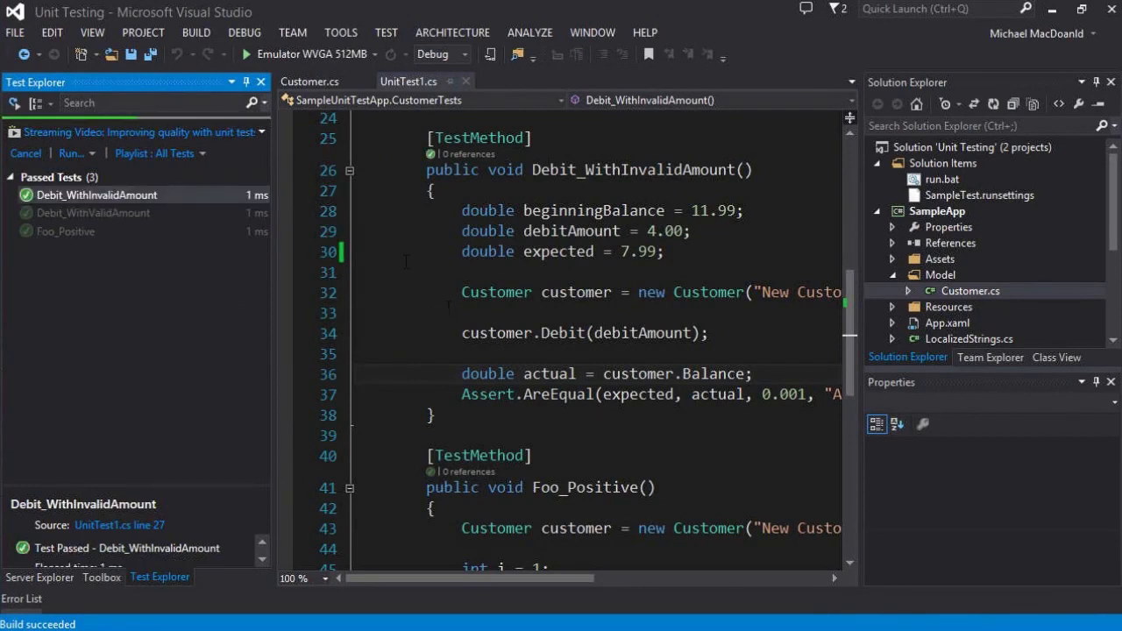
mouse_move(166, 197)
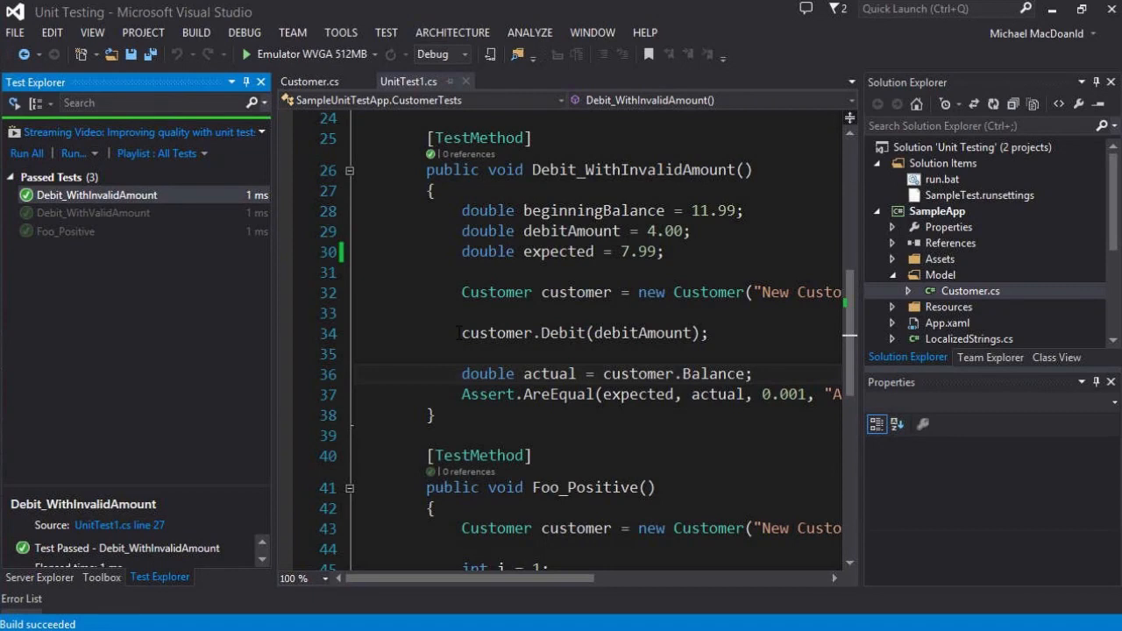
mouse_move(403, 343)
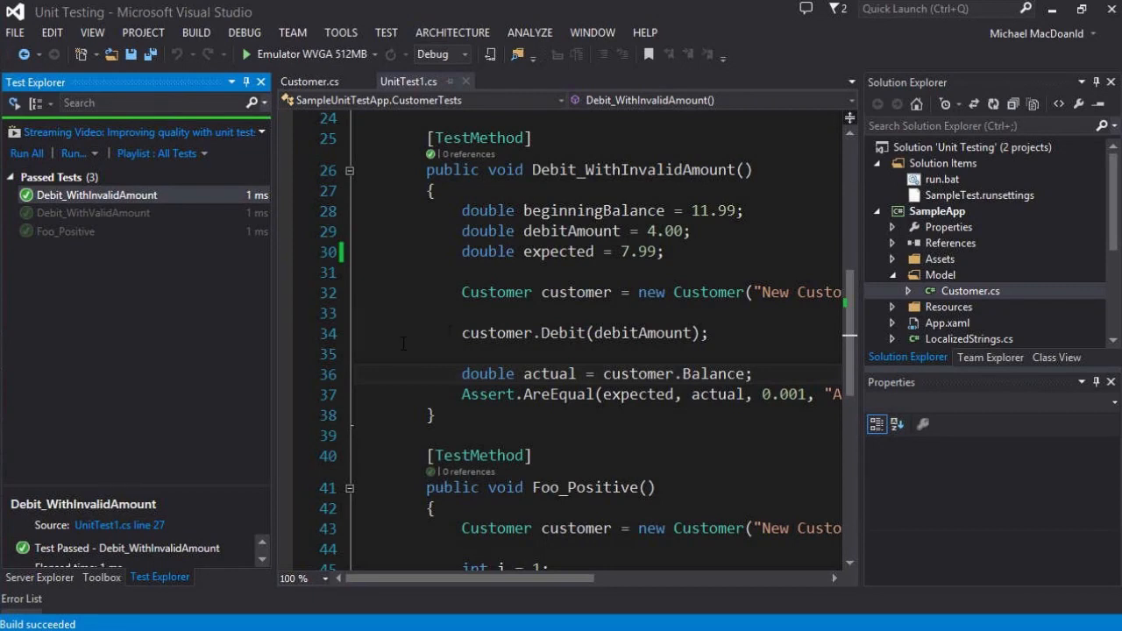
mouse_move(208, 307)
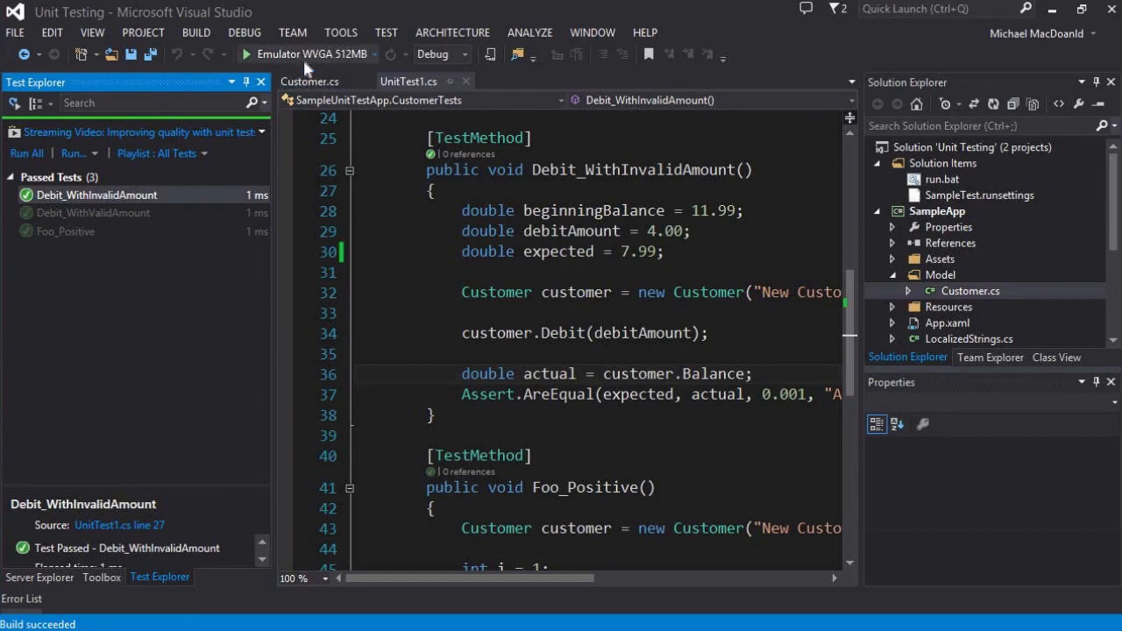
- Debug SampleApp on Emulator WVGA 512MB and debit 0.12 twice, lowering the balance to 122.64
click(247, 54)
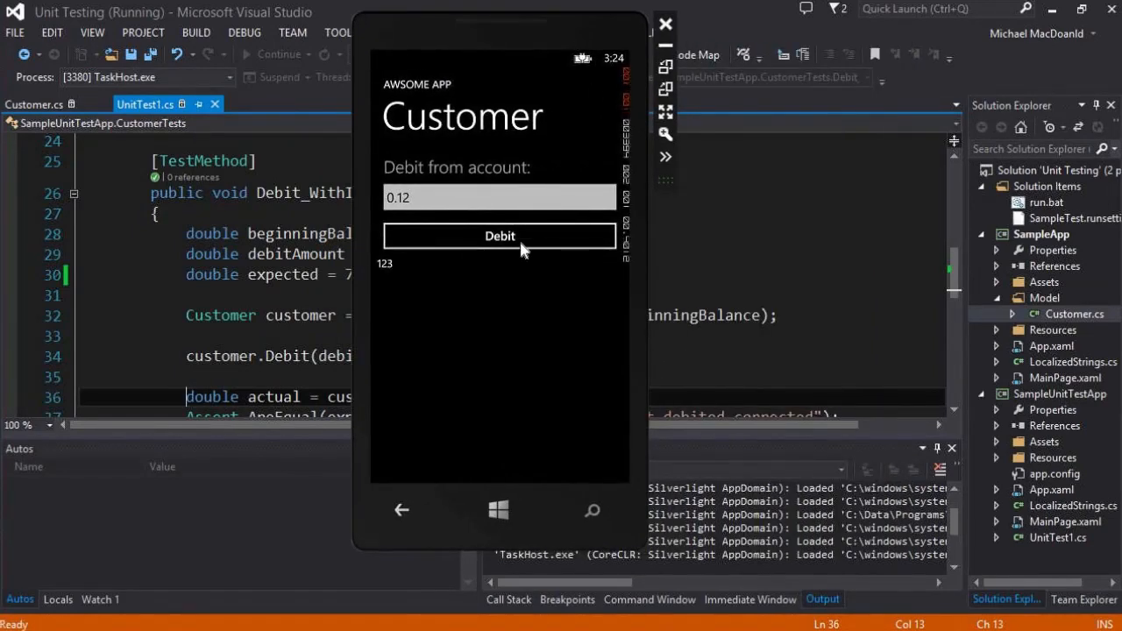
click(499, 235)
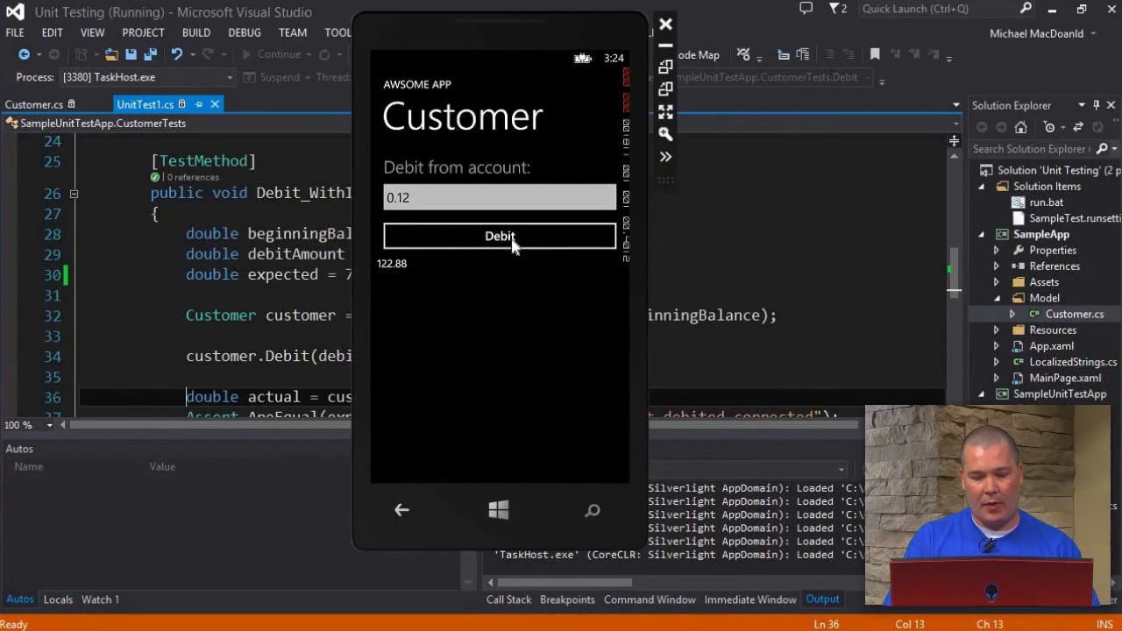
click(498, 236)
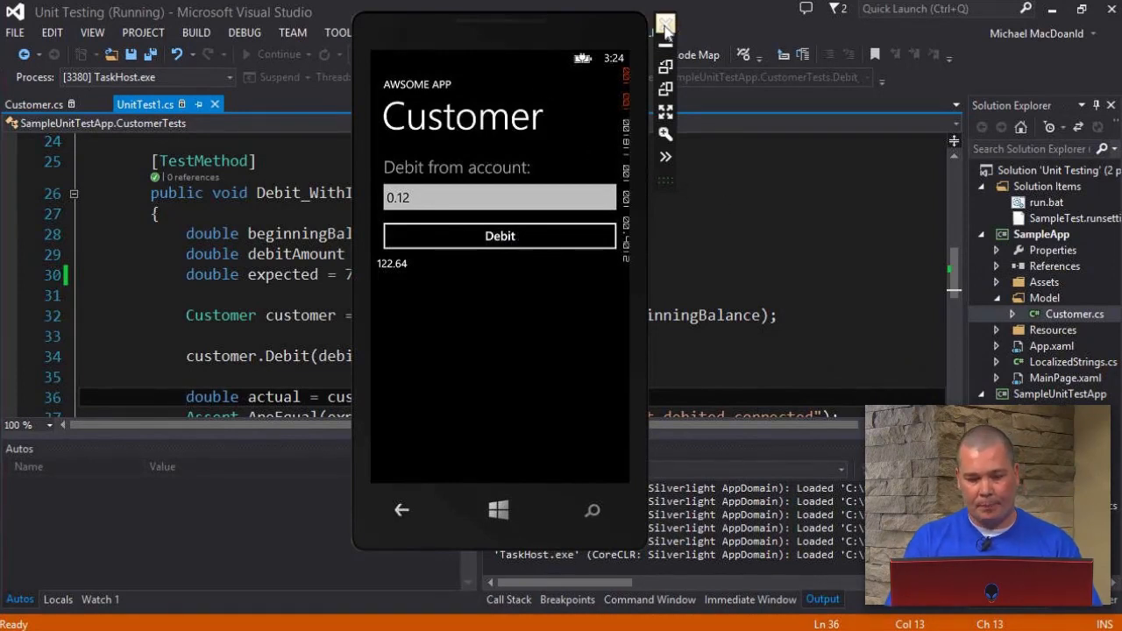
mouse_move(665, 24)
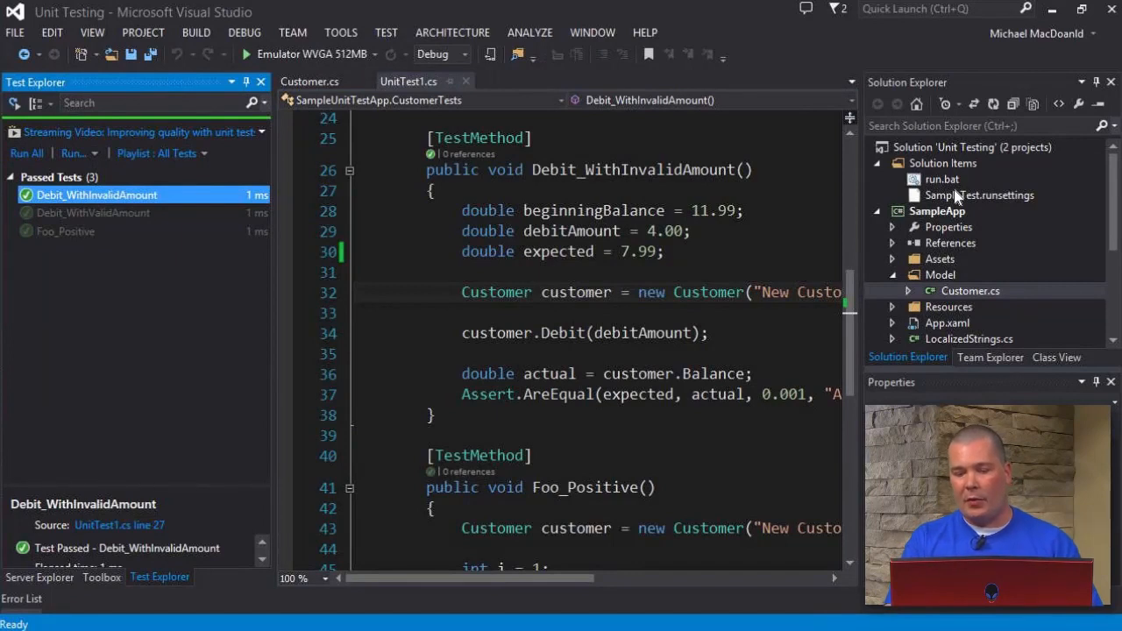
mouse_move(954, 199)
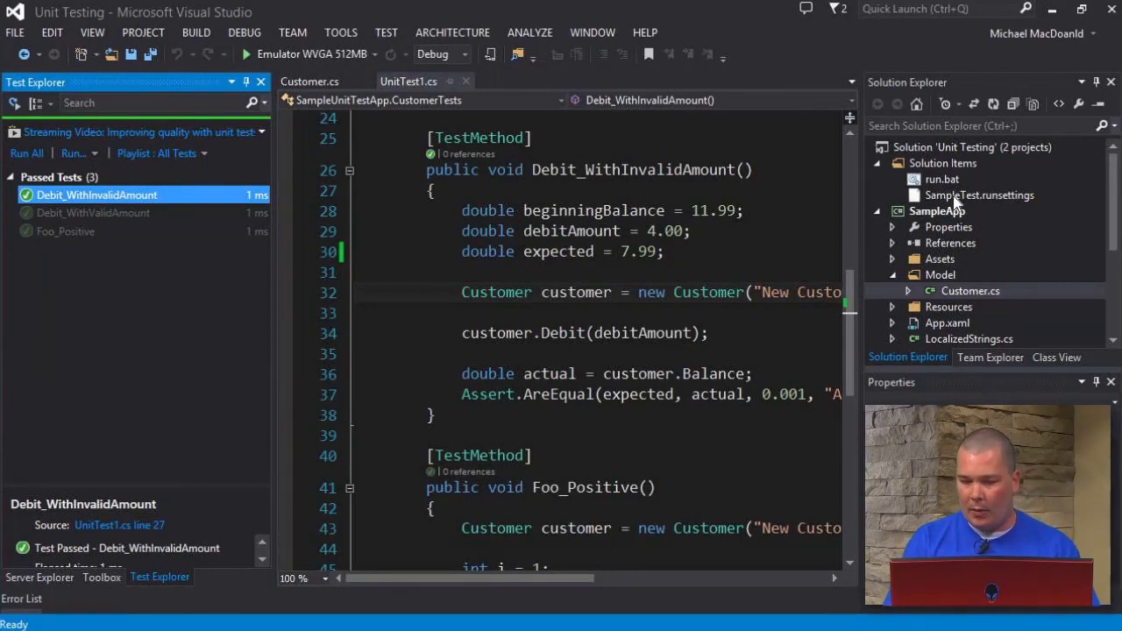
mouse_move(903, 170)
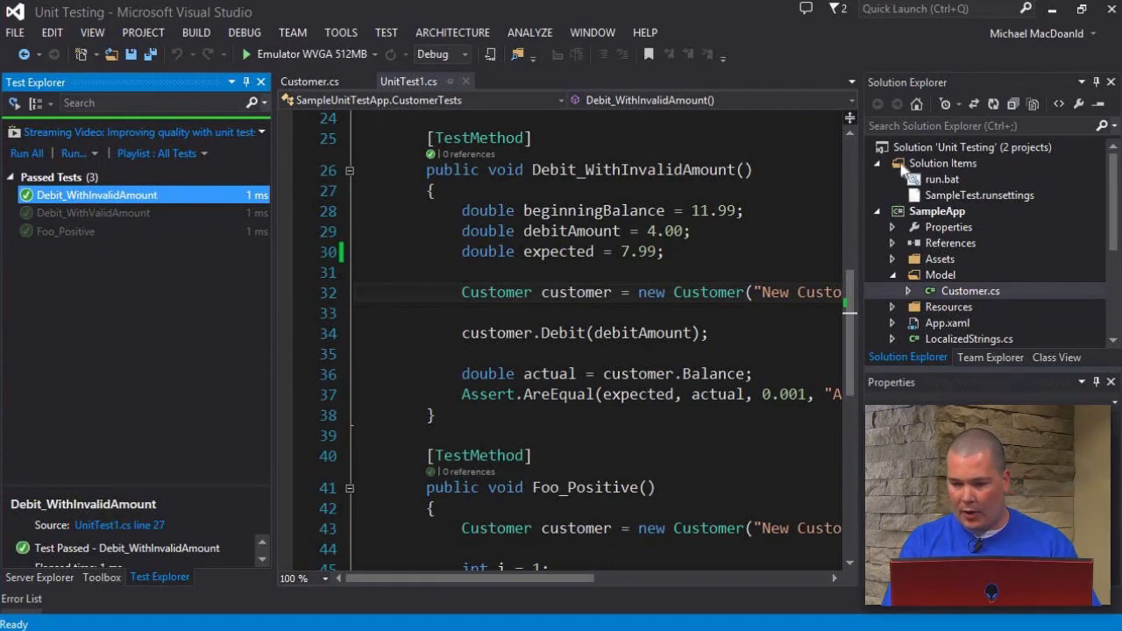
mouse_move(1000, 210)
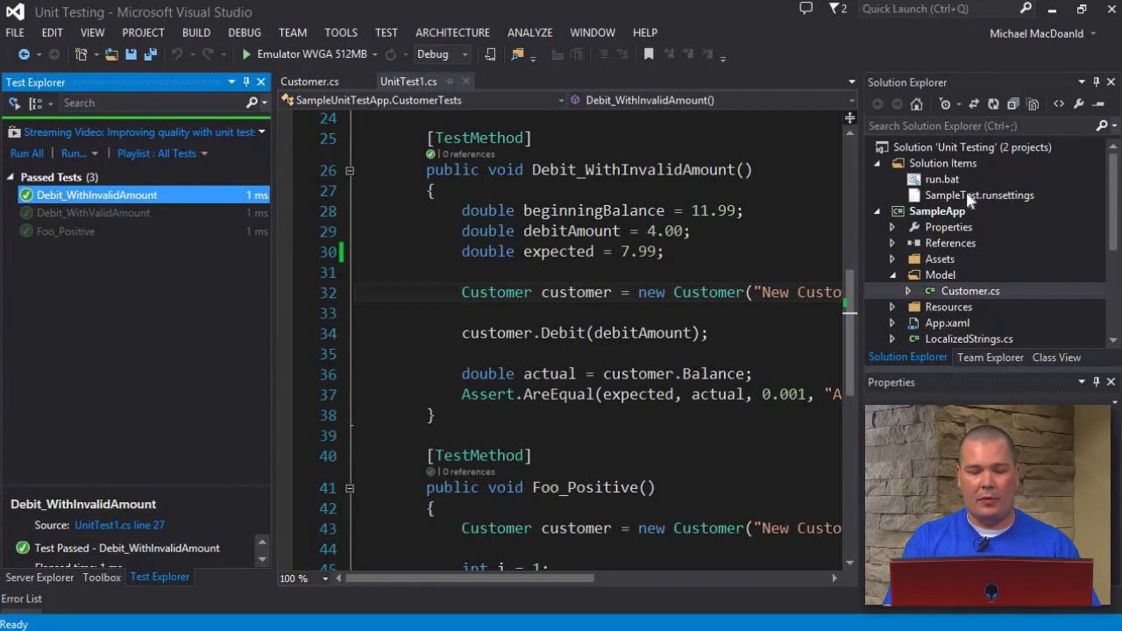
- Open the Unit Testing solution folder, with run.bat and SampleTest.runsettings, in File Explorer
double_click(978, 195)
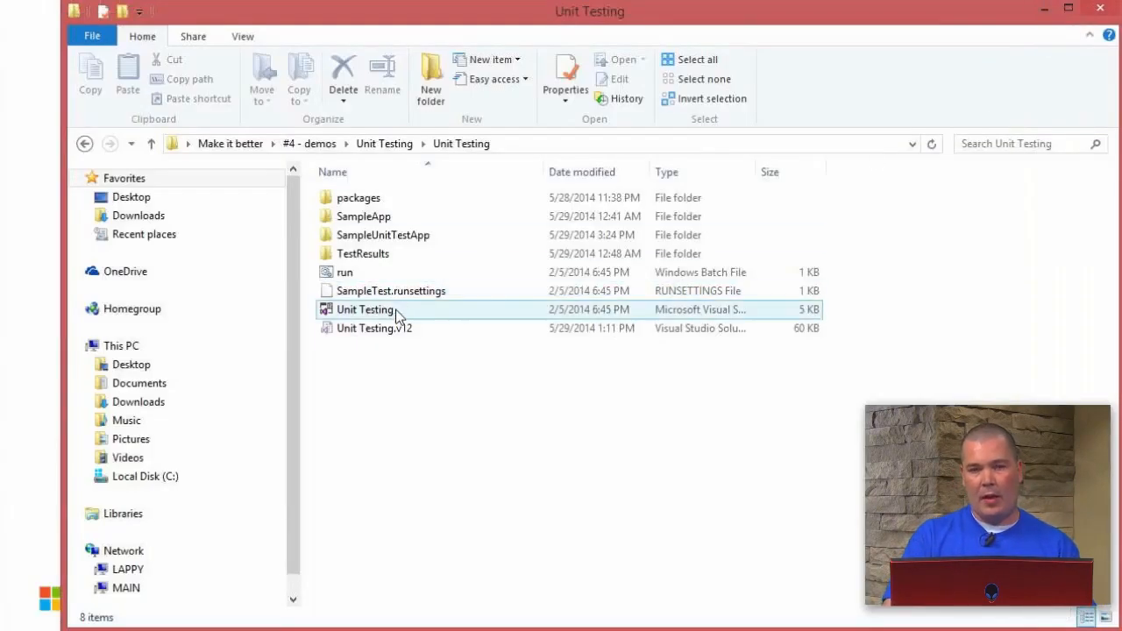
- Run run.bat to start vstest.console with the runsettings file and launch the emulator
click(345, 272)
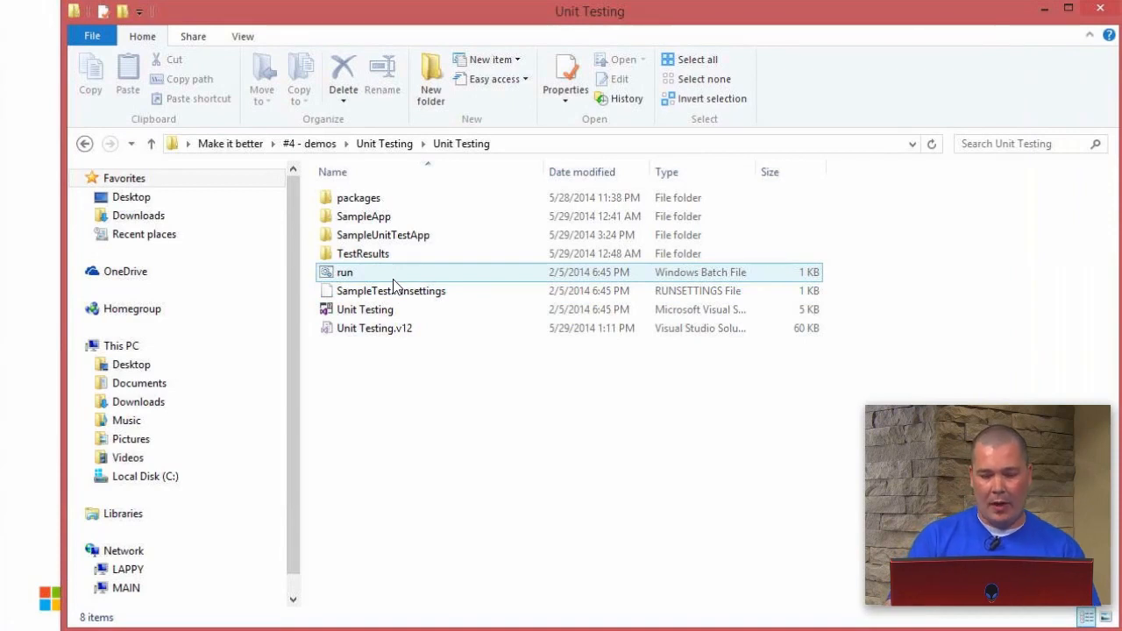
mouse_move(349, 280)
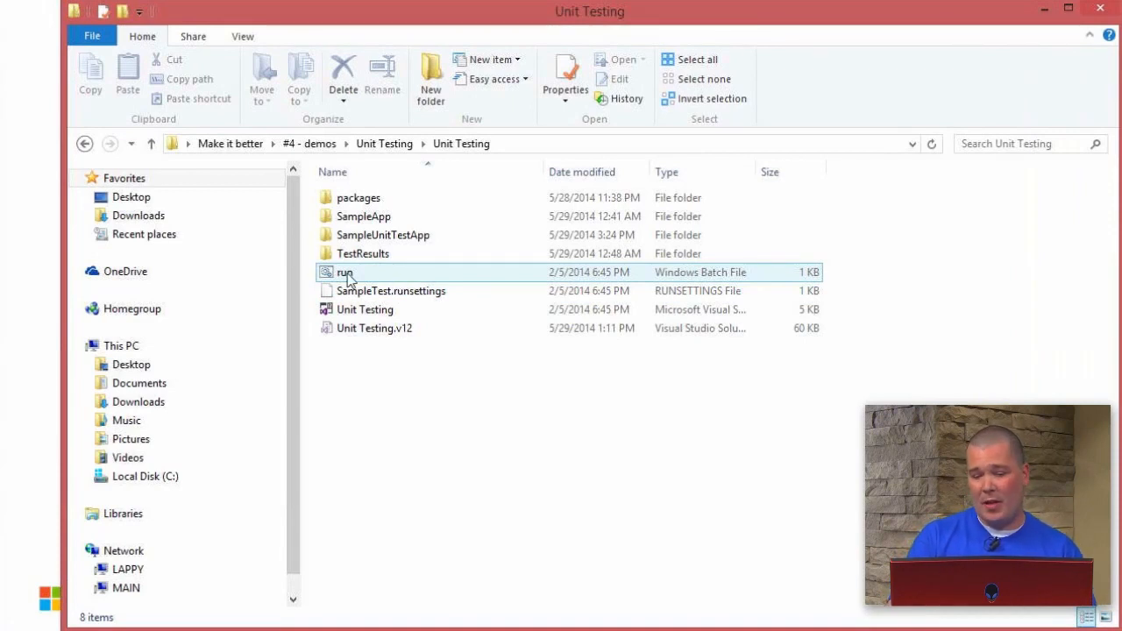
click(345, 272)
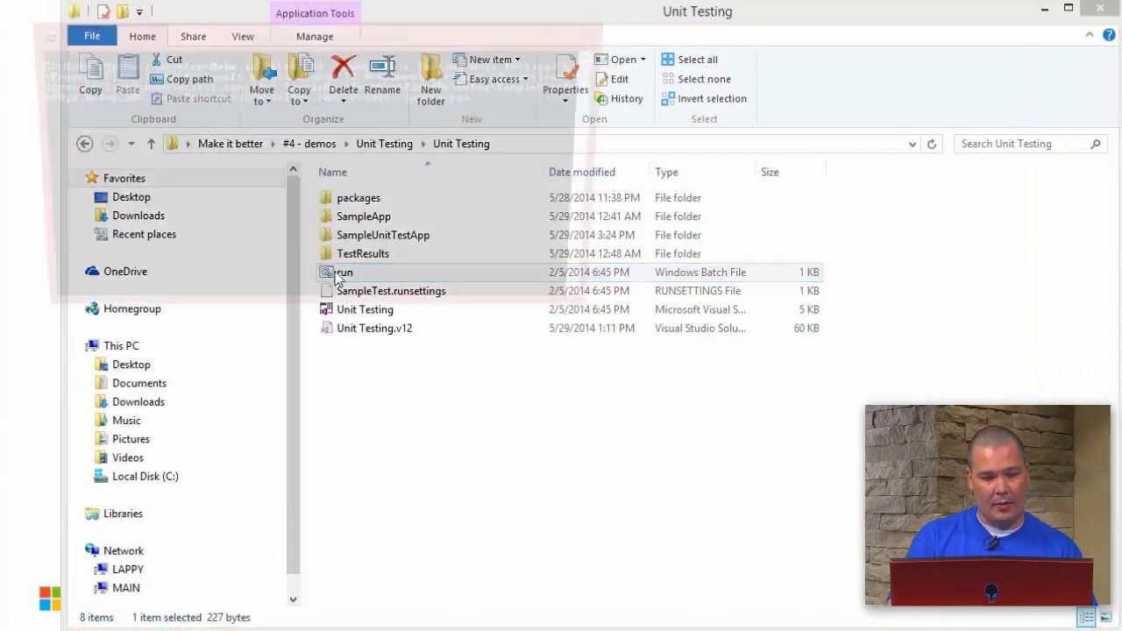
double_click(344, 272)
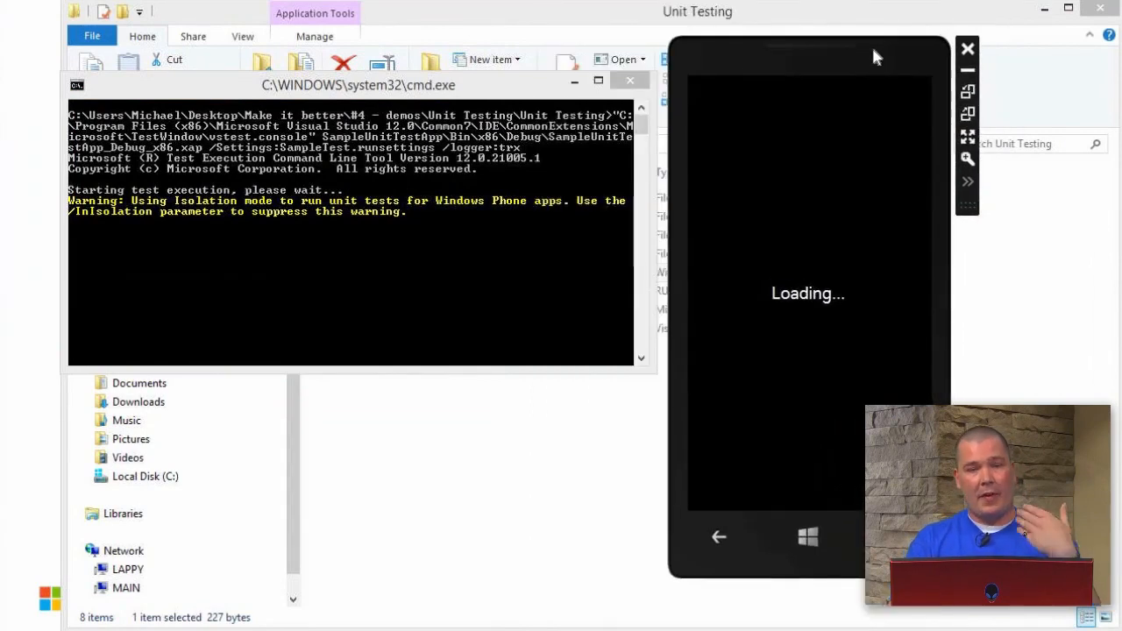
mouse_move(544, 383)
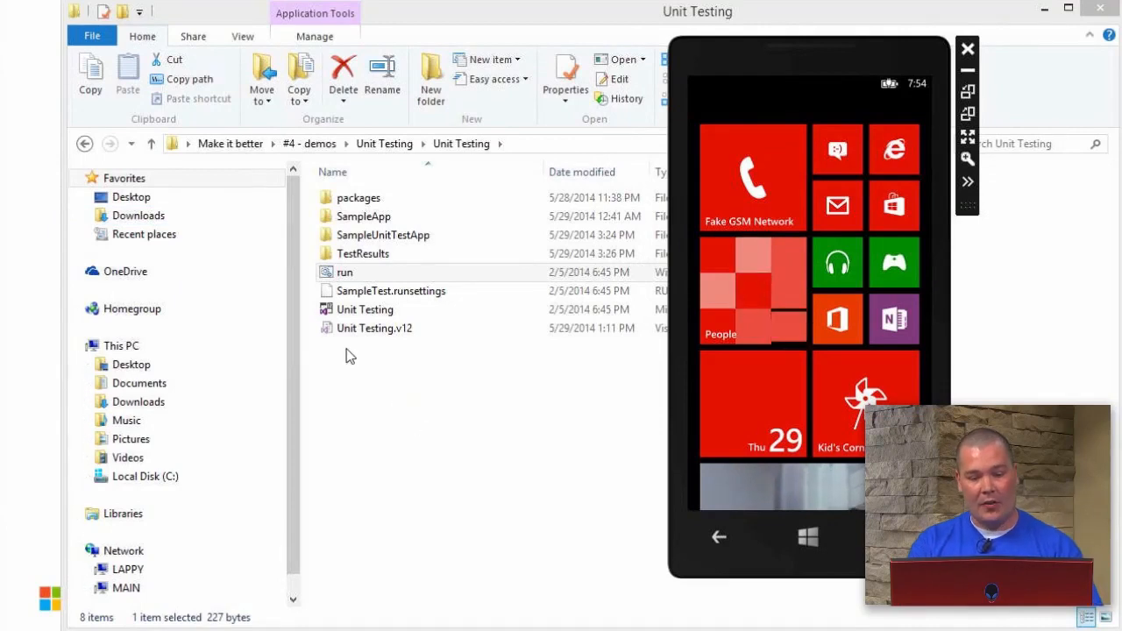
- Load the newest .trx file from TestResults, showing all 3 tests passed
double_click(363, 254)
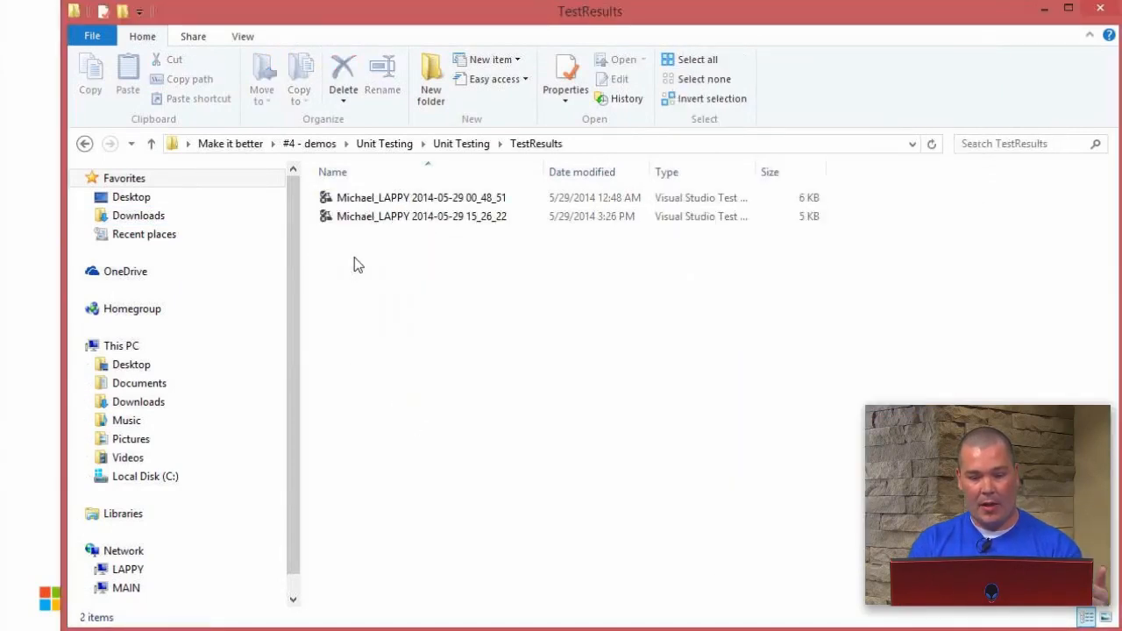
click(421, 217)
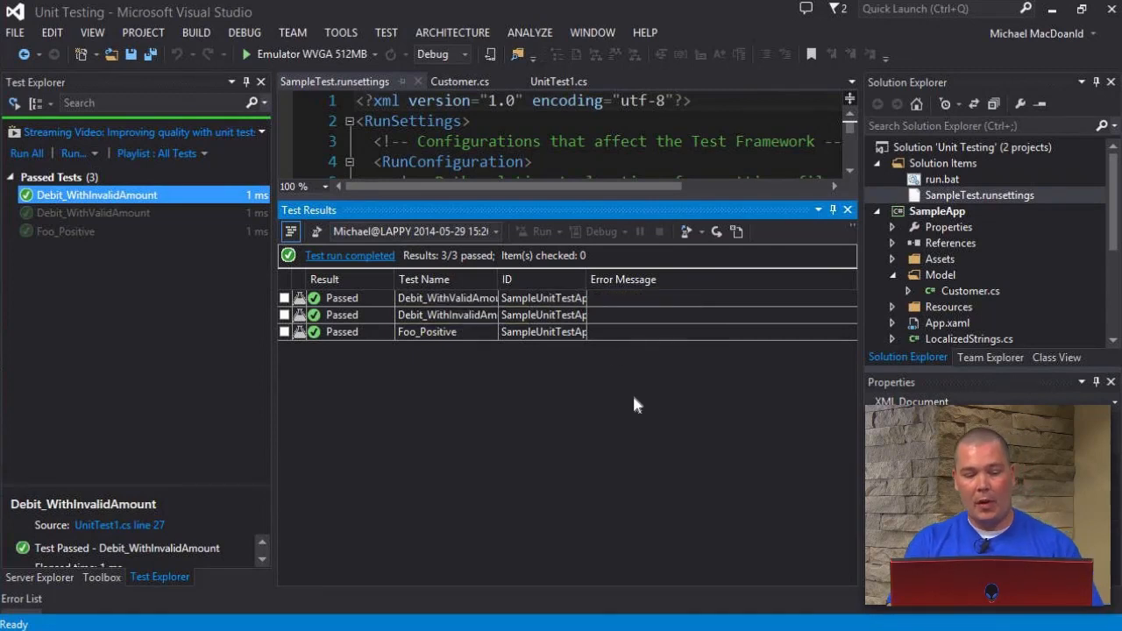
mouse_move(559, 517)
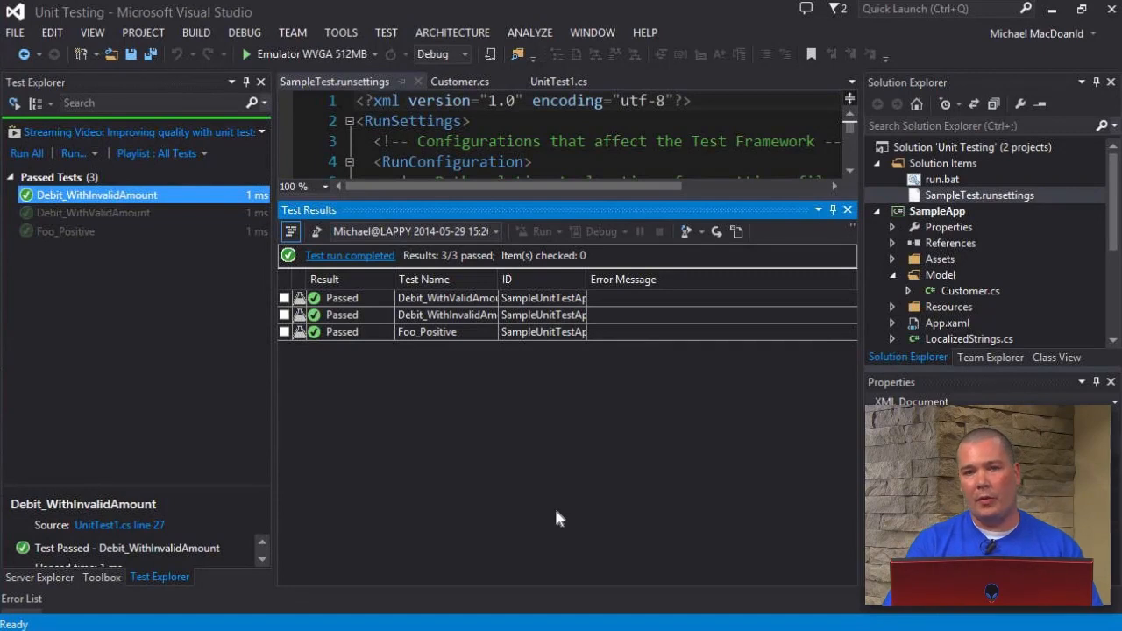
mouse_move(640, 447)
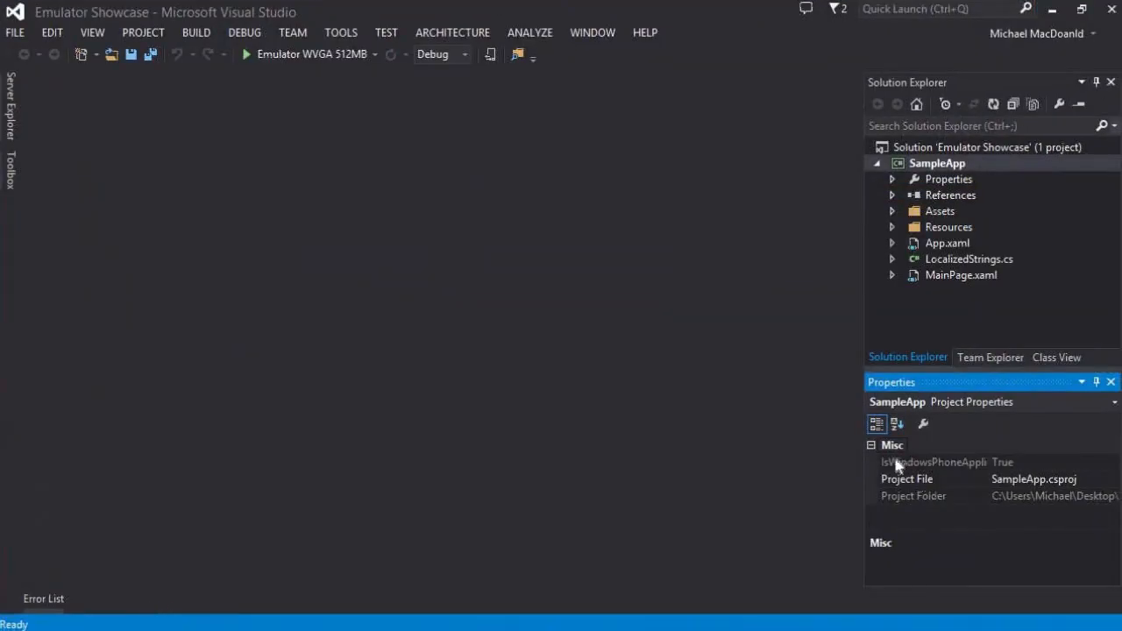
mouse_move(392, 186)
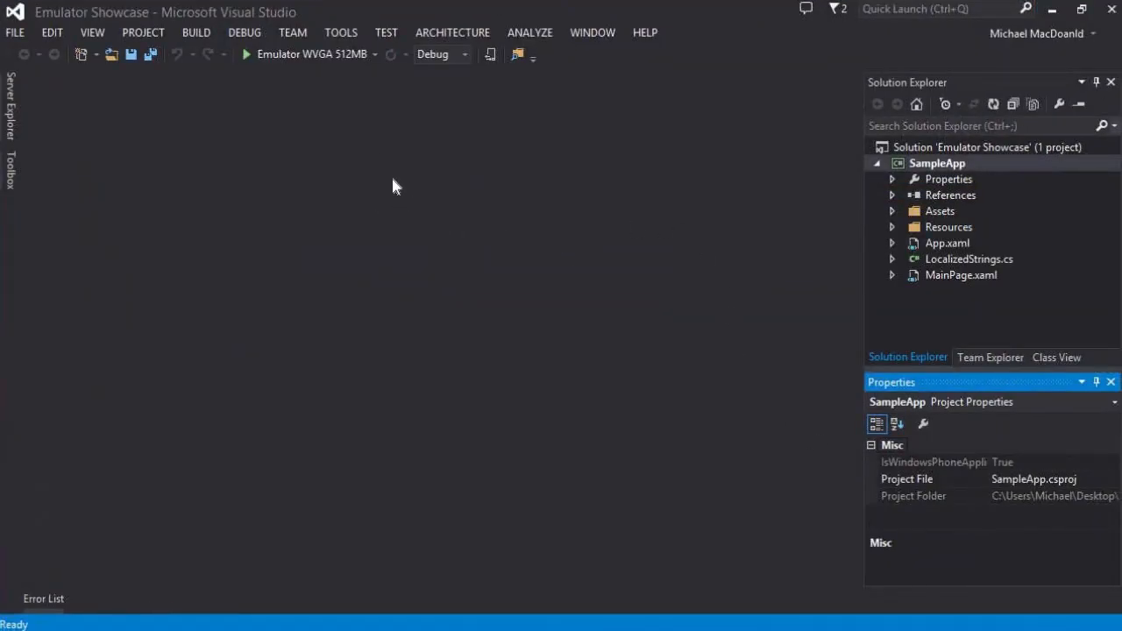
- Deploy SampleApp to Emulator WVGA 512MB and bring the emulator window forward
click(247, 54)
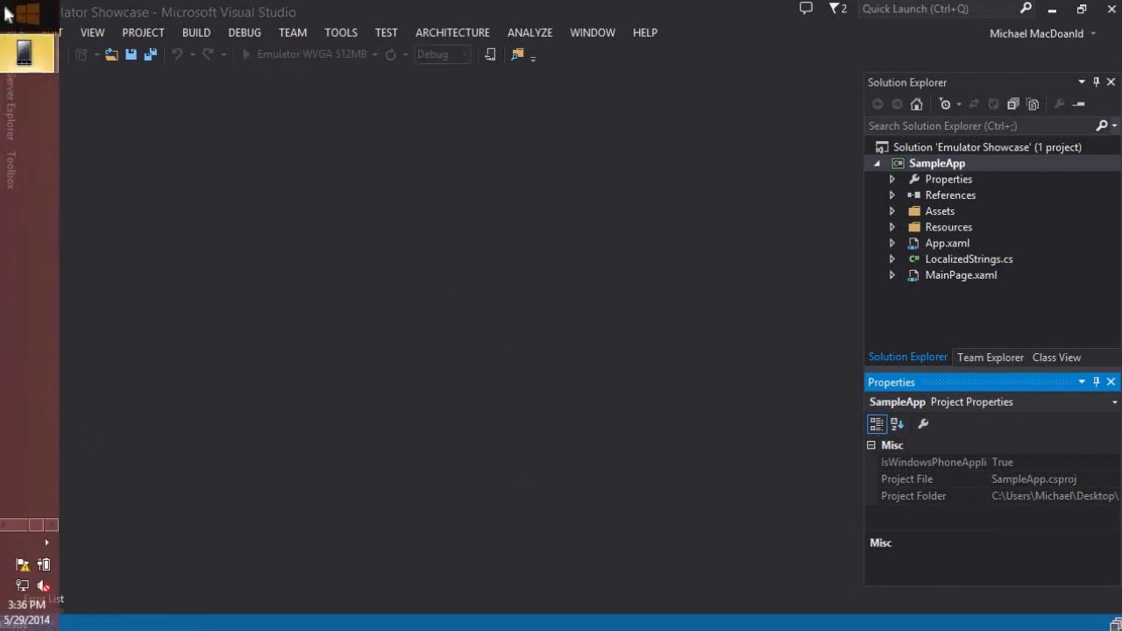
click(221, 55)
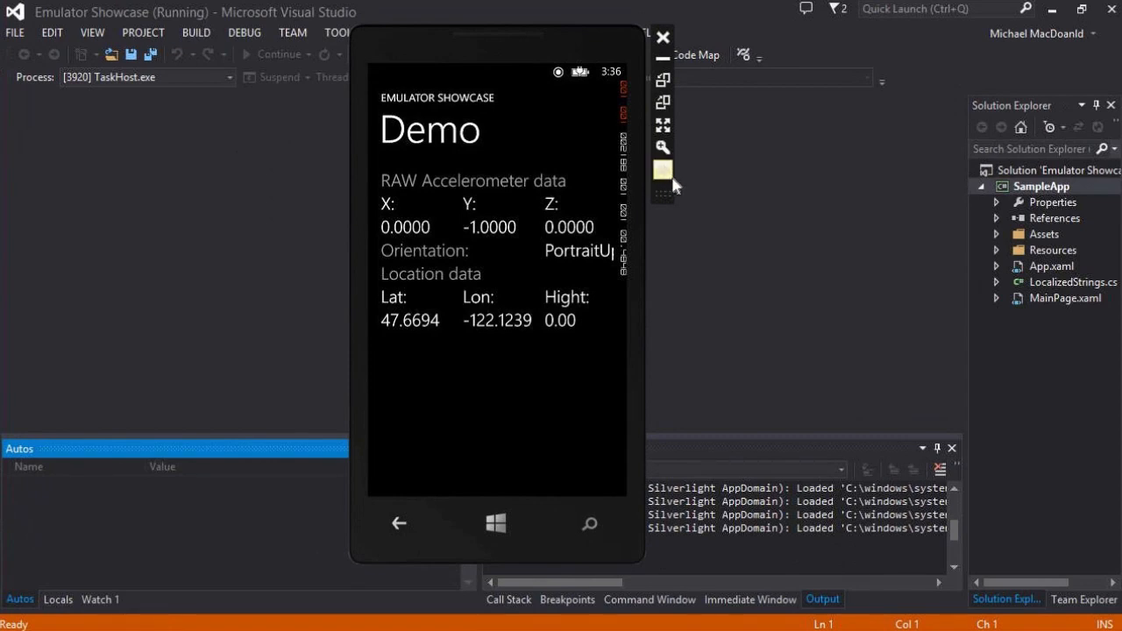
- In Additional Tools, tilt the phone and play the 'shake' recording, then show the Location map
click(663, 169)
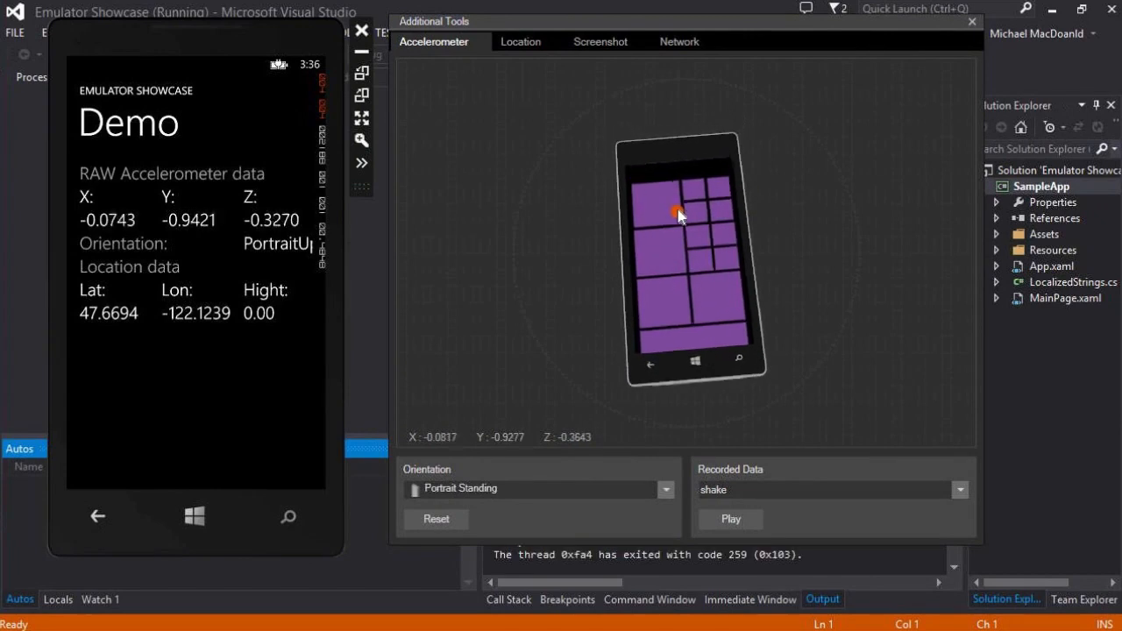
drag(677, 214, 752, 243)
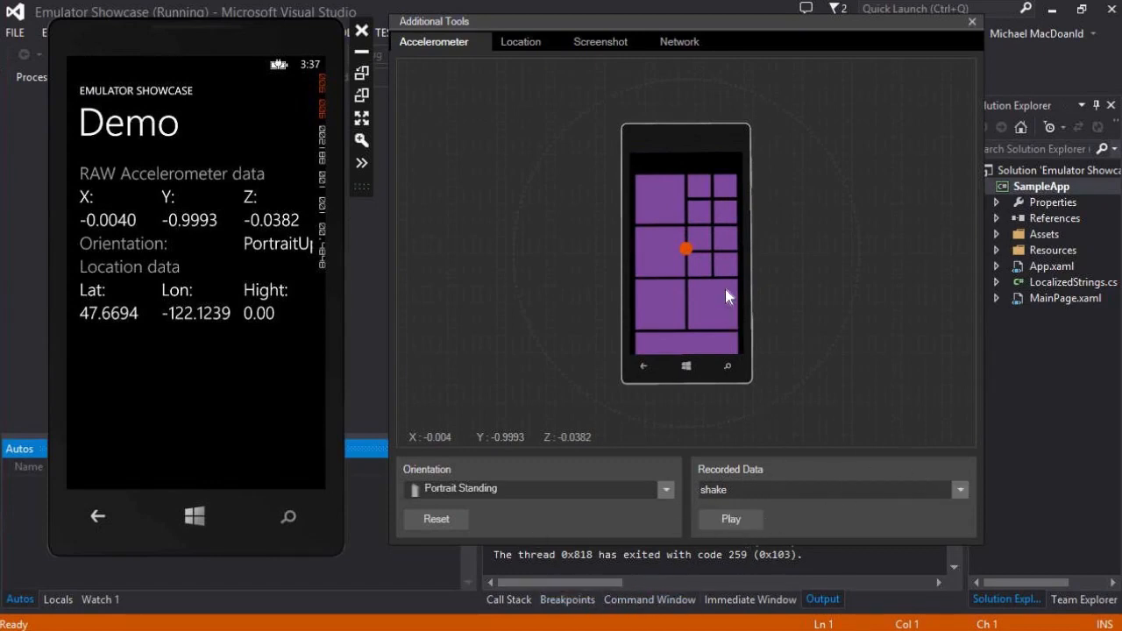
mouse_move(684, 265)
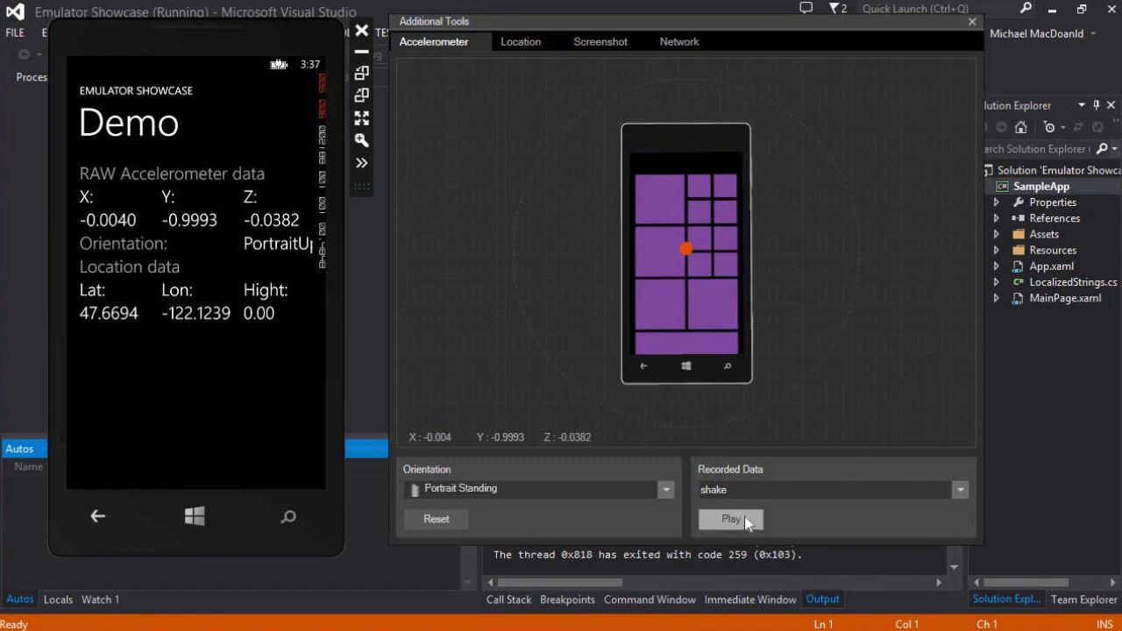
mouse_move(731, 519)
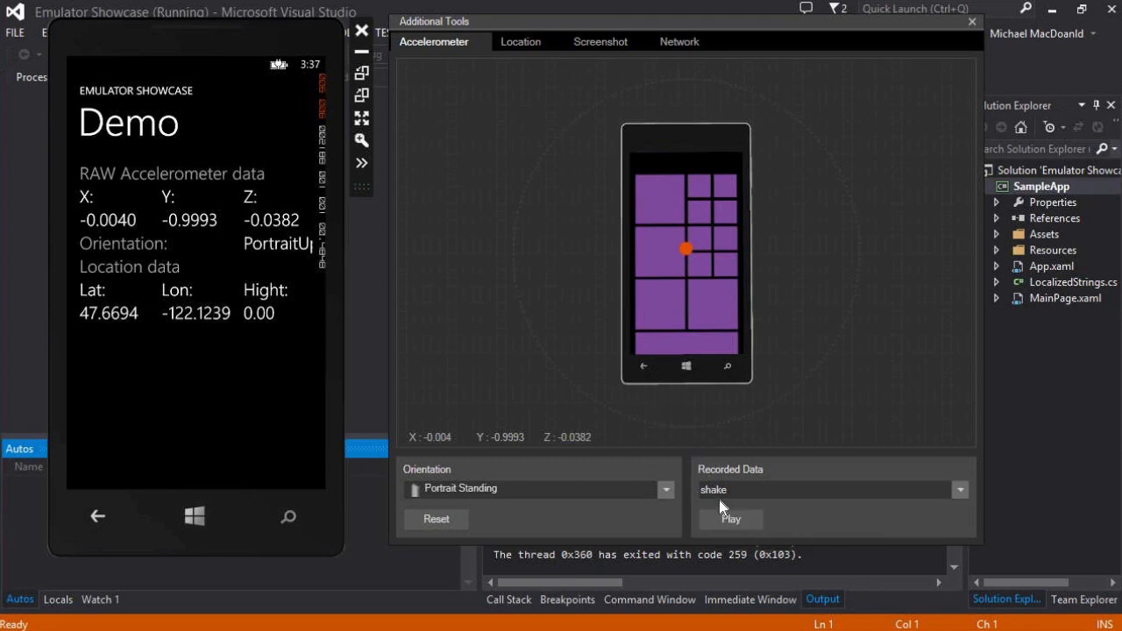
click(730, 518)
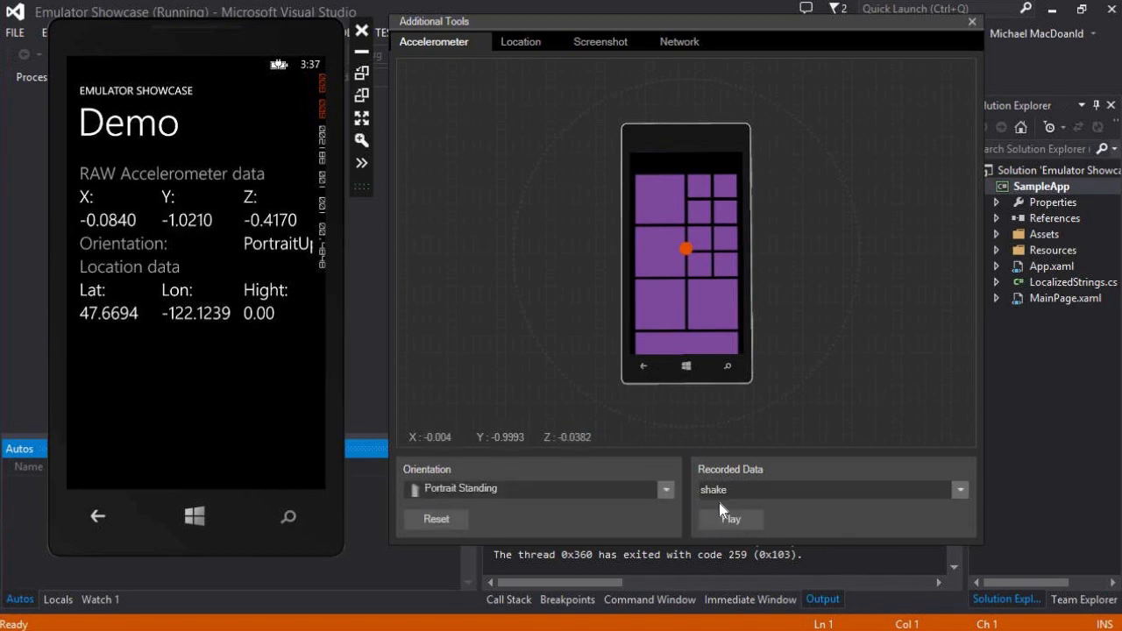
mouse_move(723, 304)
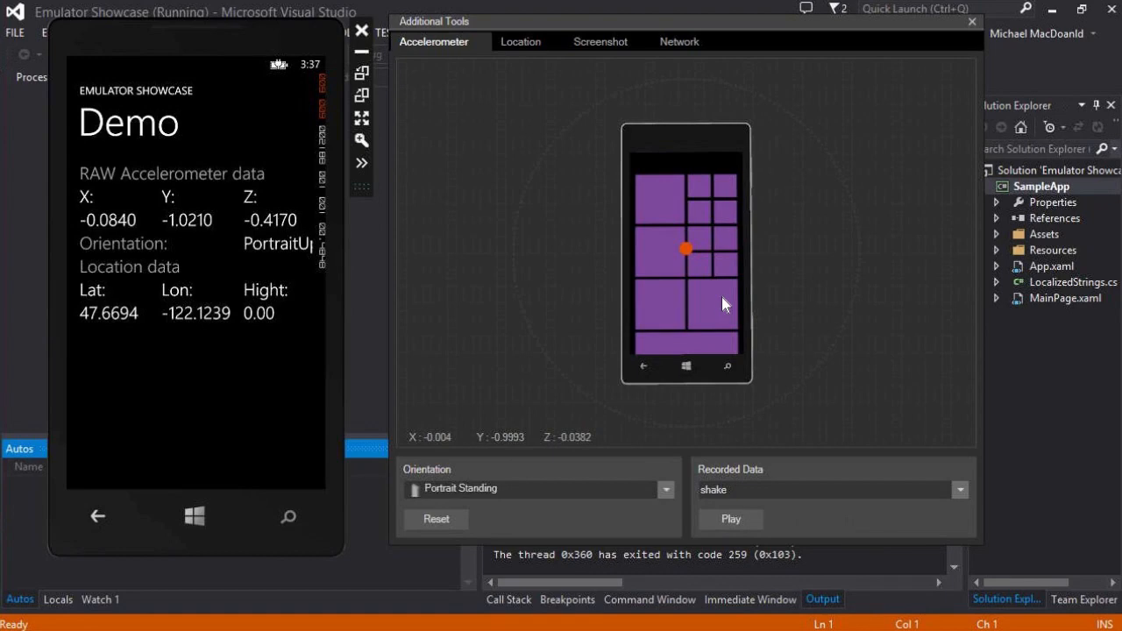
mouse_move(695, 271)
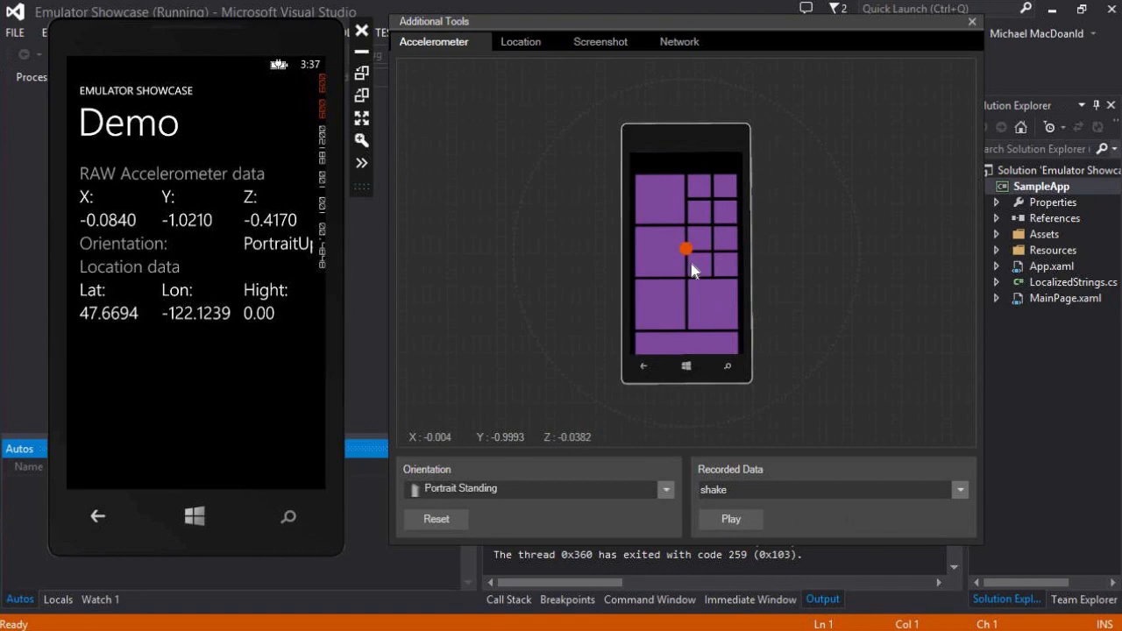
click(521, 42)
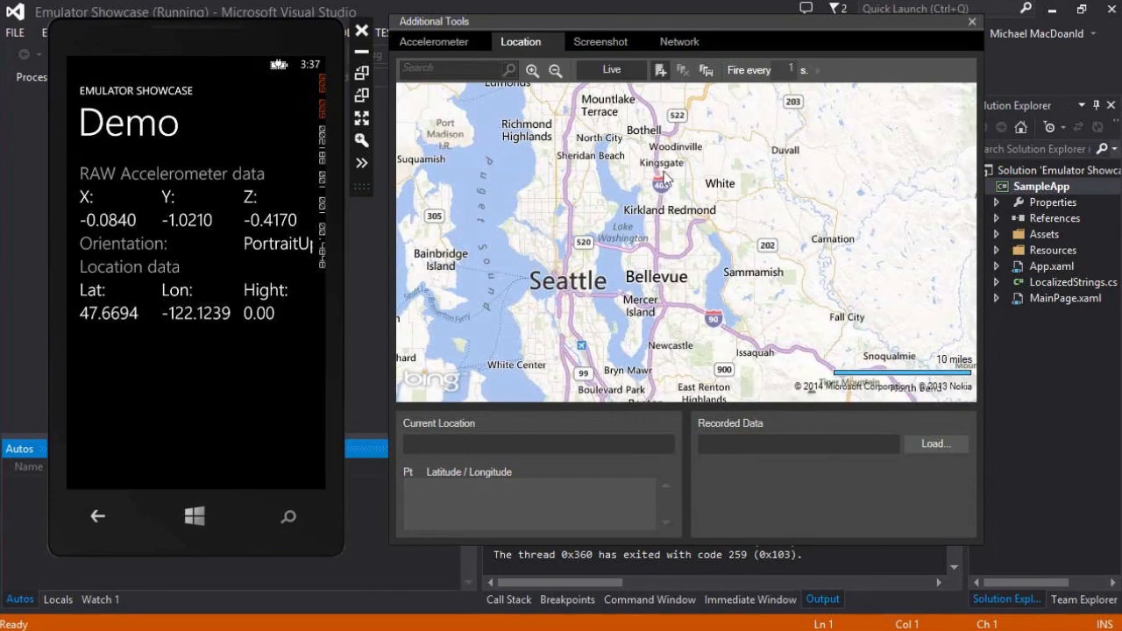
mouse_move(643, 326)
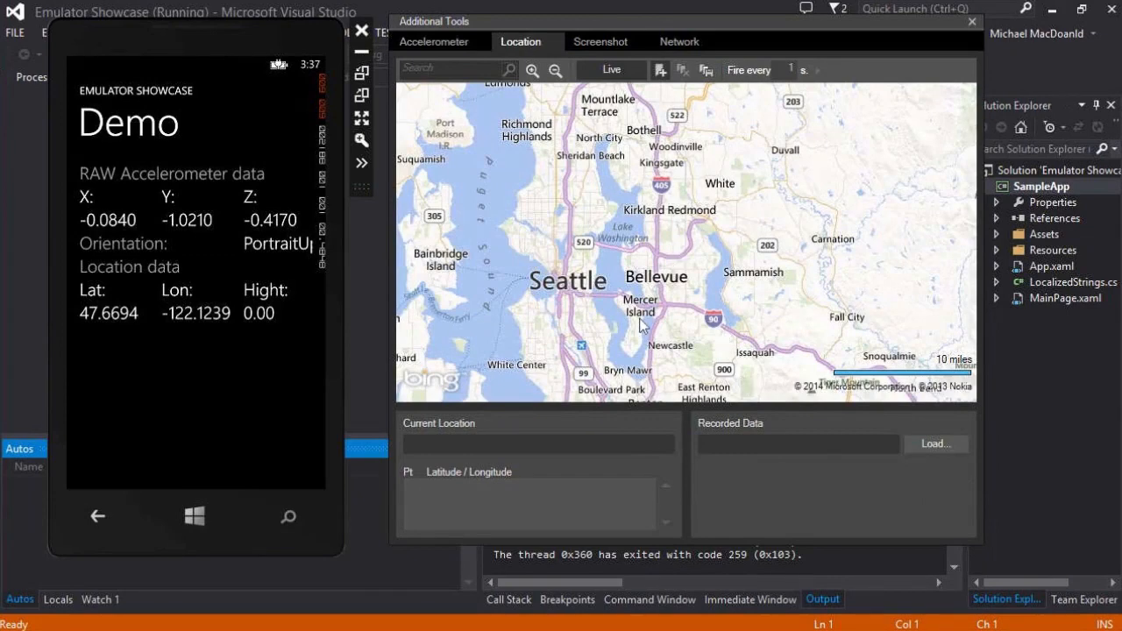
mouse_move(595, 337)
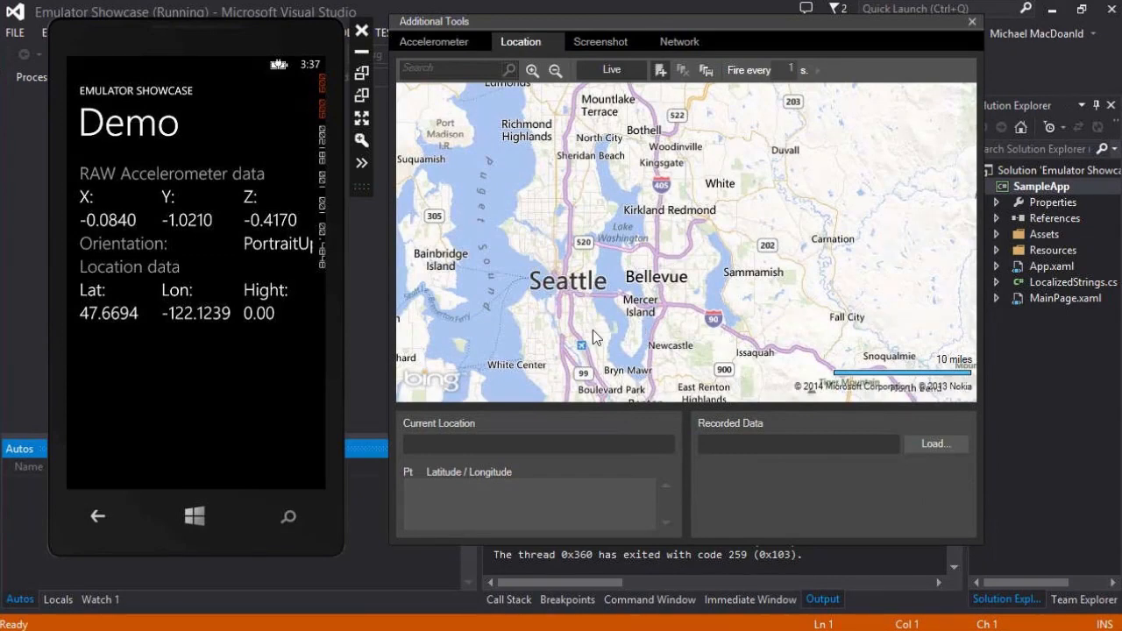
mouse_move(649, 182)
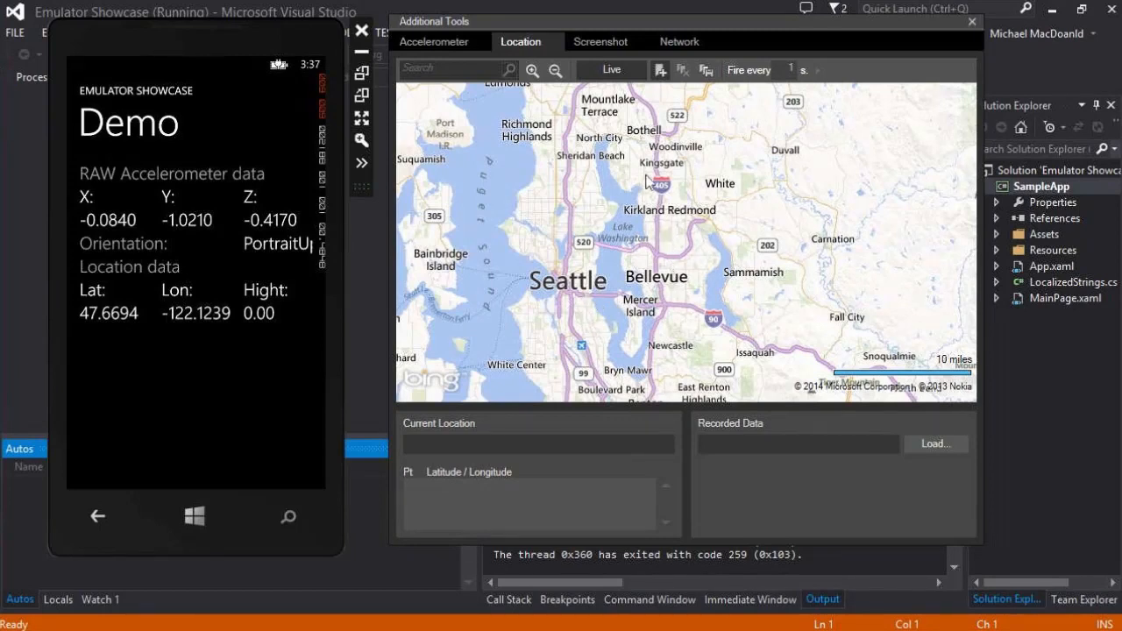
mouse_move(799, 422)
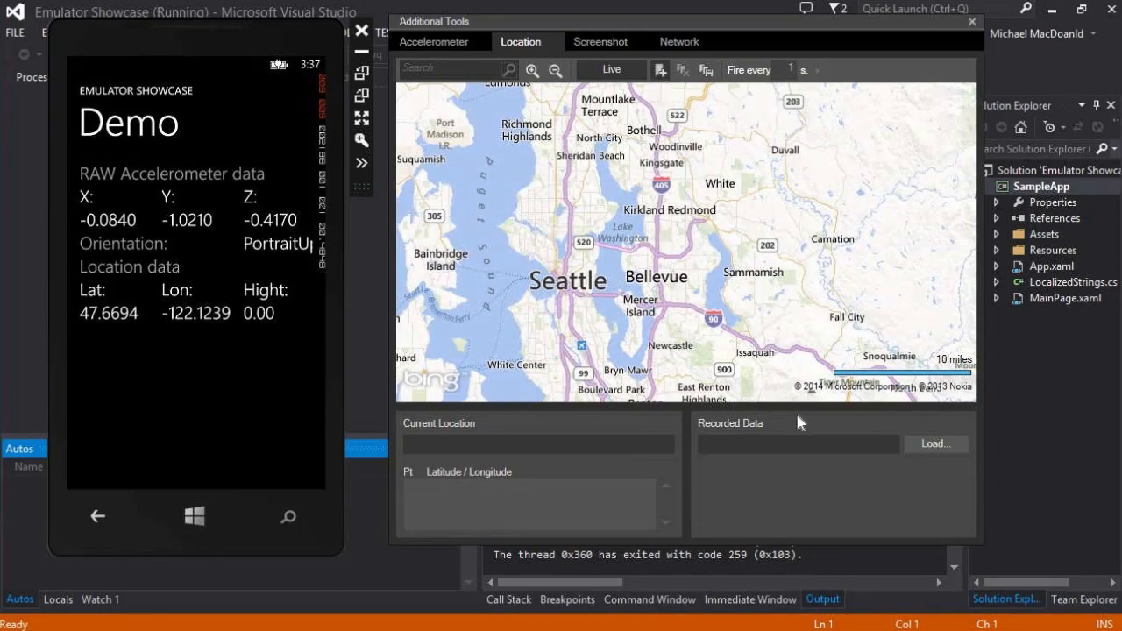
- Drop a location pin near Sammamish, giving 47.6218, -122.0540, height 117.20
click(742, 246)
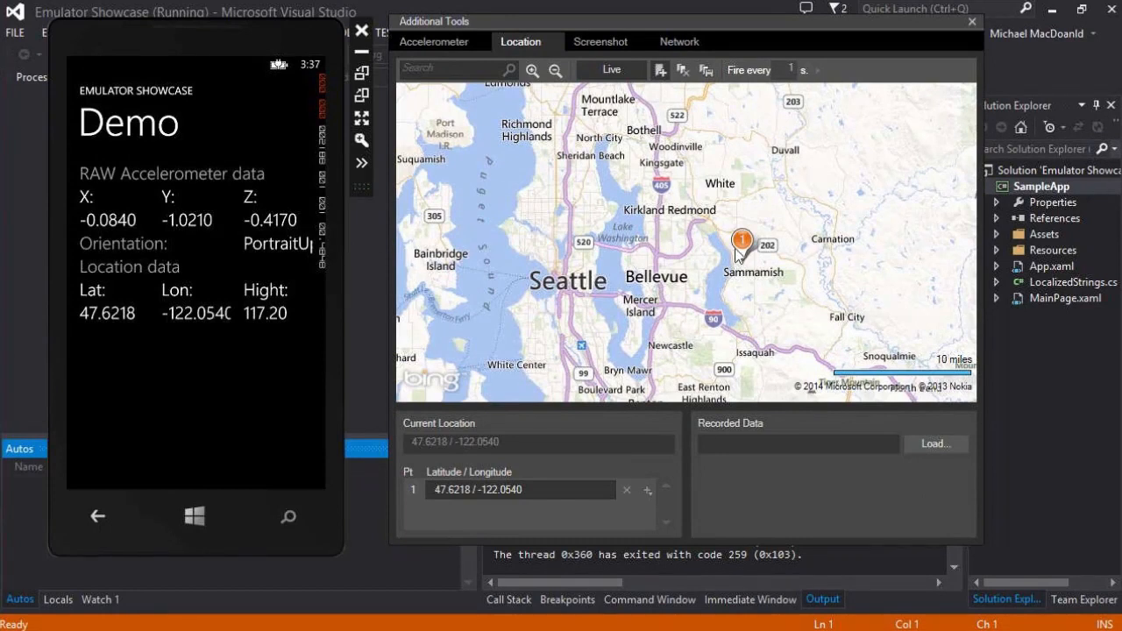
mouse_move(839, 185)
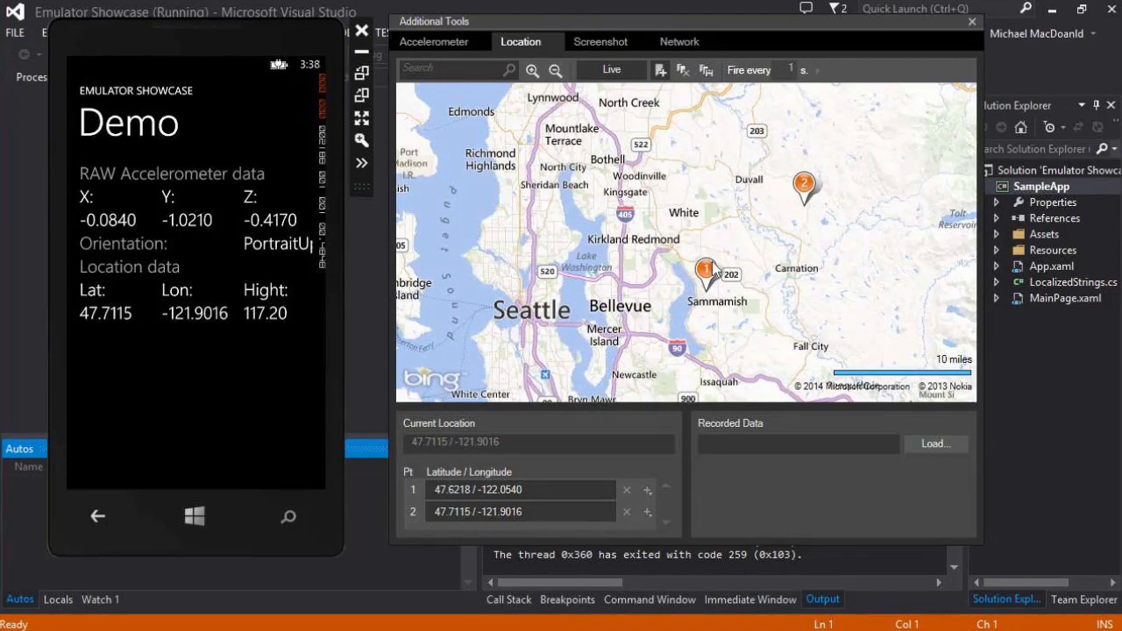
mouse_move(697, 272)
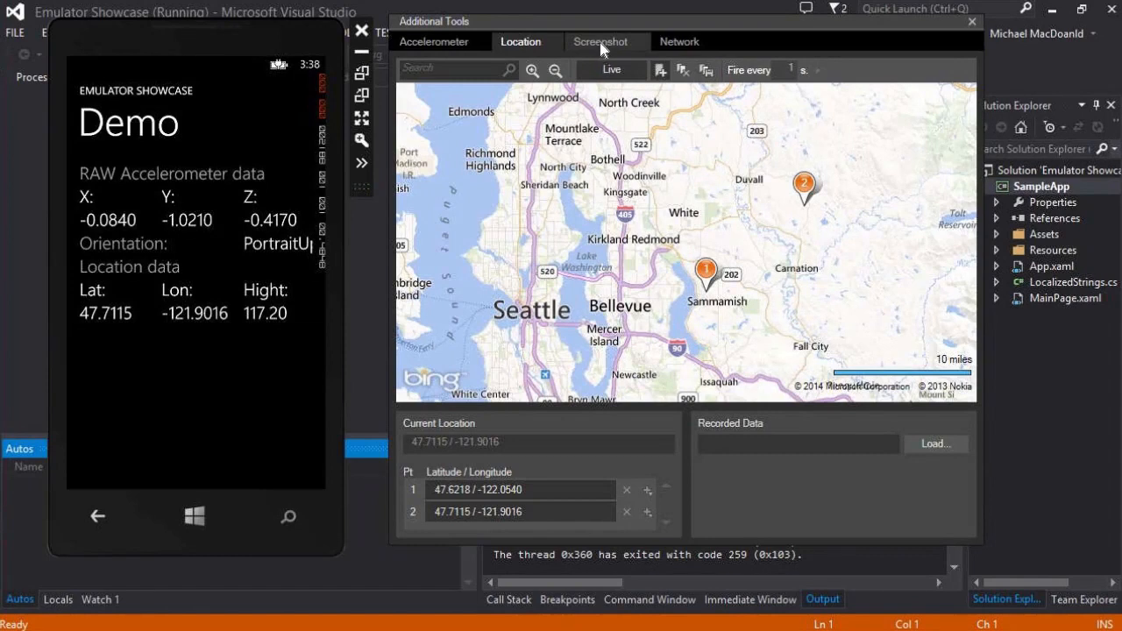
- Capture a 480 x 800 app screenshot, review network adapters, and return to Accelerometer
click(599, 41)
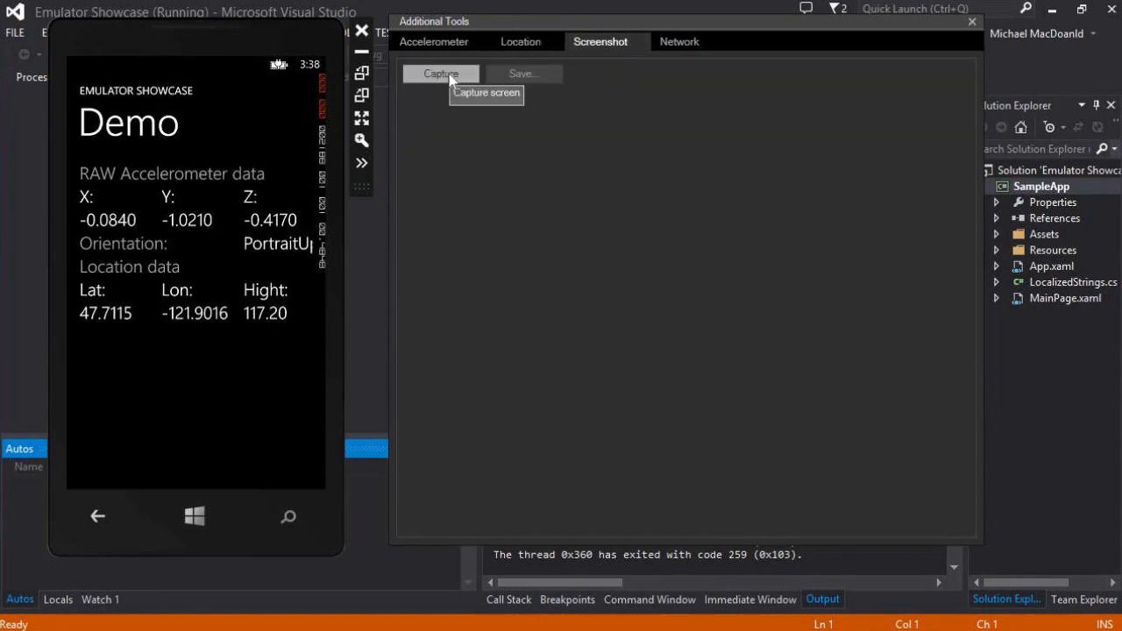
click(440, 73)
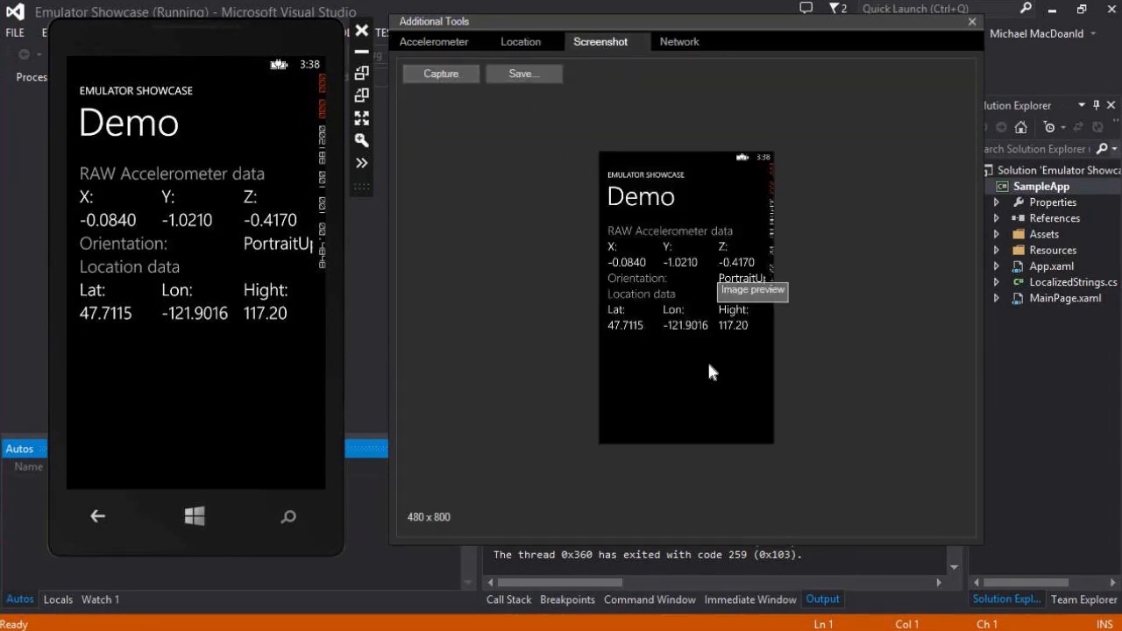
mouse_move(611, 375)
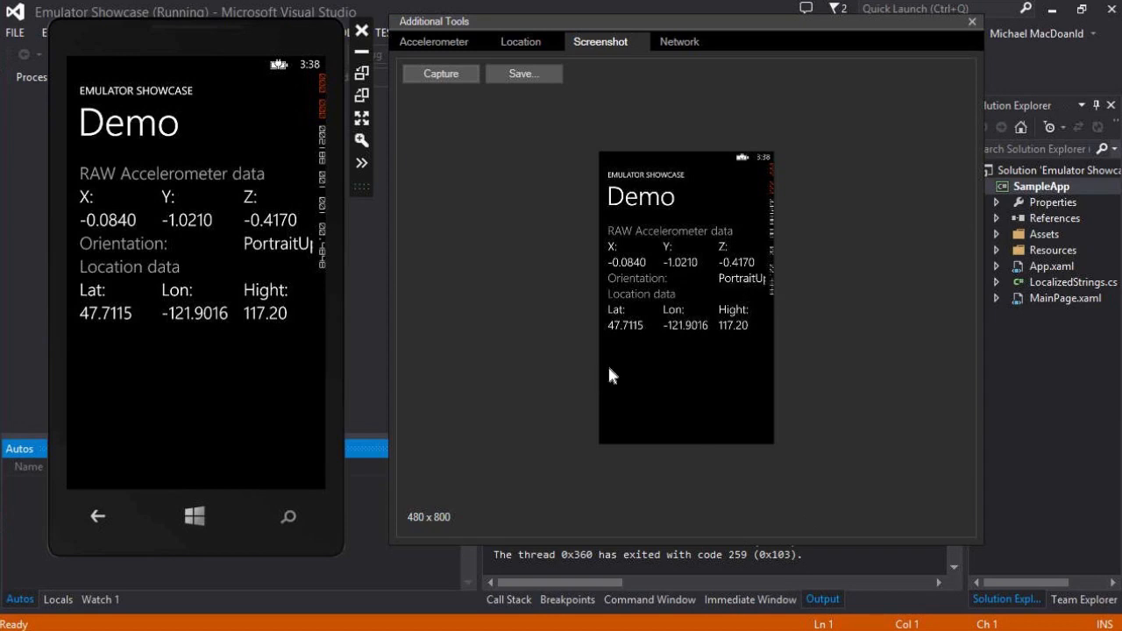
click(680, 42)
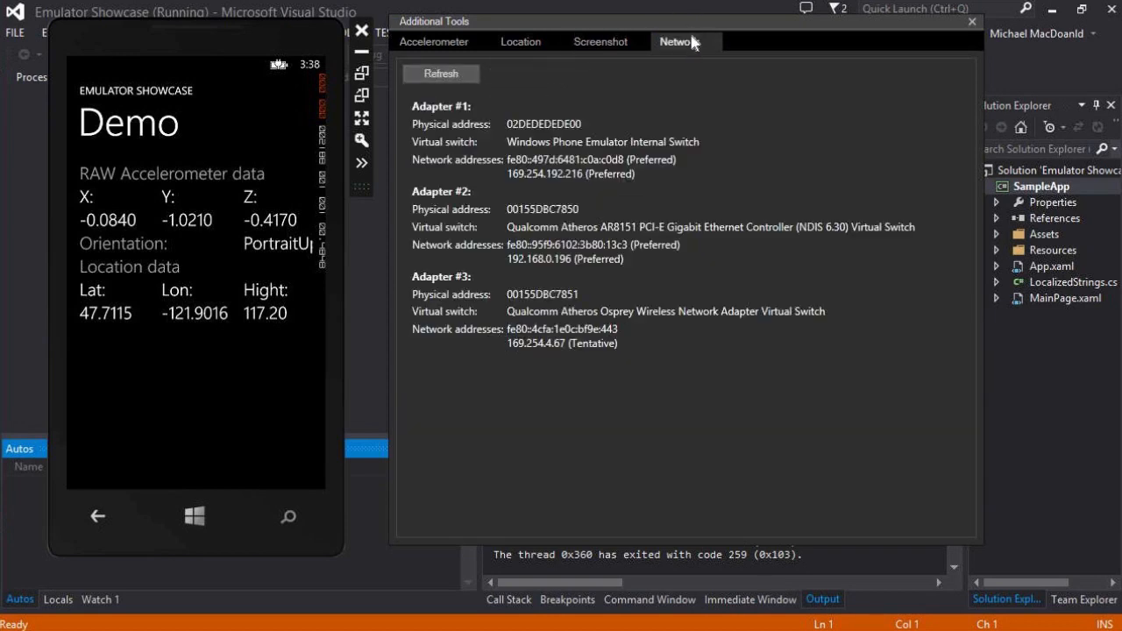
mouse_move(776, 395)
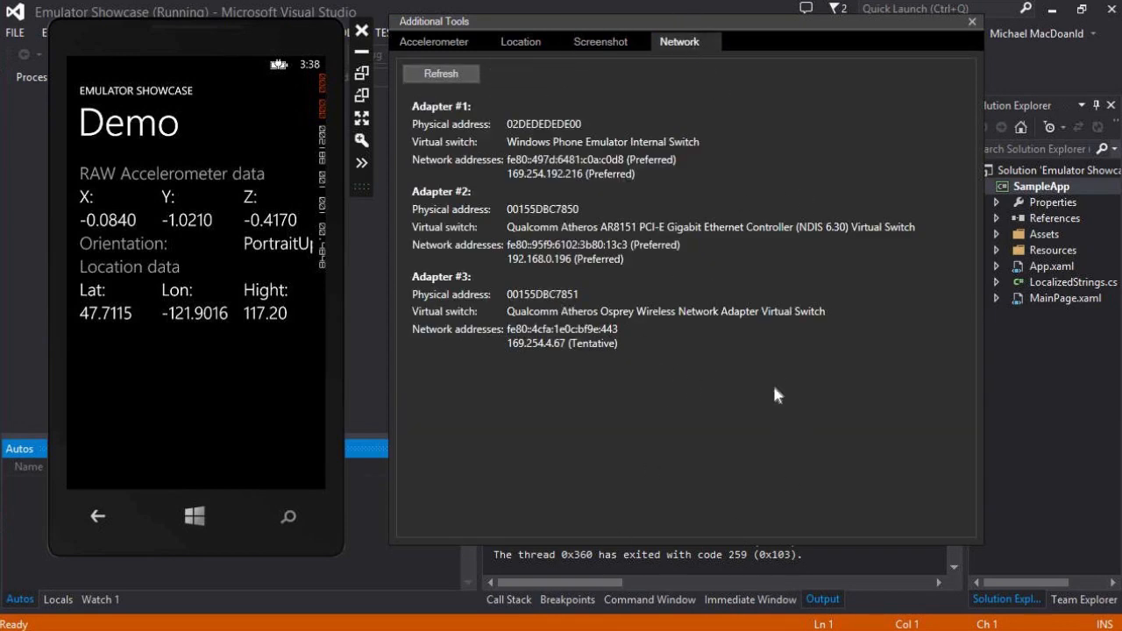
mouse_move(600, 41)
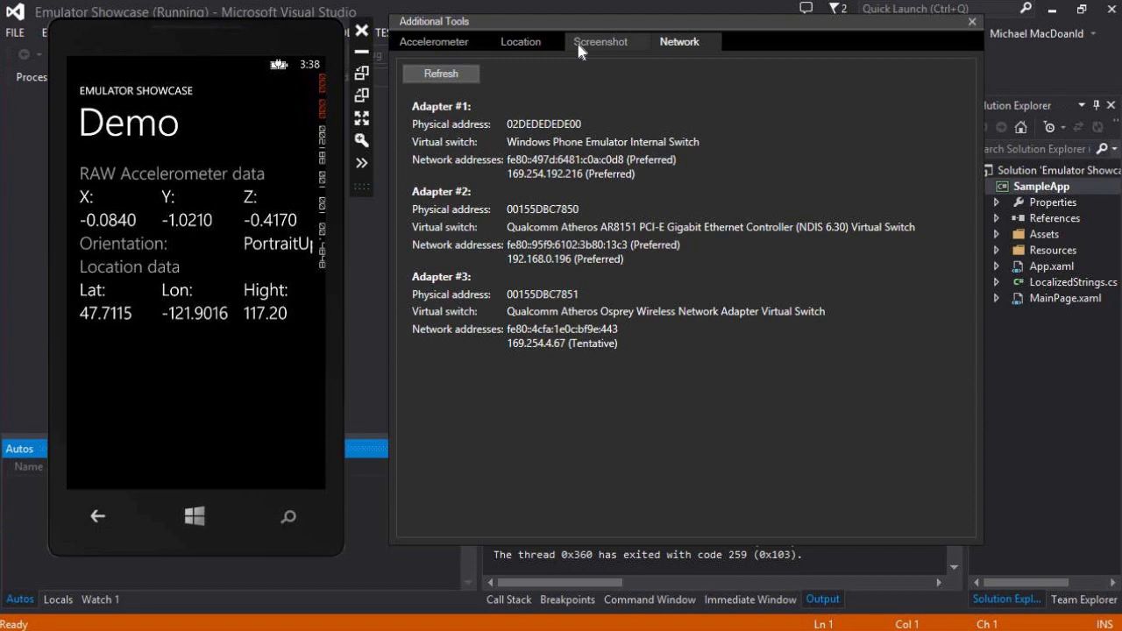
mouse_move(441, 41)
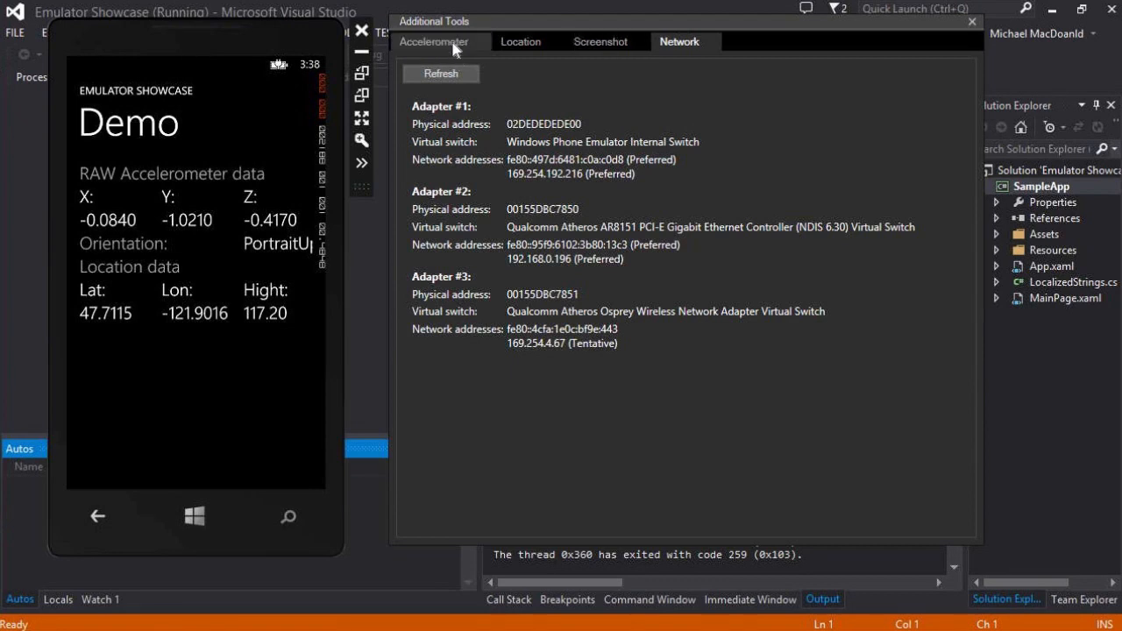
click(433, 41)
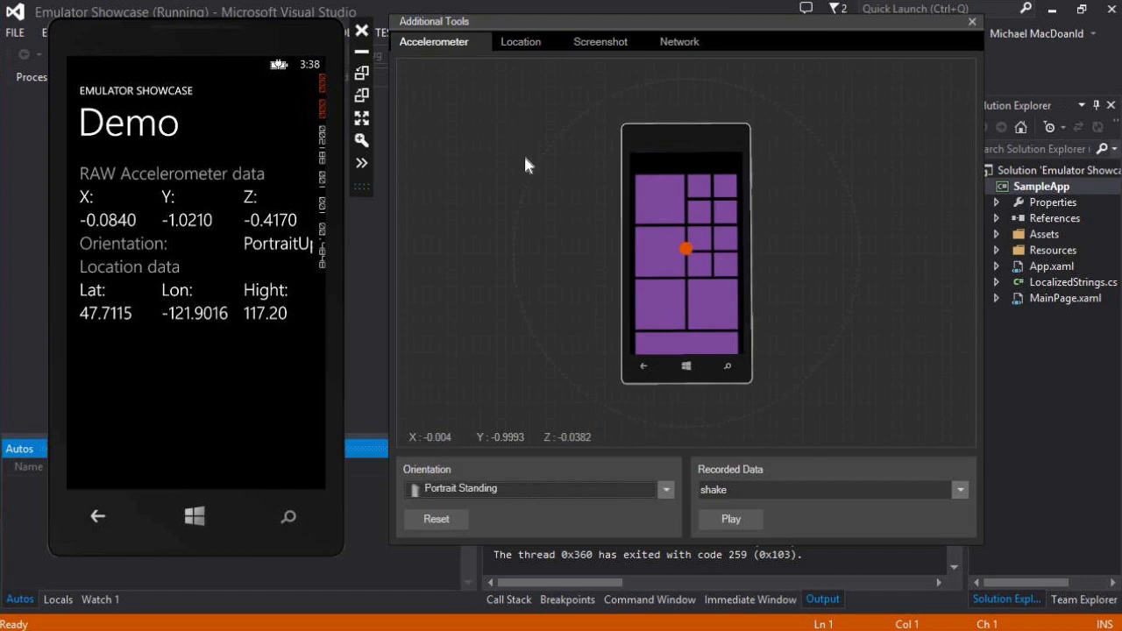
mouse_move(720, 254)
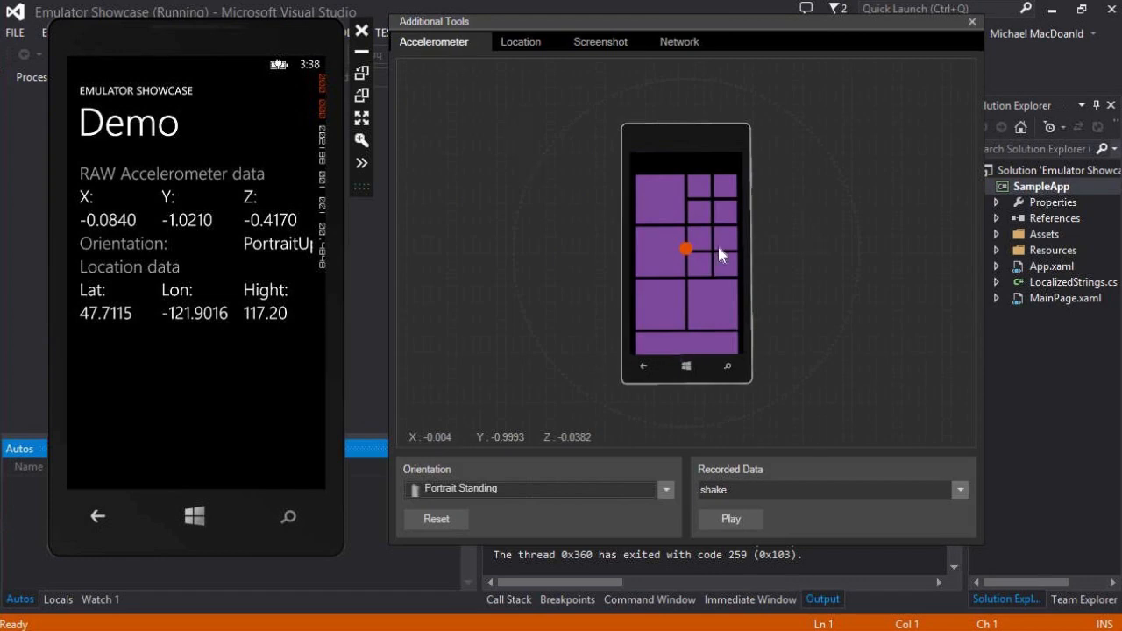
mouse_move(744, 305)
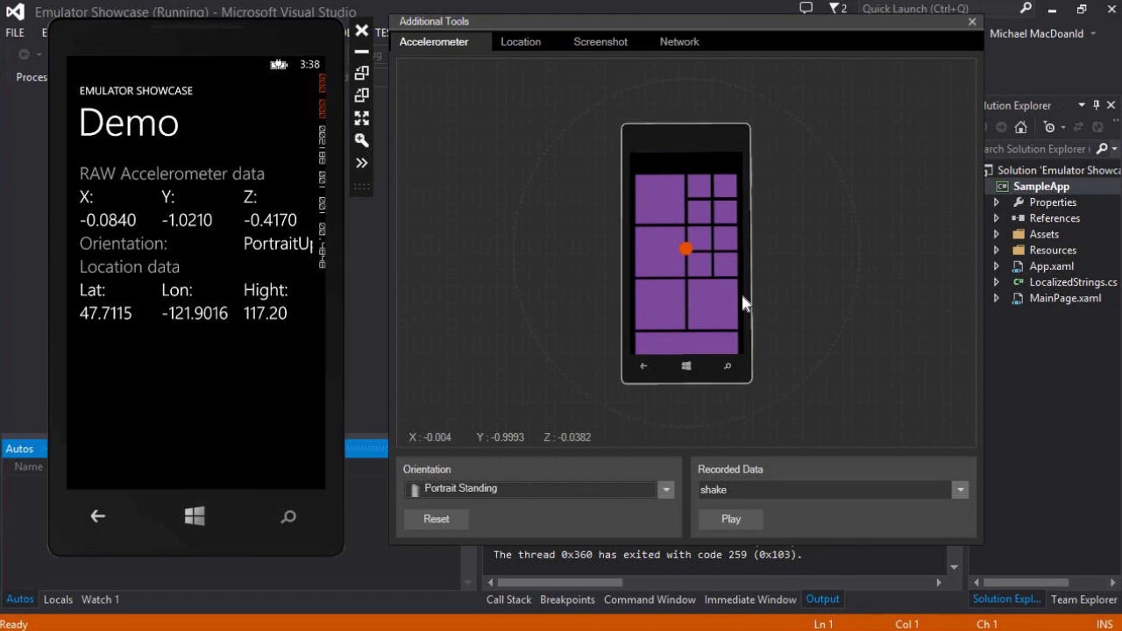
mouse_move(550, 154)
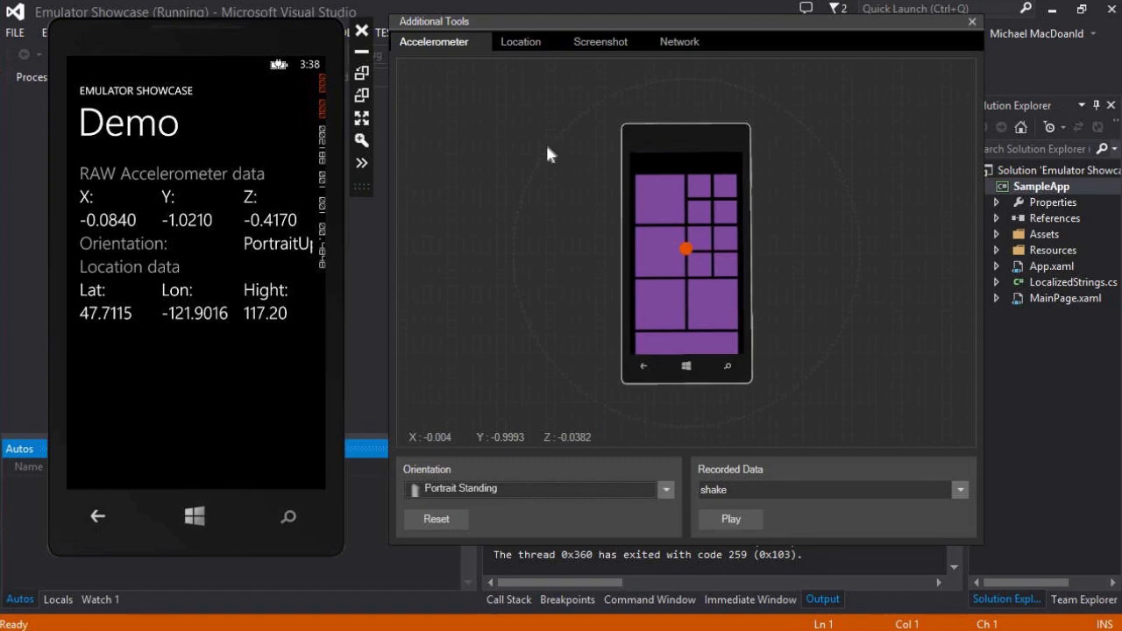